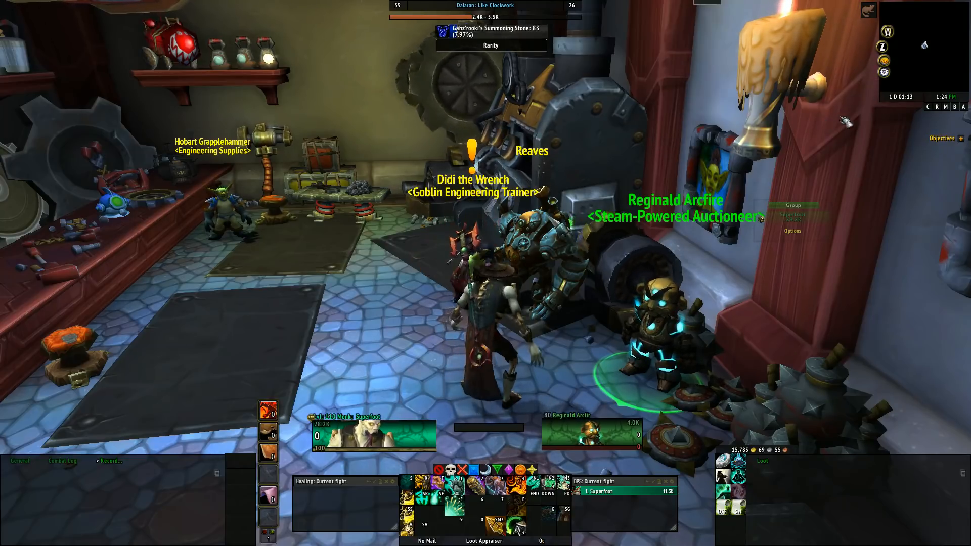
{"action": "mouse_move", "coordinate": [886, 73]}
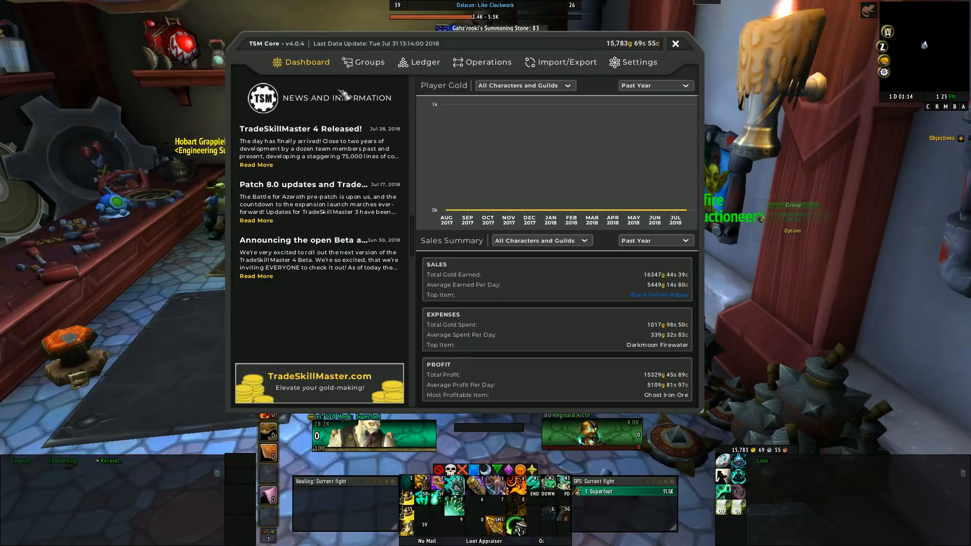
{"action": "mouse_move", "coordinate": [357, 68]}
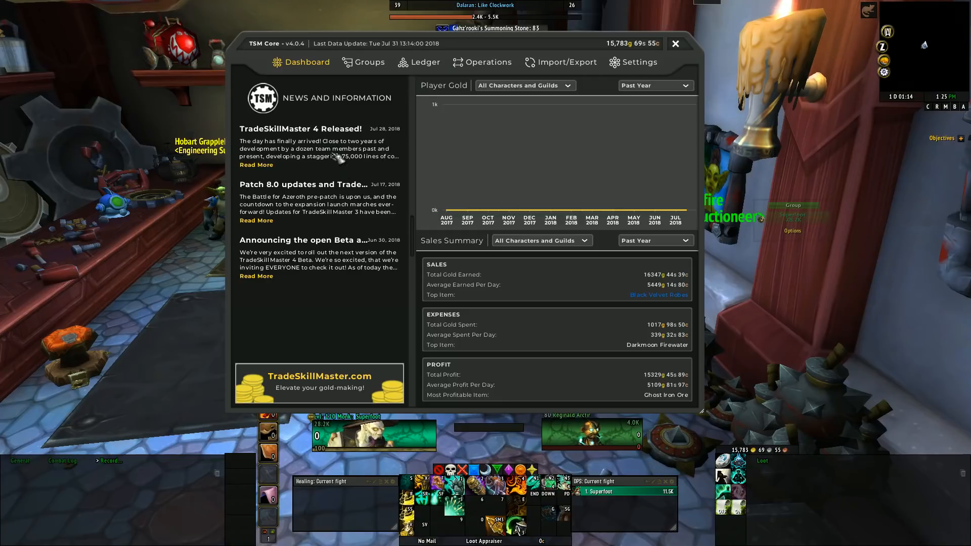
{"action": "mouse_move", "coordinate": [319, 237]}
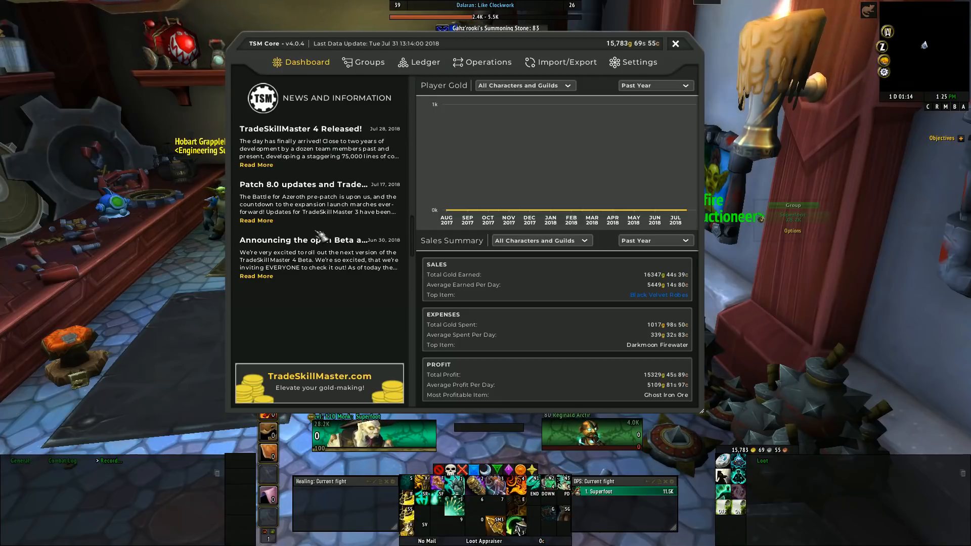
{"action": "left_click", "coordinate": [255, 165]}
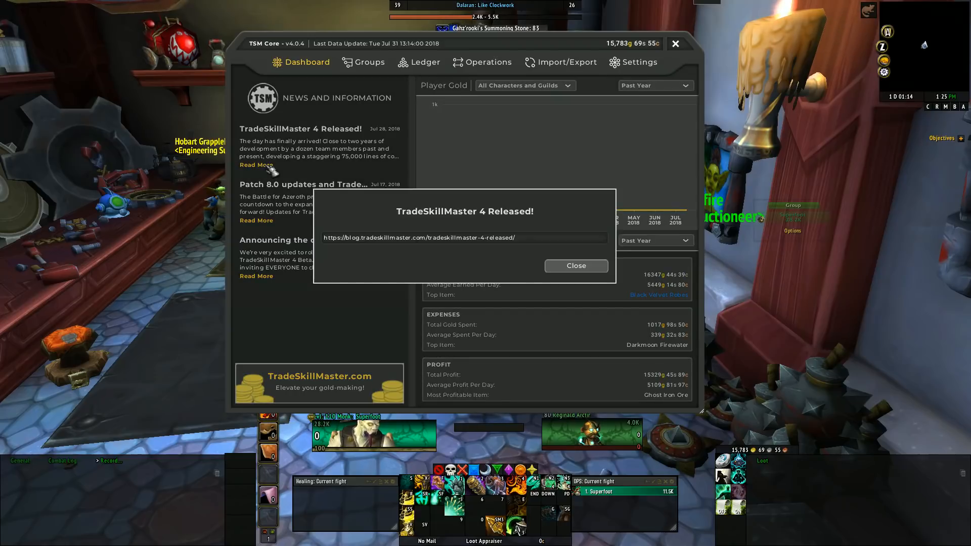
{"action": "mouse_move", "coordinate": [558, 265]}
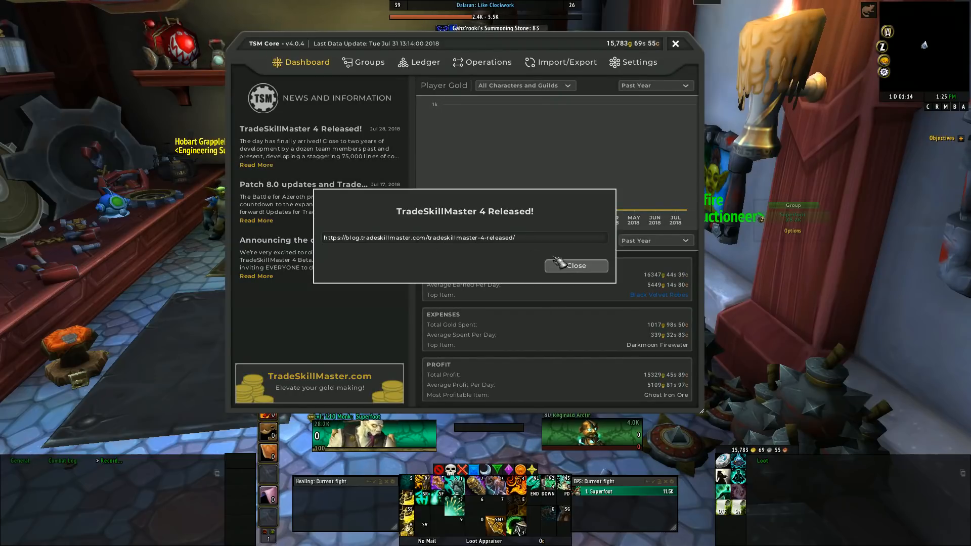
{"action": "left_click", "coordinate": [575, 265]}
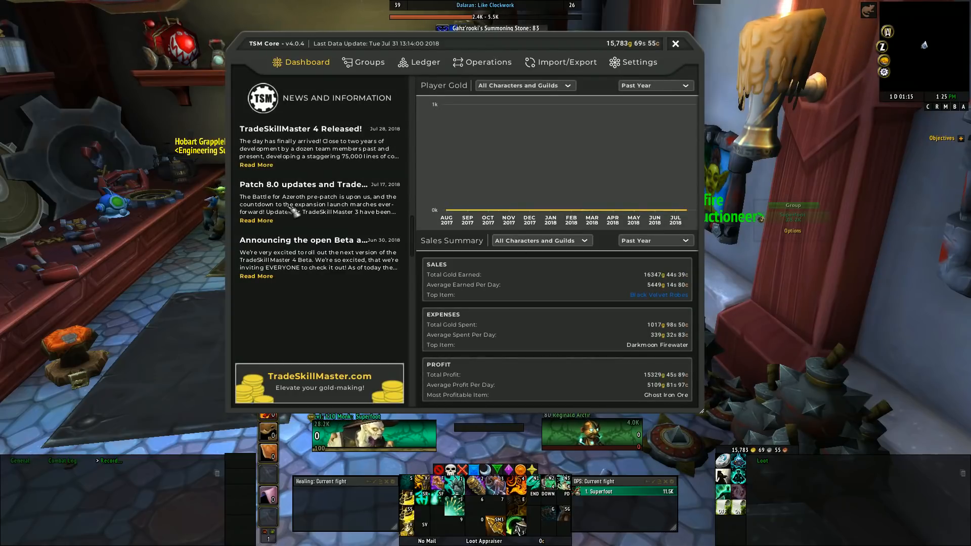
{"action": "left_click", "coordinate": [256, 220]}
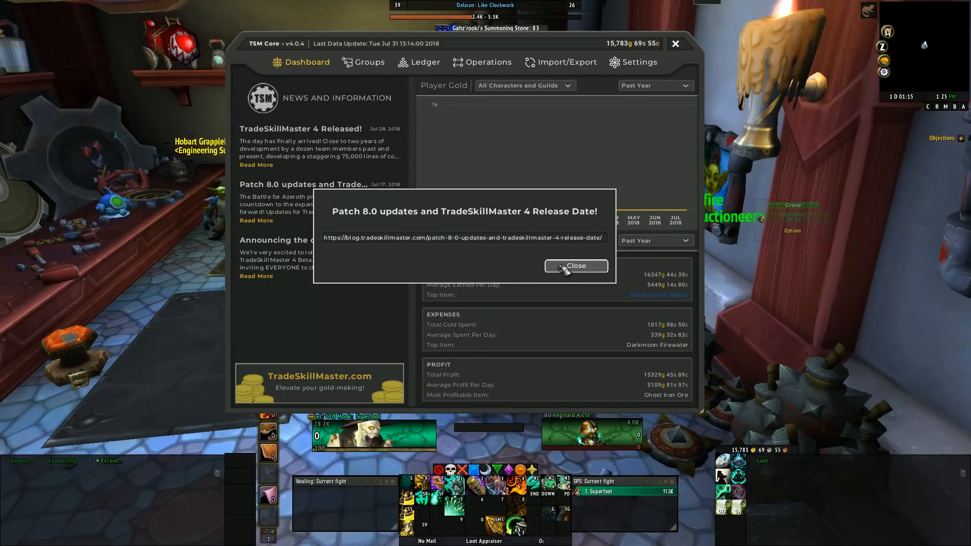
{"action": "left_click", "coordinate": [574, 265]}
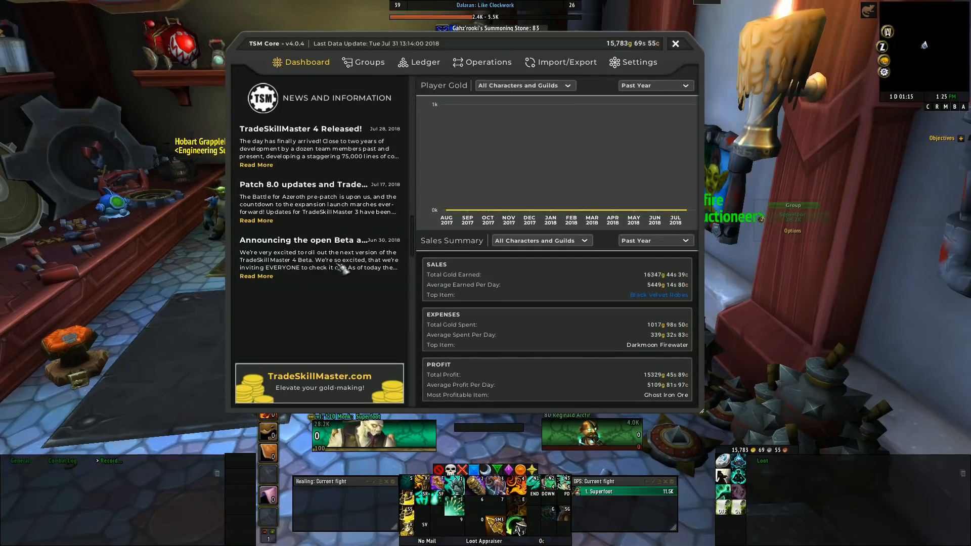
{"action": "mouse_move", "coordinate": [335, 390]}
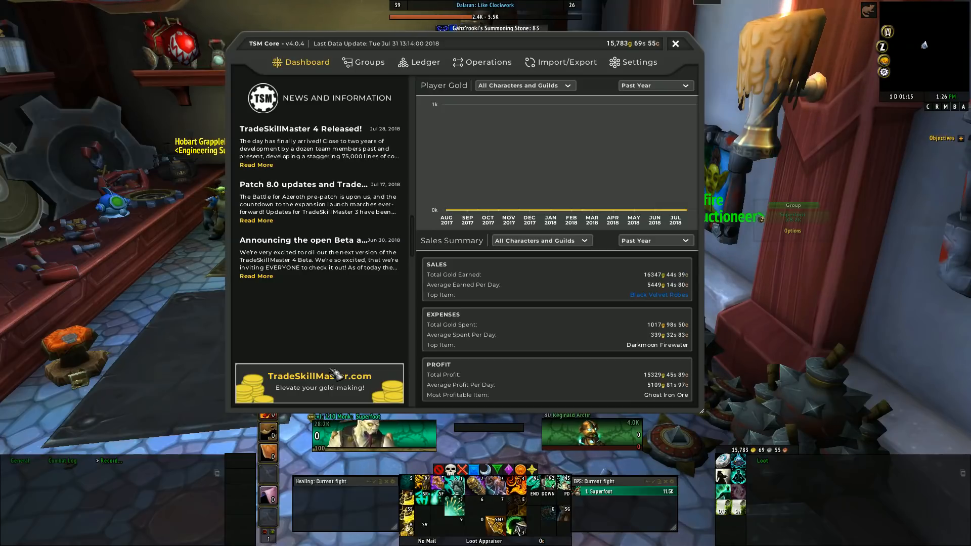
{"action": "mouse_move", "coordinate": [421, 214]}
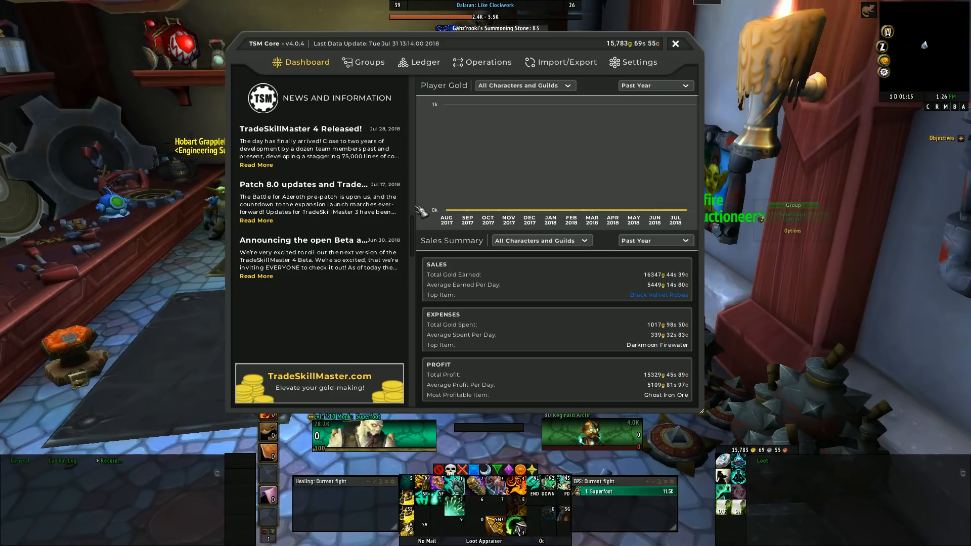
{"action": "mouse_move", "coordinate": [595, 155]}
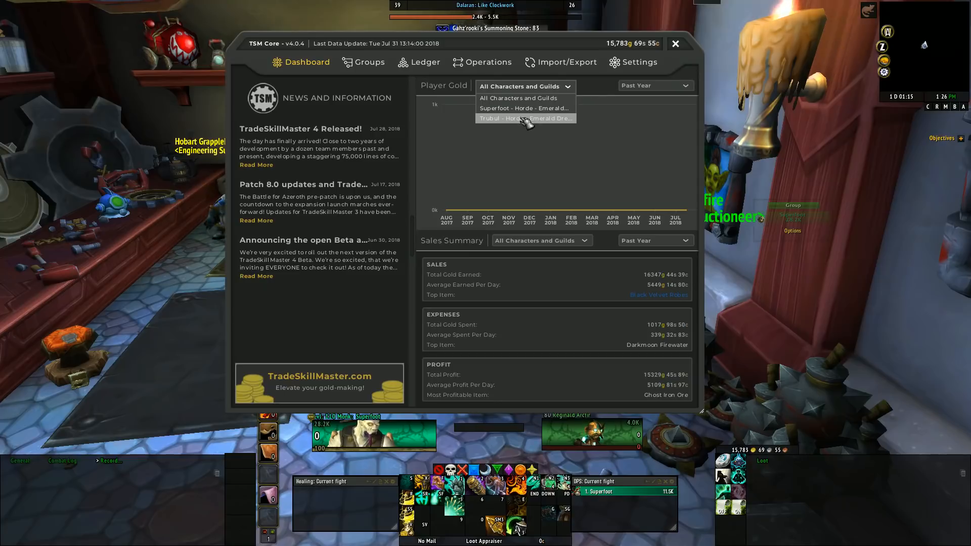
{"action": "mouse_move", "coordinate": [523, 98]}
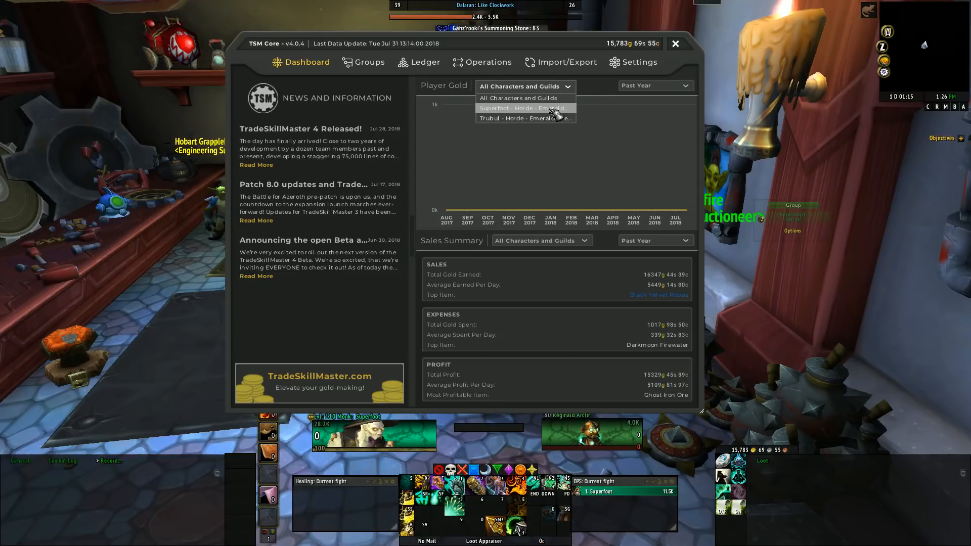
Filter the Player Gold graph to one character, trying Past 7 Days and Past Month
{"action": "left_click", "coordinate": [523, 107]}
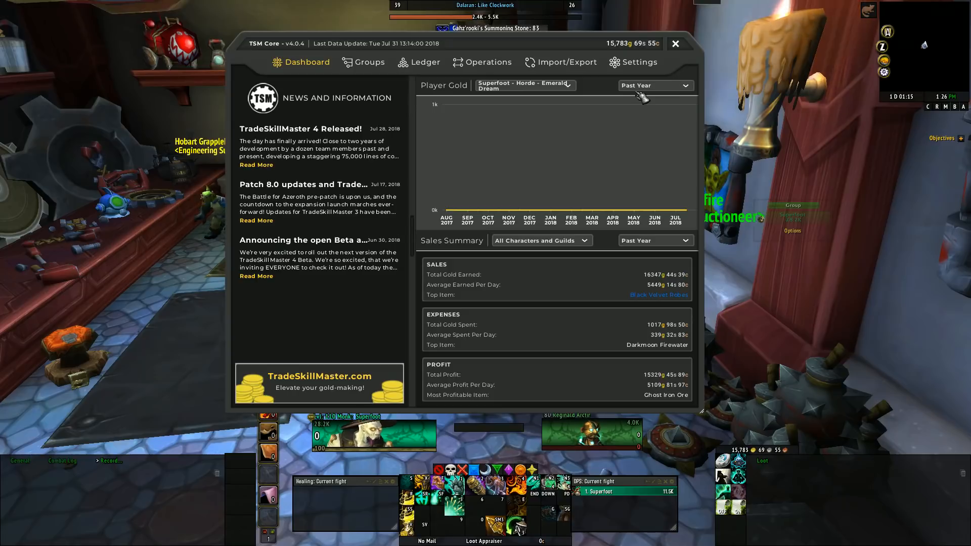
{"action": "left_click", "coordinate": [654, 86]}
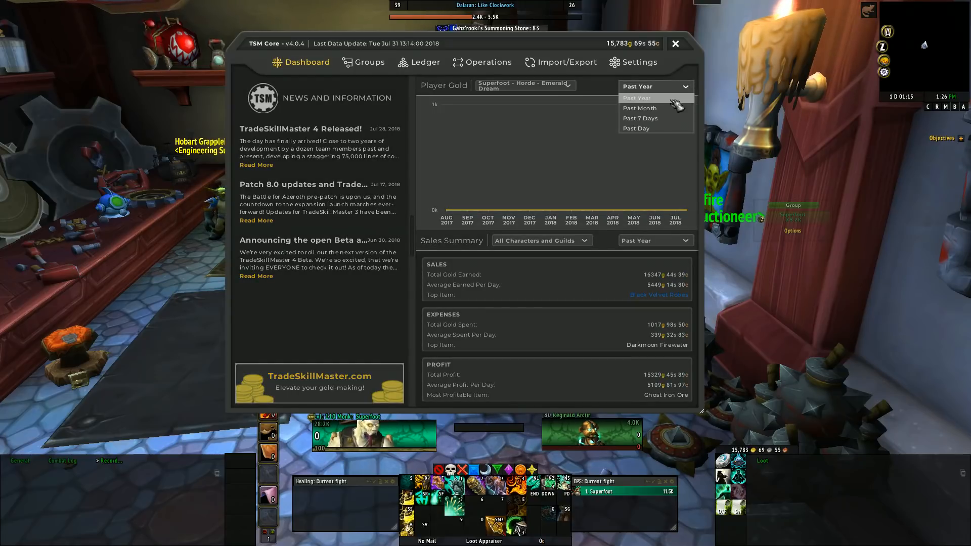
{"action": "left_click", "coordinate": [640, 118]}
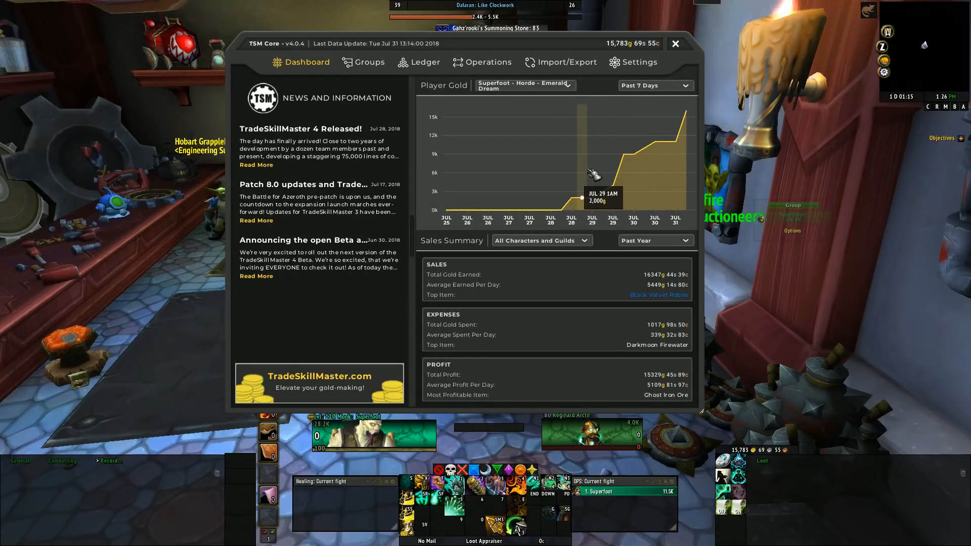
{"action": "mouse_move", "coordinate": [681, 94]}
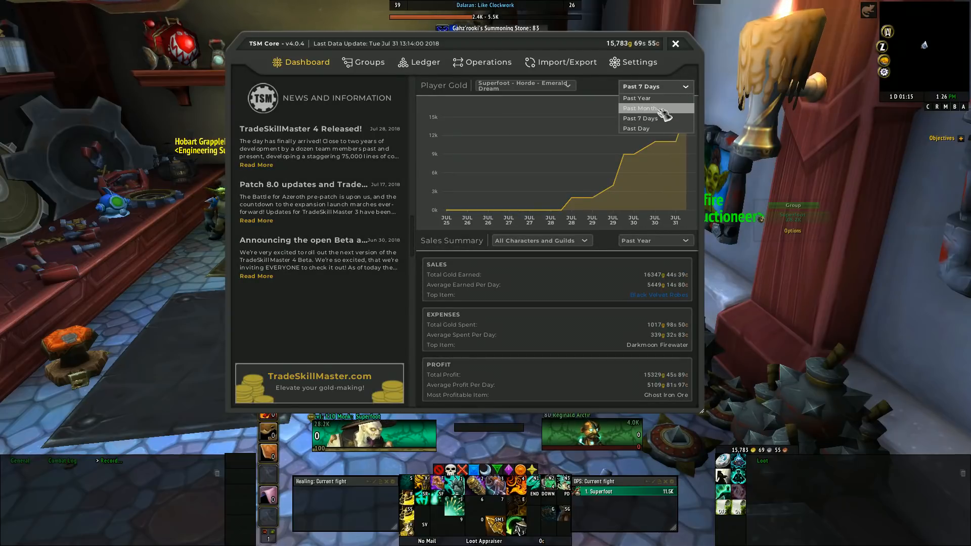
{"action": "left_click", "coordinate": [640, 108]}
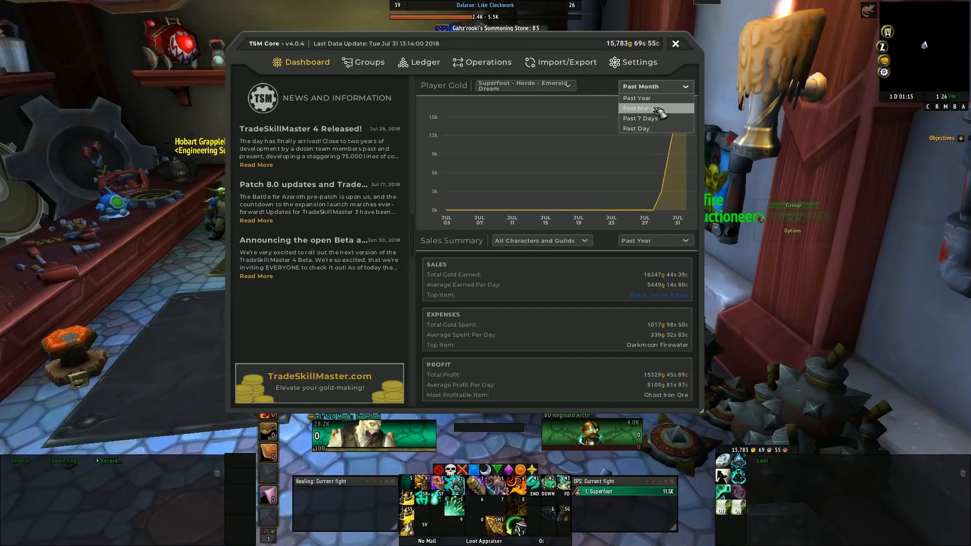
{"action": "left_click", "coordinate": [639, 119]}
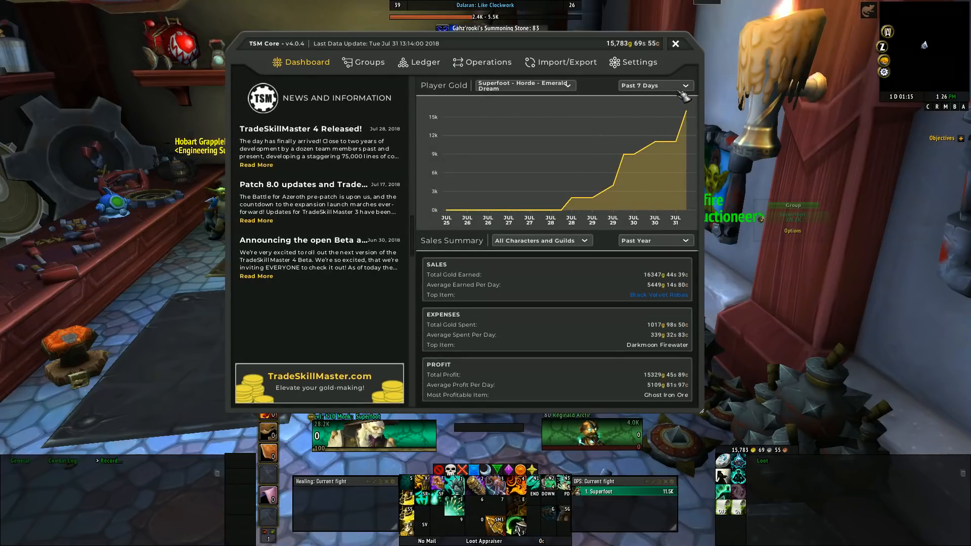
Show all characters and guilds over Past 7 Days, then list sales summary character options
{"action": "left_click", "coordinate": [651, 86]}
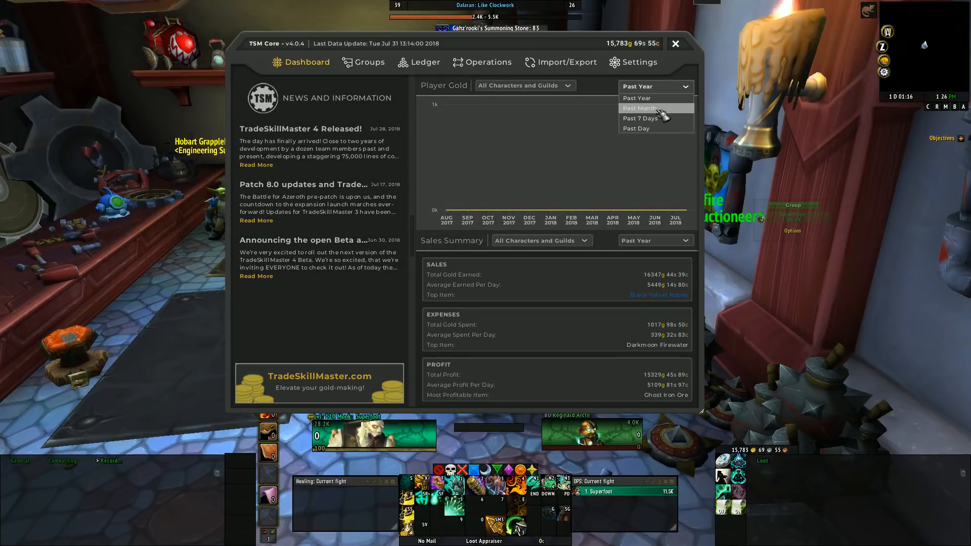
{"action": "left_click", "coordinate": [640, 118]}
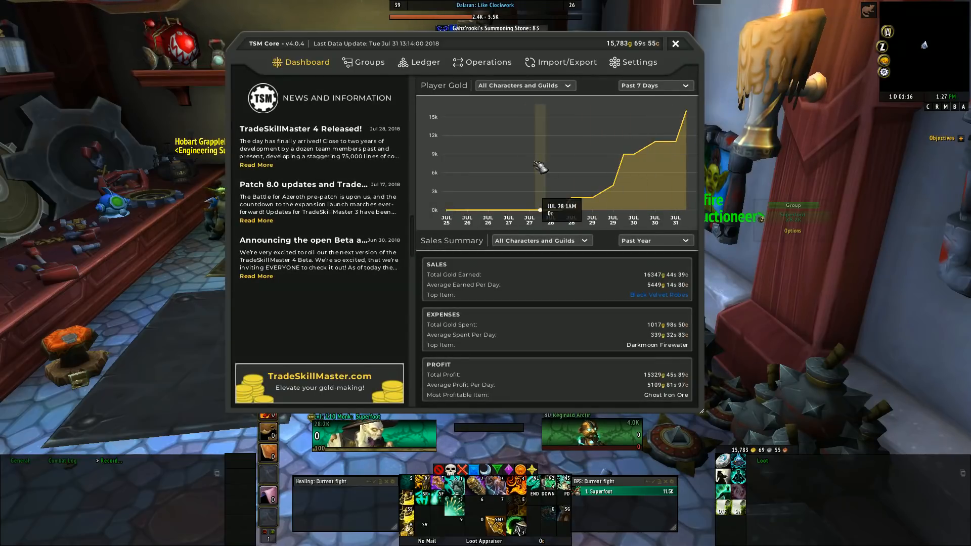
{"action": "mouse_move", "coordinate": [632, 152]}
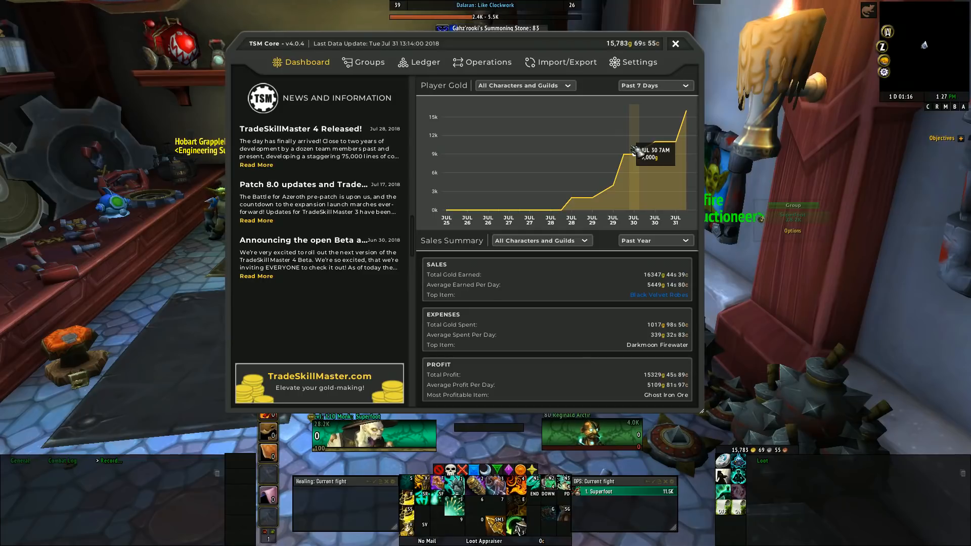
{"action": "mouse_move", "coordinate": [582, 149]}
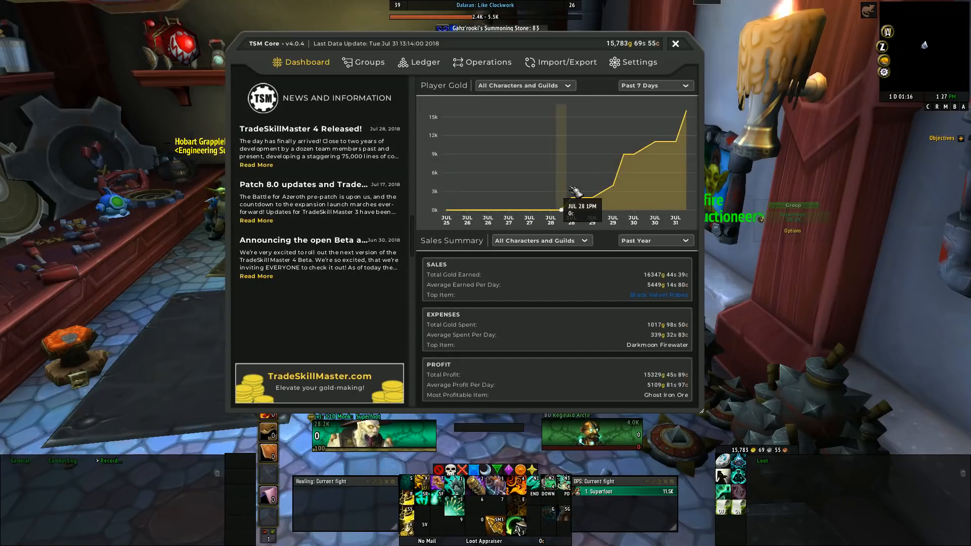
{"action": "left_click", "coordinate": [540, 240]}
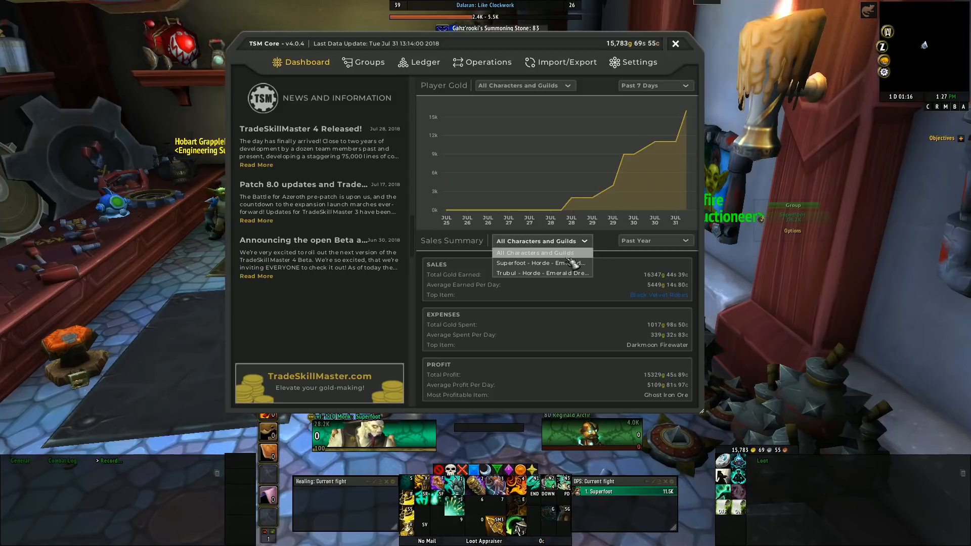
{"action": "mouse_move", "coordinate": [541, 263]}
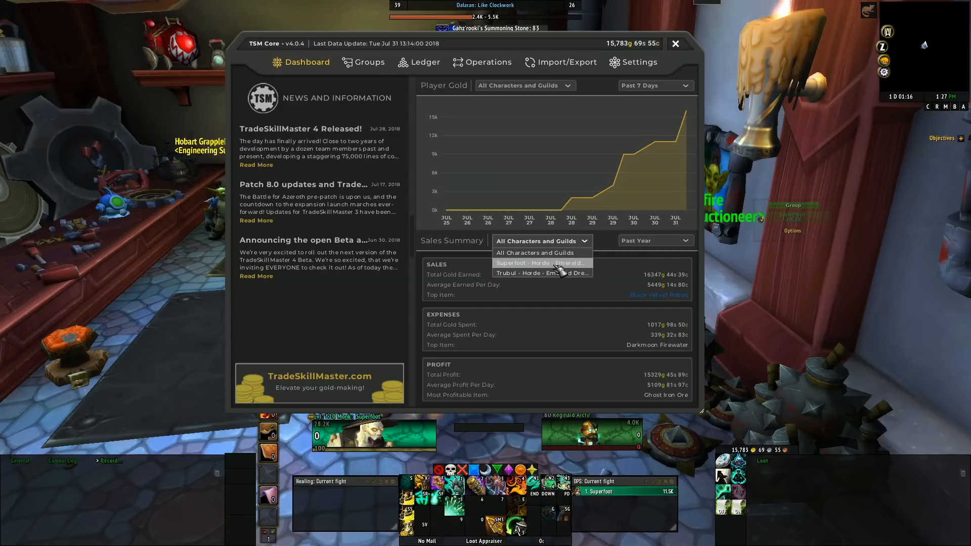
{"action": "left_click", "coordinate": [540, 263]}
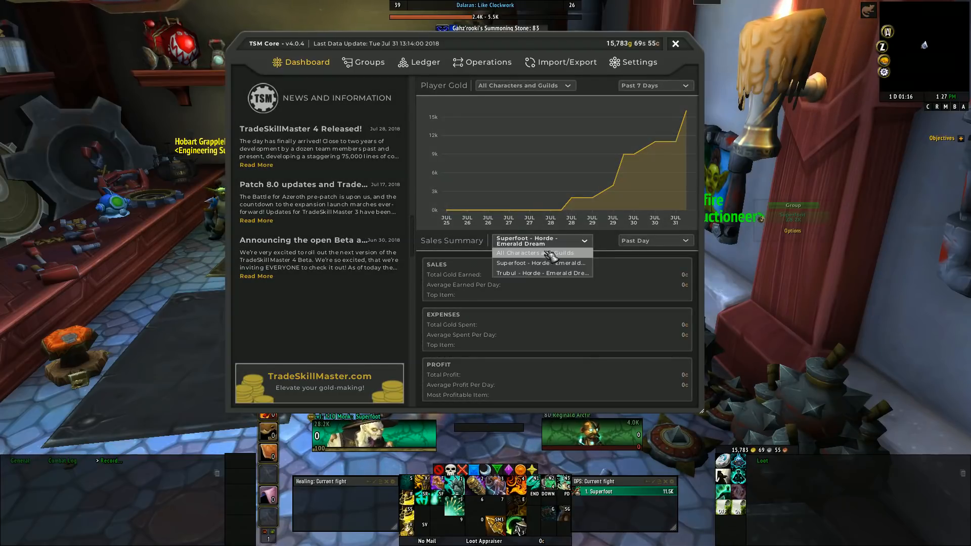
{"action": "left_click", "coordinate": [538, 252]}
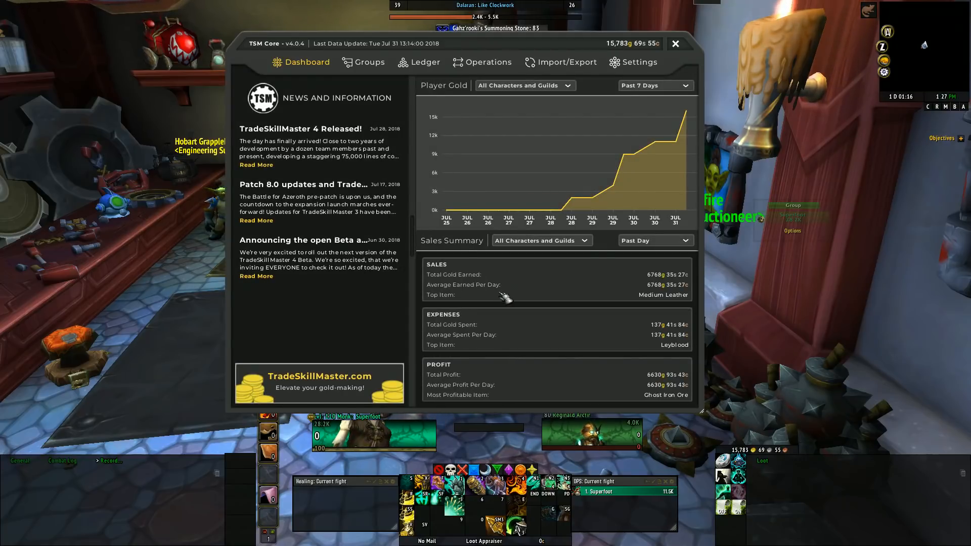
{"action": "mouse_move", "coordinate": [557, 295]}
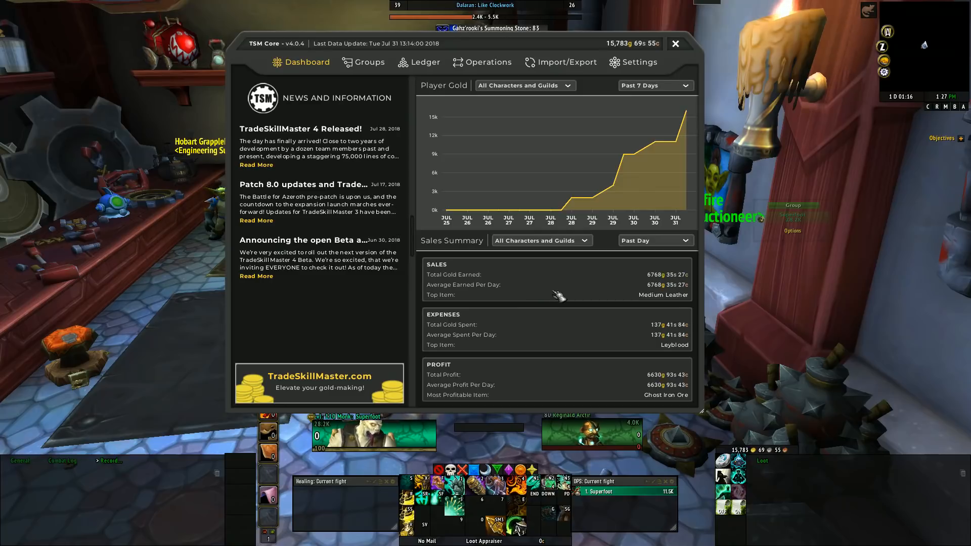
{"action": "mouse_move", "coordinate": [307, 141]}
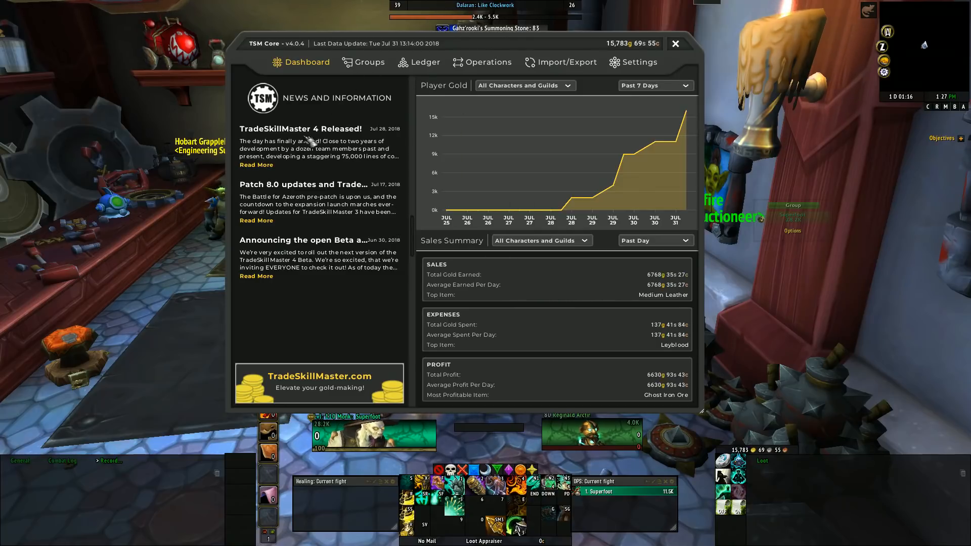
{"action": "mouse_move", "coordinate": [457, 355]}
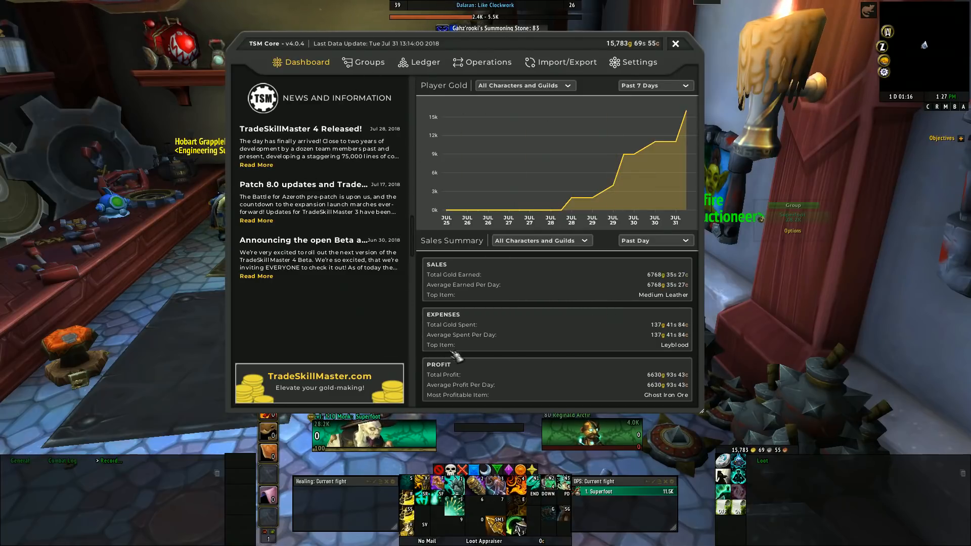
{"action": "mouse_move", "coordinate": [520, 303]}
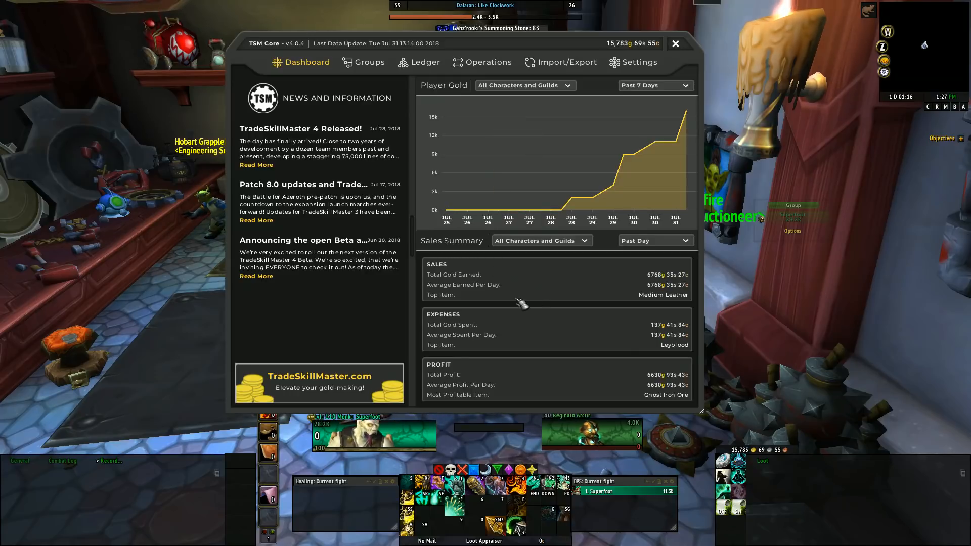
{"action": "mouse_move", "coordinate": [640, 287]}
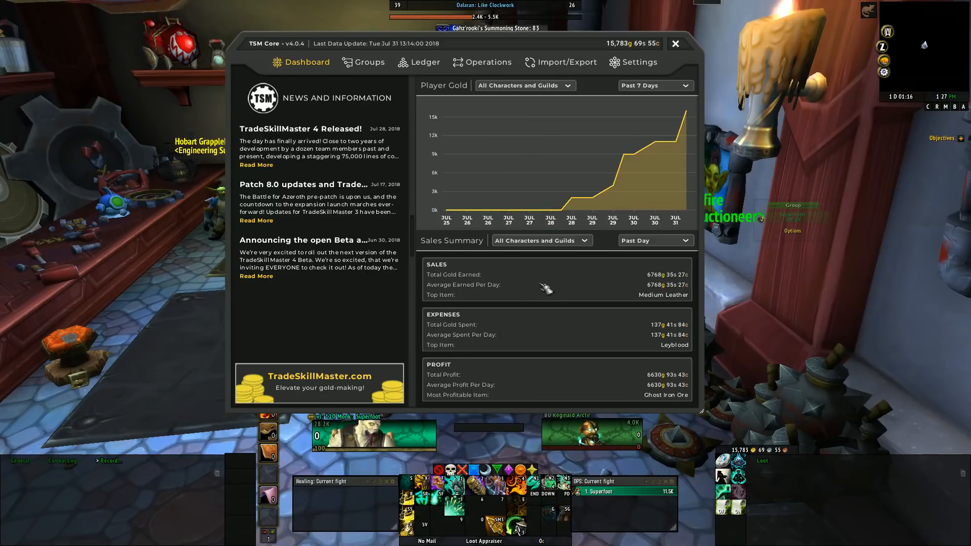
{"action": "mouse_move", "coordinate": [637, 290]}
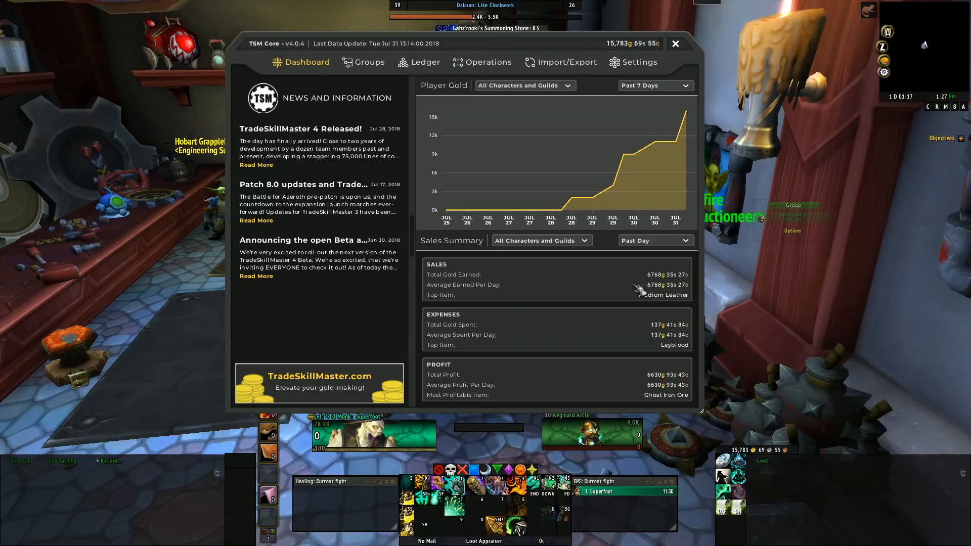
{"action": "mouse_move", "coordinate": [626, 365]}
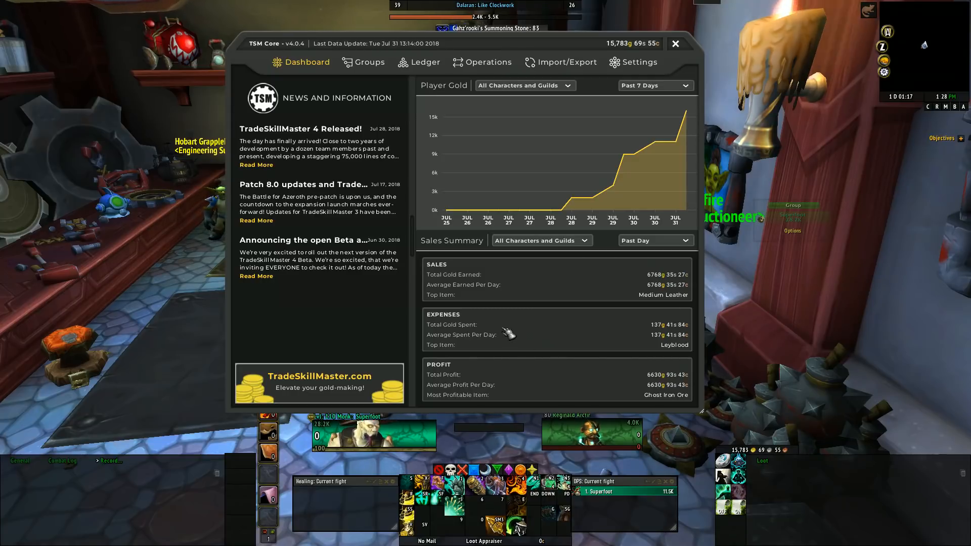
{"action": "mouse_move", "coordinate": [467, 195]}
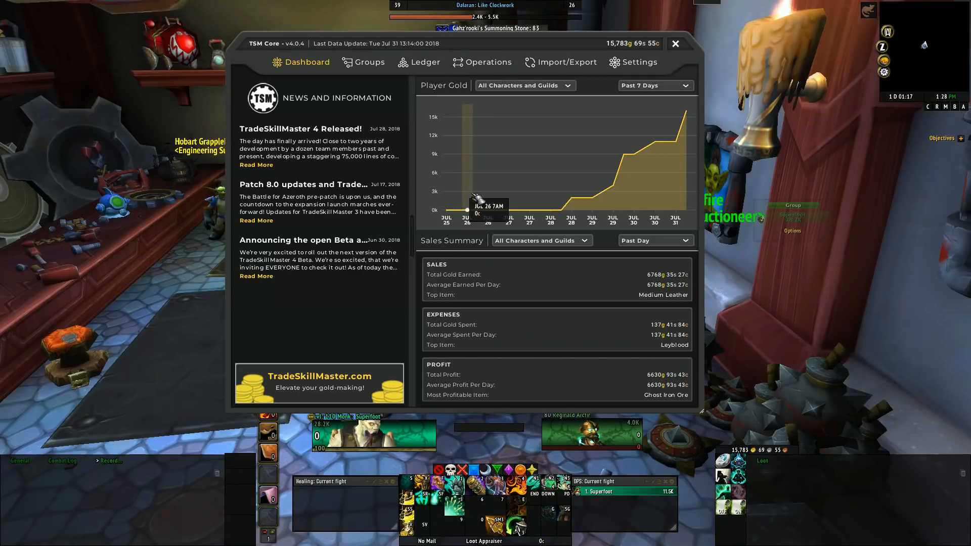
Switch to the Groups tab to view Base Group's Information
{"action": "left_click", "coordinate": [365, 62]}
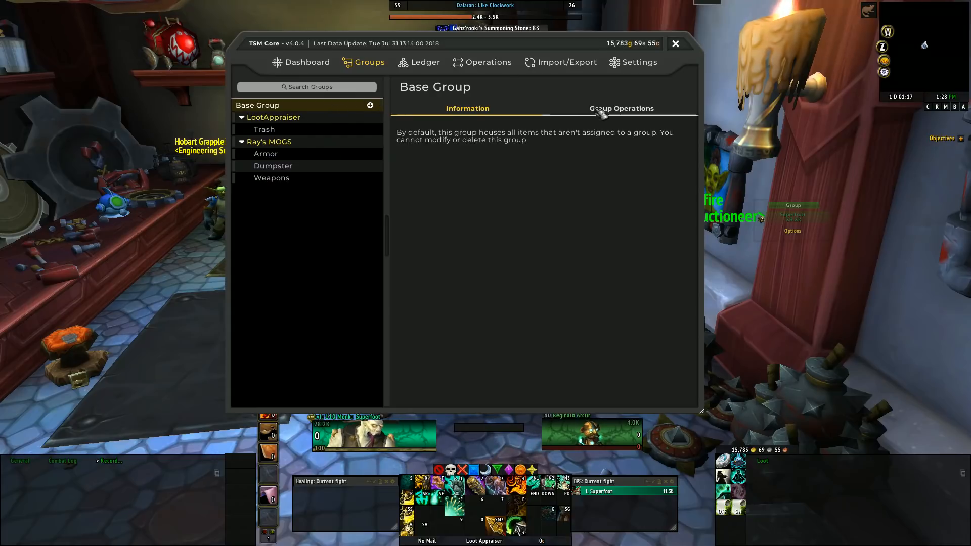
Collapse Base Group's Auctioning, Crafting, Mailing, Shopping, Sniper and Vendoring operations, then go to Ledger
{"action": "left_click", "coordinate": [621, 108]}
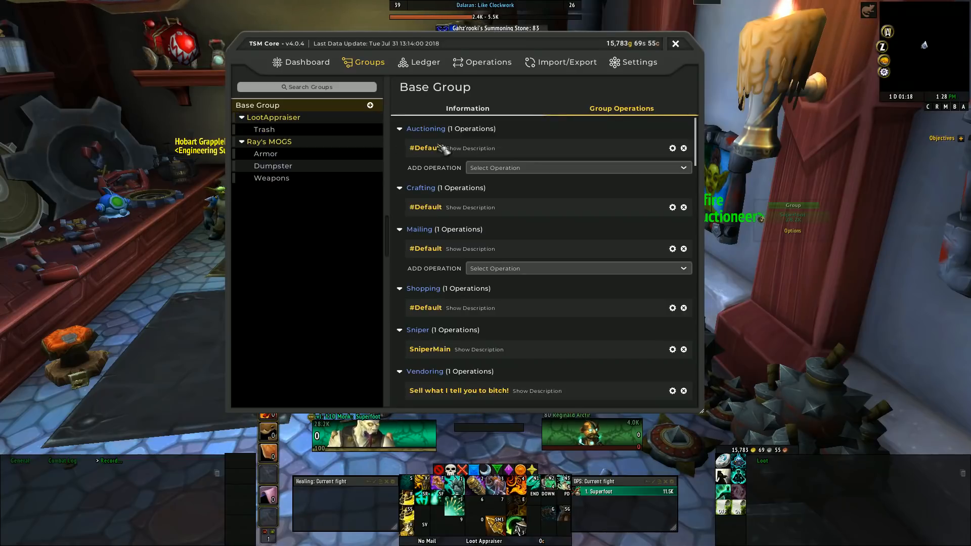
{"action": "left_click", "coordinate": [400, 128]}
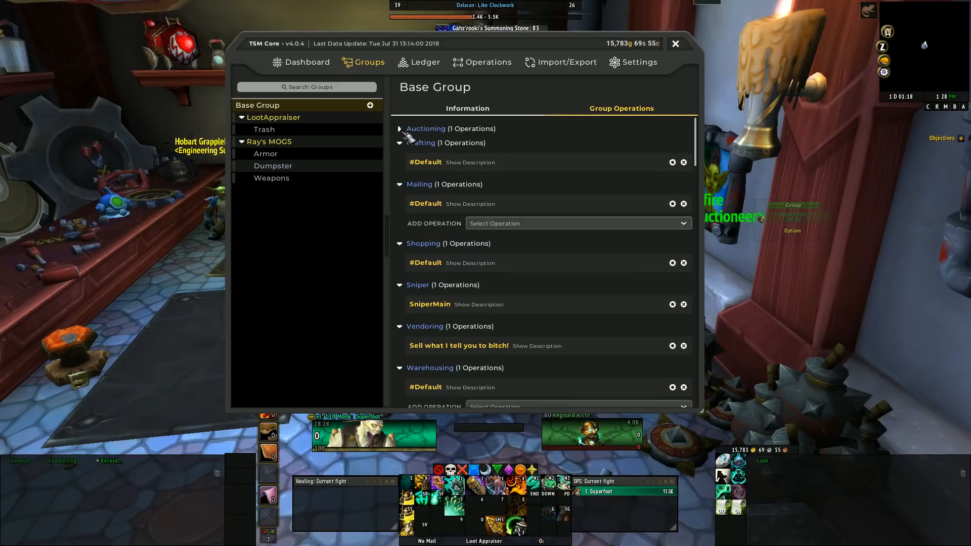
{"action": "left_click", "coordinate": [423, 143]}
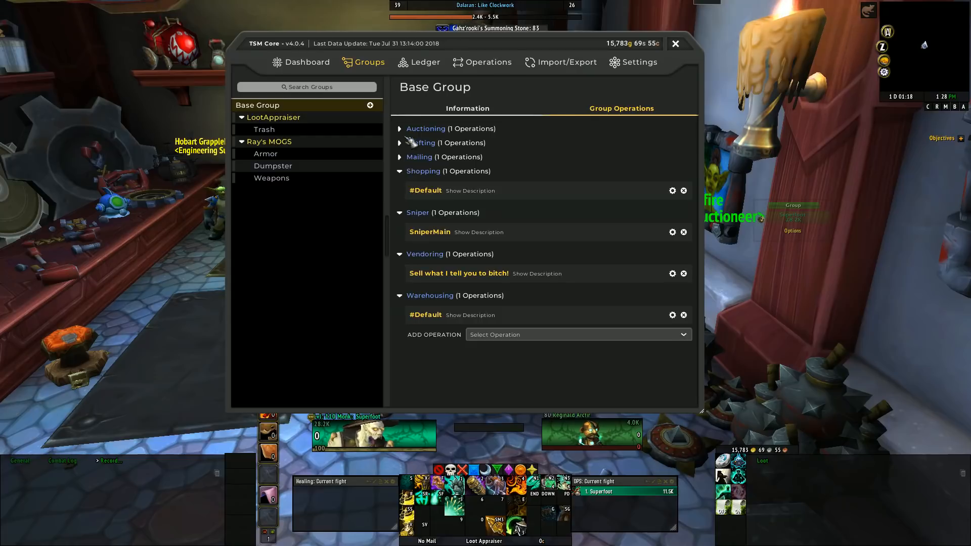
{"action": "left_click", "coordinate": [399, 171]}
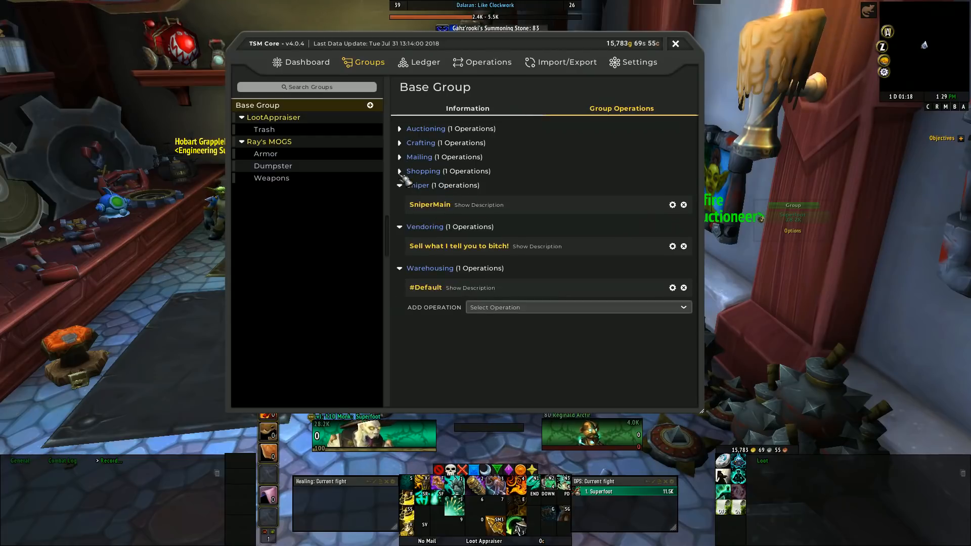
{"action": "left_click", "coordinate": [417, 185]}
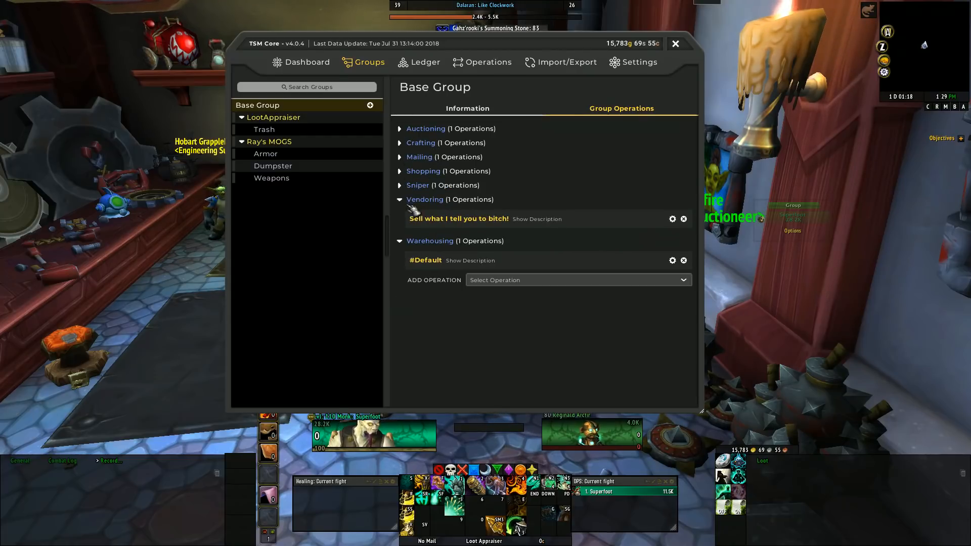
{"action": "left_click", "coordinate": [400, 198]}
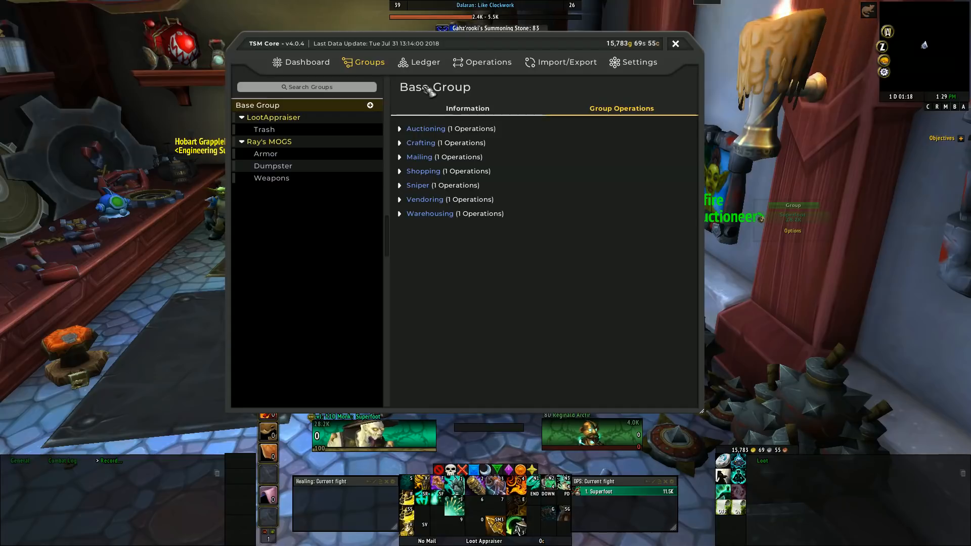
{"action": "left_click", "coordinate": [425, 61]}
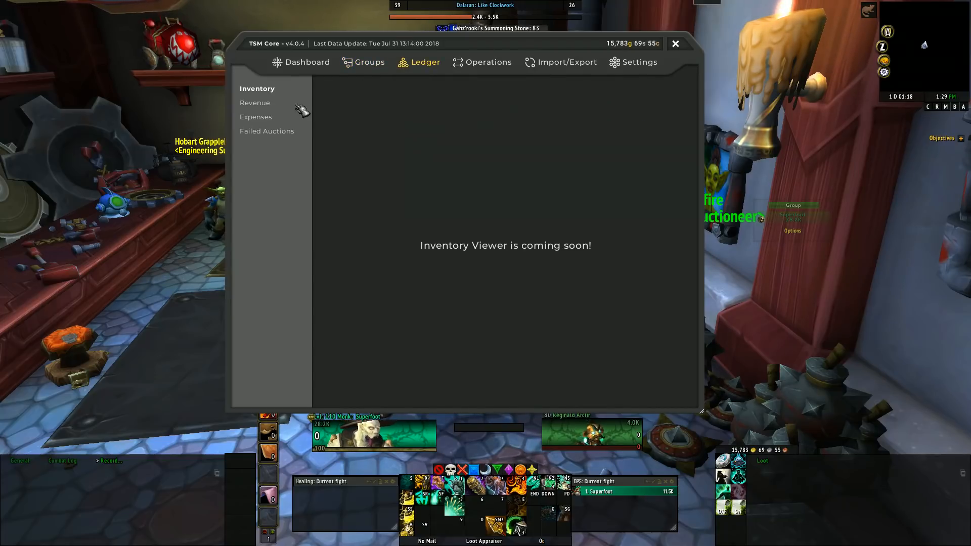
{"action": "mouse_move", "coordinate": [463, 147]}
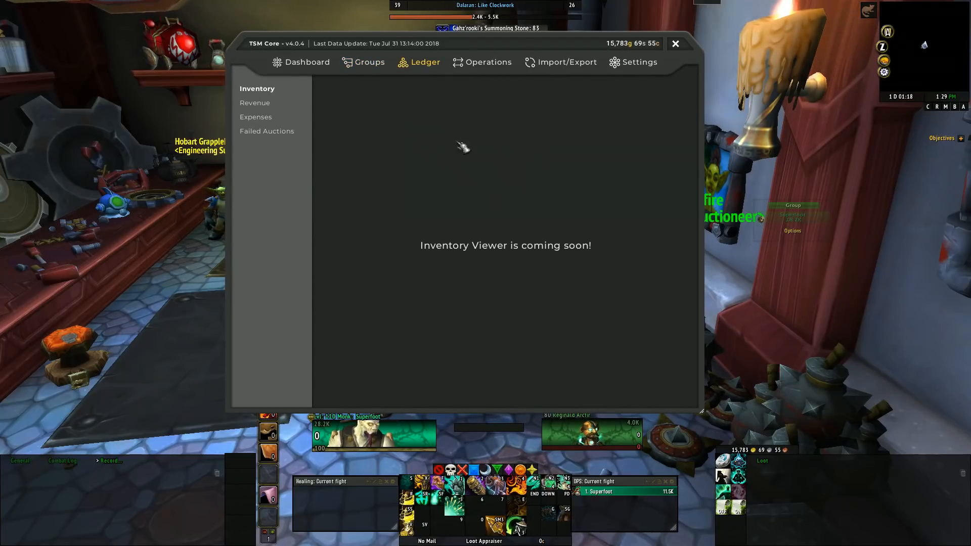
{"action": "mouse_move", "coordinate": [461, 254]}
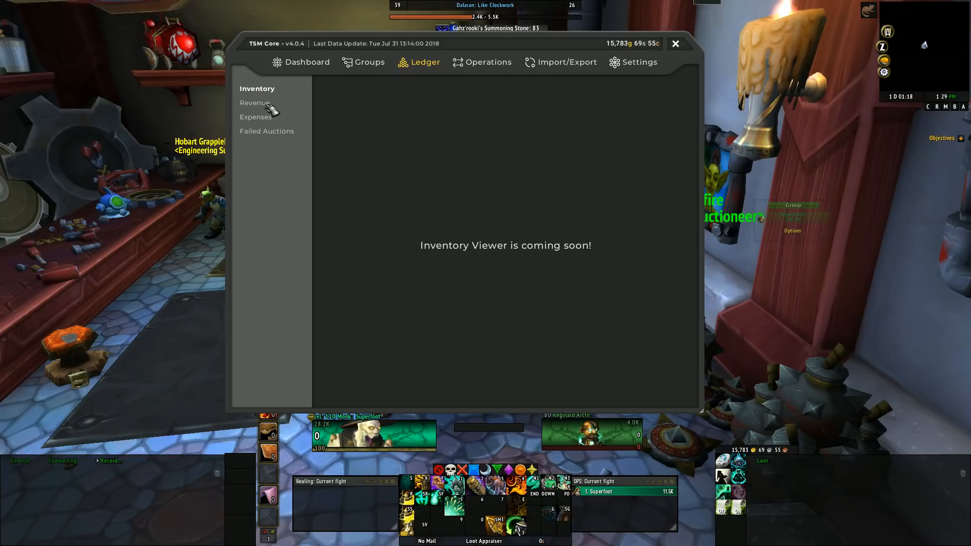
Select Revenue in the Ledger sidebar to list sales
{"action": "left_click", "coordinate": [254, 102]}
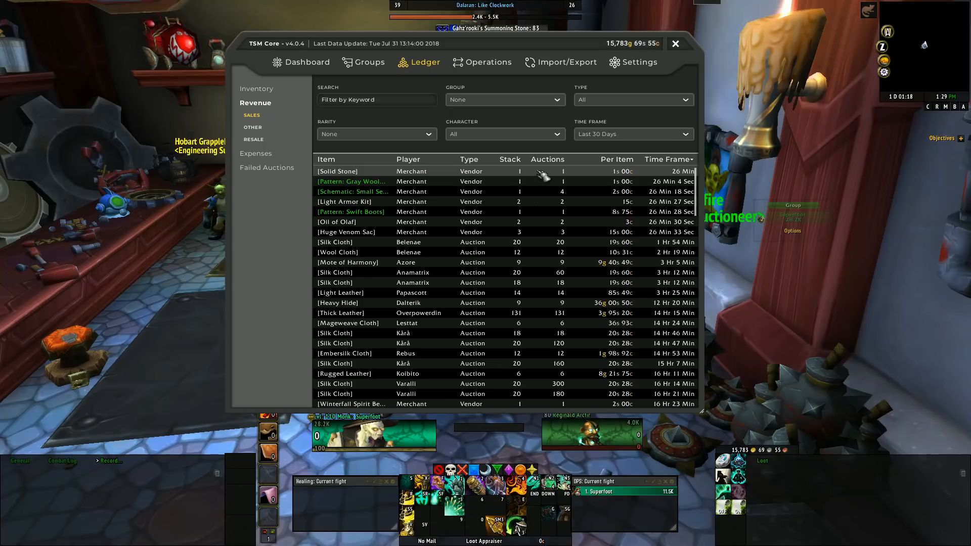
{"action": "mouse_move", "coordinate": [640, 180]}
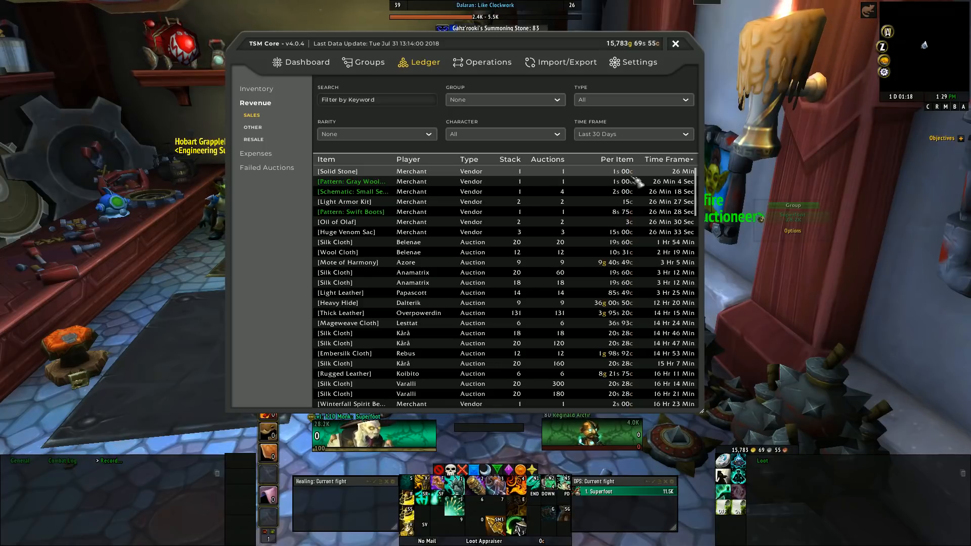
Sort sales by Per Item, Item and Type, finishing with highest price per item first
{"action": "left_click", "coordinate": [612, 159]}
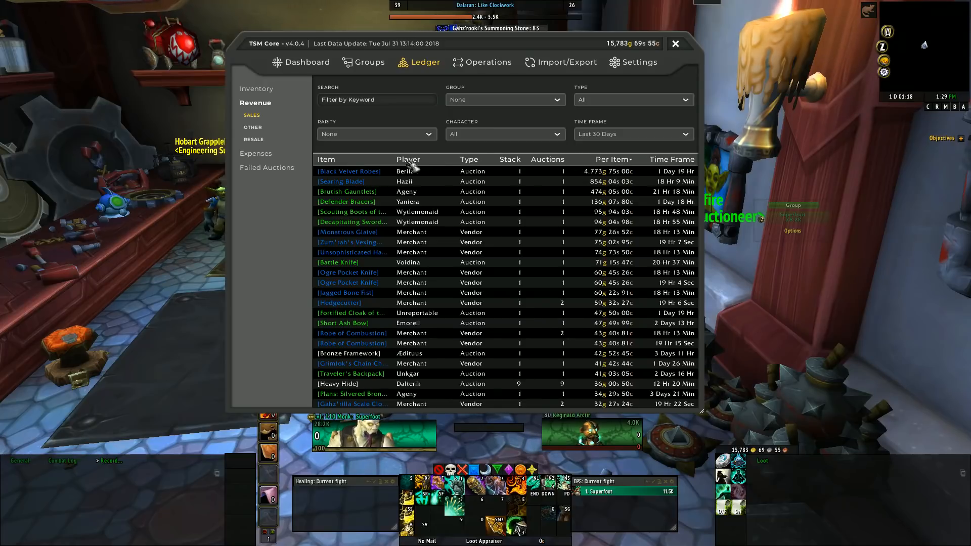
{"action": "left_click", "coordinate": [326, 160]}
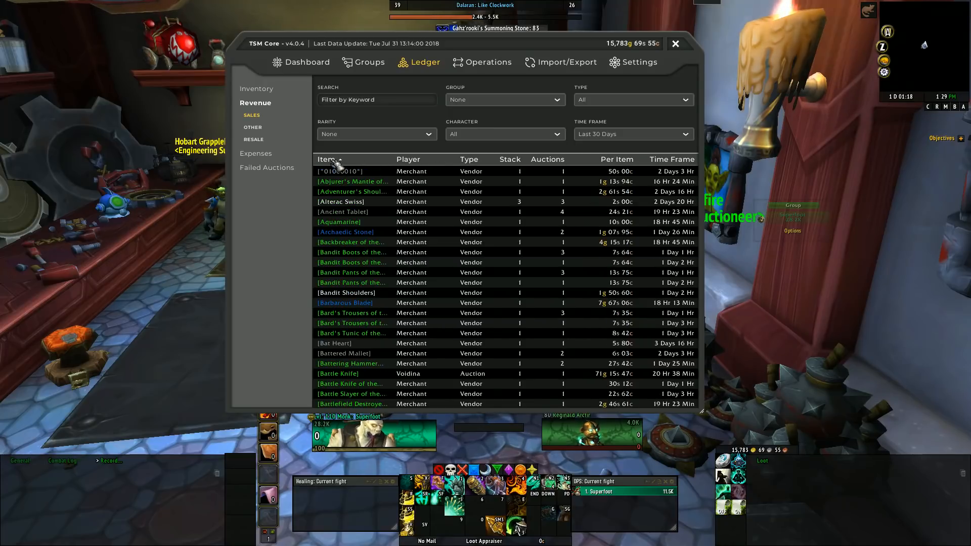
{"action": "left_click", "coordinate": [326, 160]}
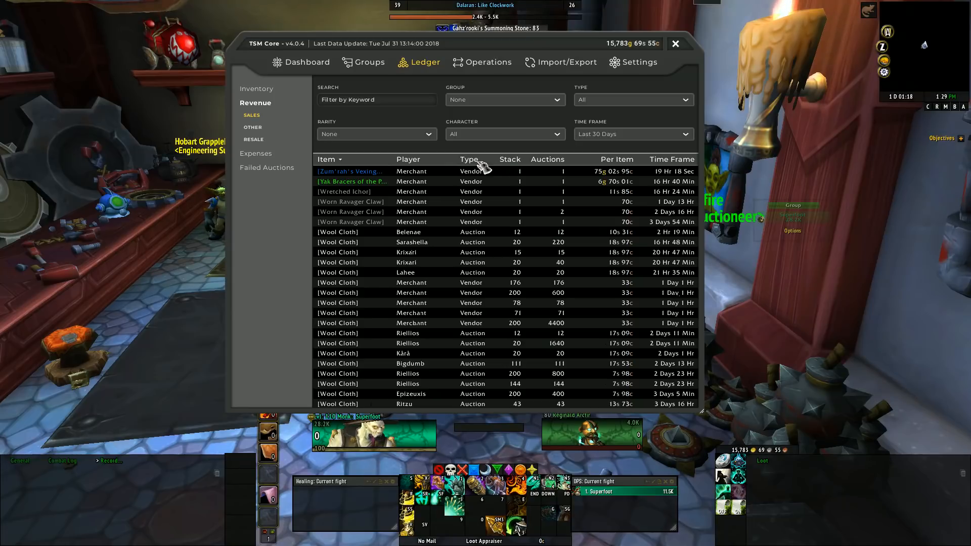
{"action": "left_click", "coordinate": [468, 160]}
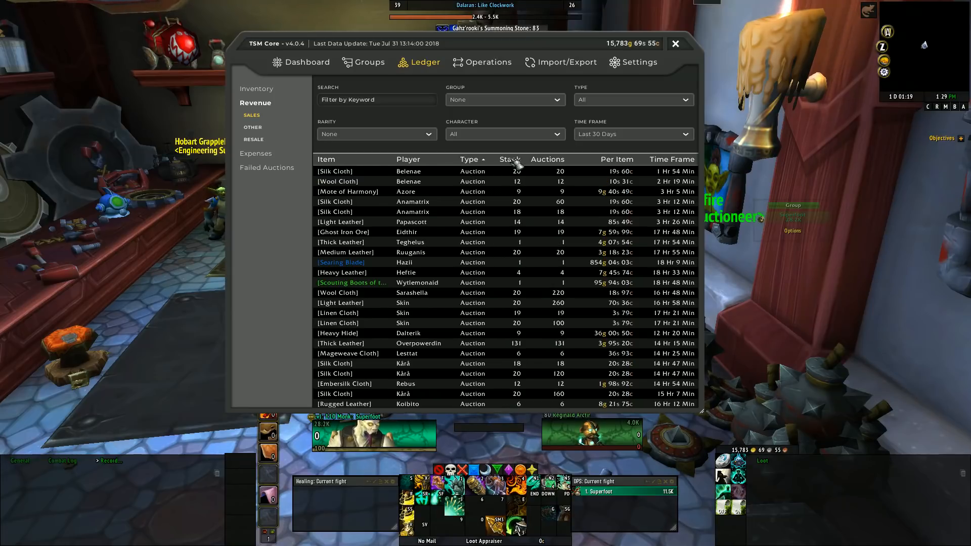
{"action": "left_click", "coordinate": [618, 160]}
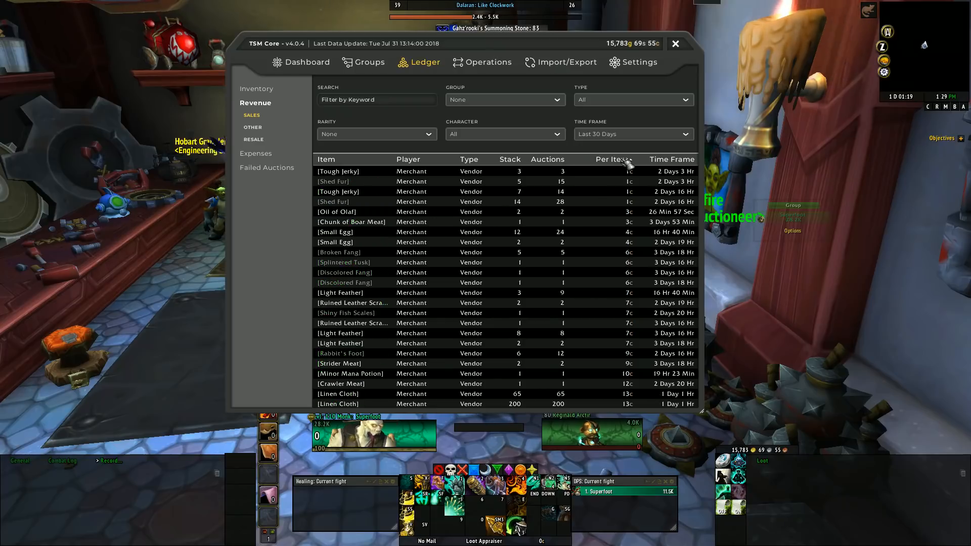
{"action": "left_click", "coordinate": [613, 159]}
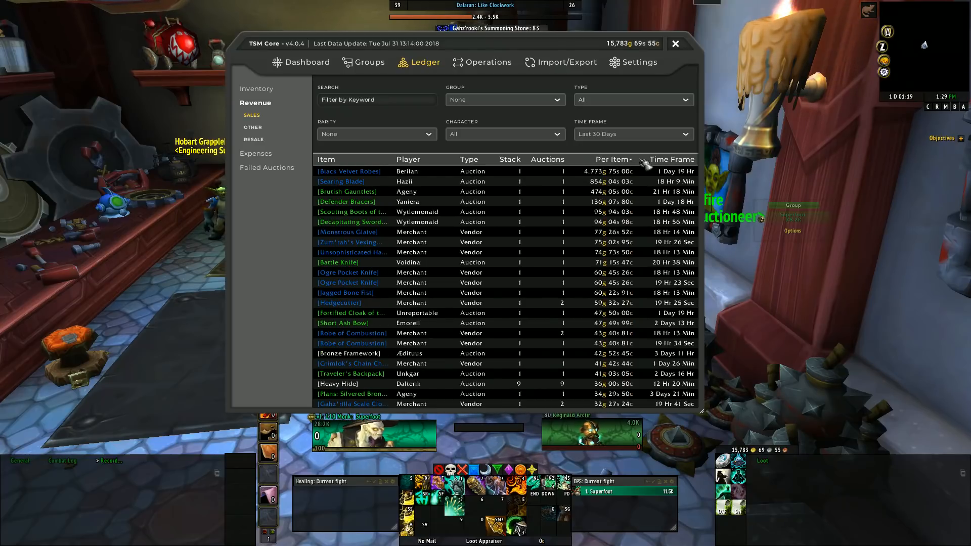
{"action": "mouse_move", "coordinate": [595, 155]}
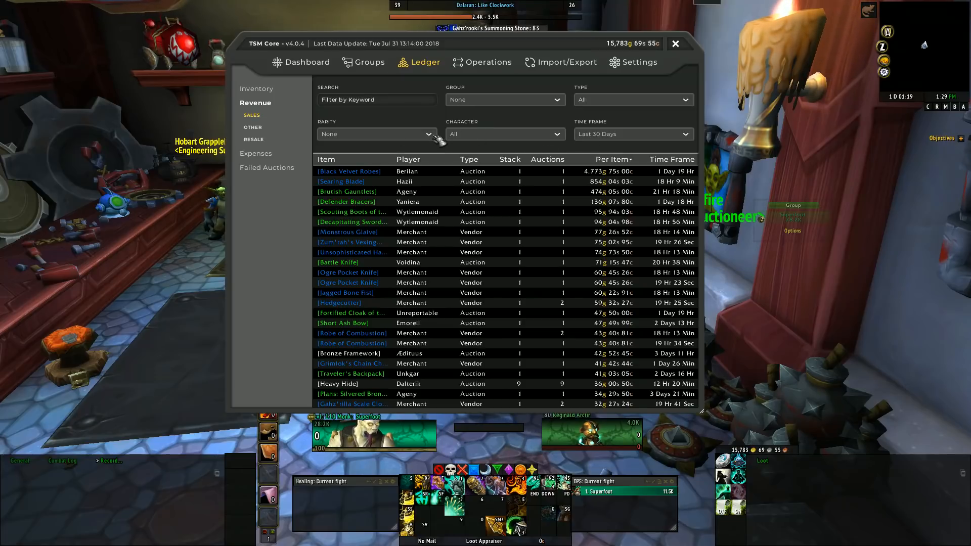
{"action": "mouse_move", "coordinate": [393, 105]}
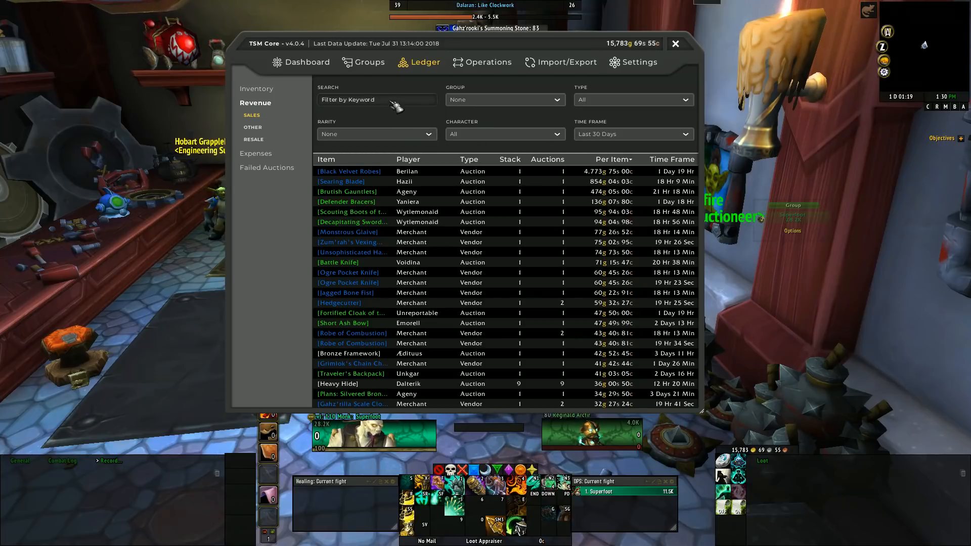
Search the sales list for 'bracer'
{"action": "type", "text": "n"}
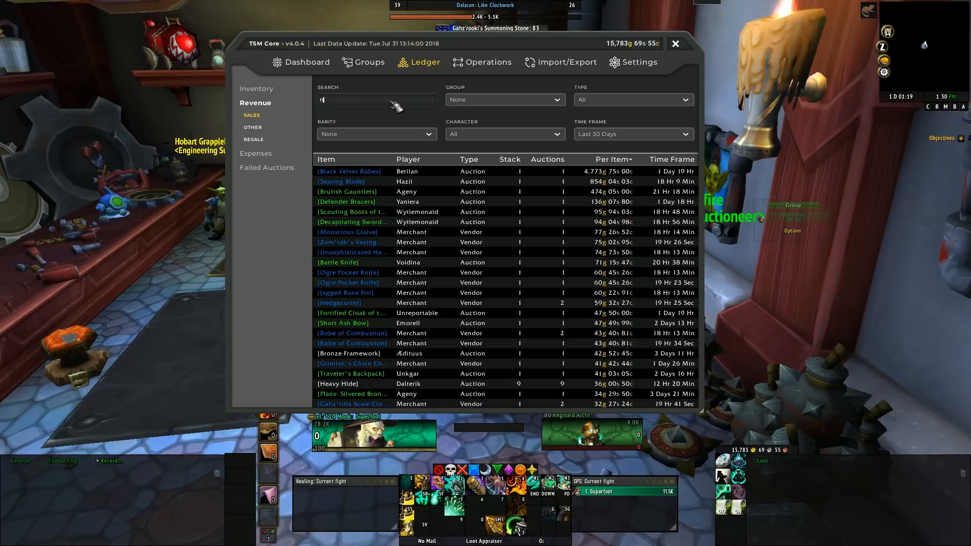
{"action": "type", "text": "bracer"}
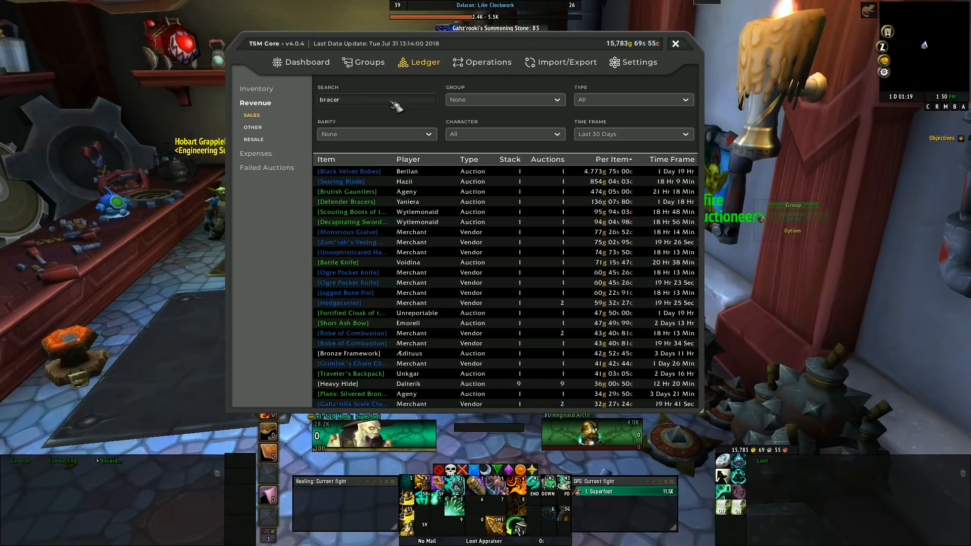
{"action": "key", "text": "Return"}
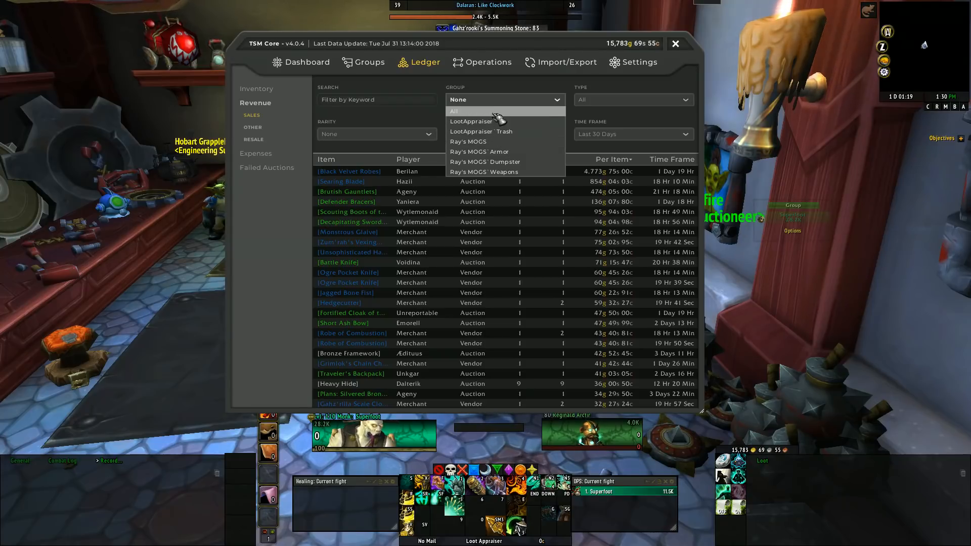
{"action": "mouse_move", "coordinate": [478, 151]}
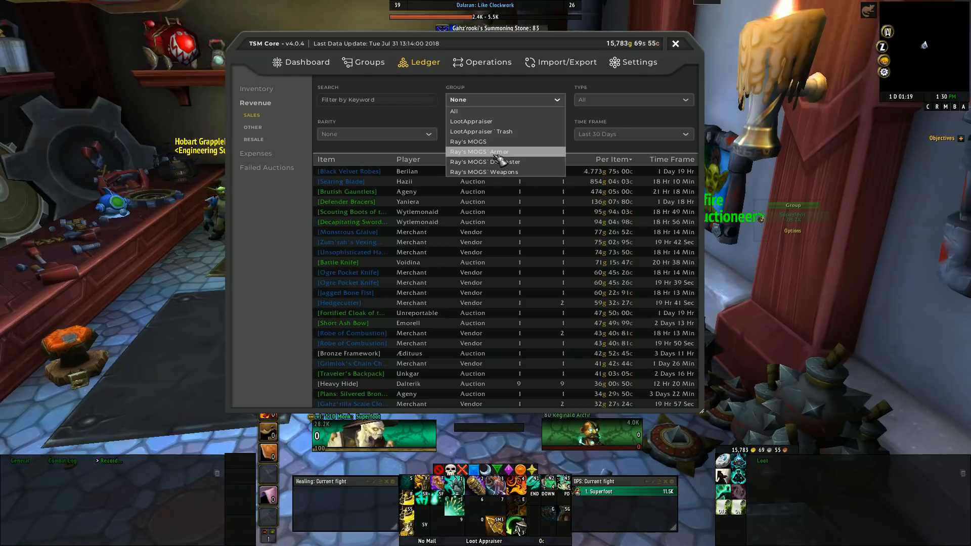
Try the Ray's MOGS Armor group filter, reset to All, and review type and rarity filters
{"action": "left_click", "coordinate": [478, 151]}
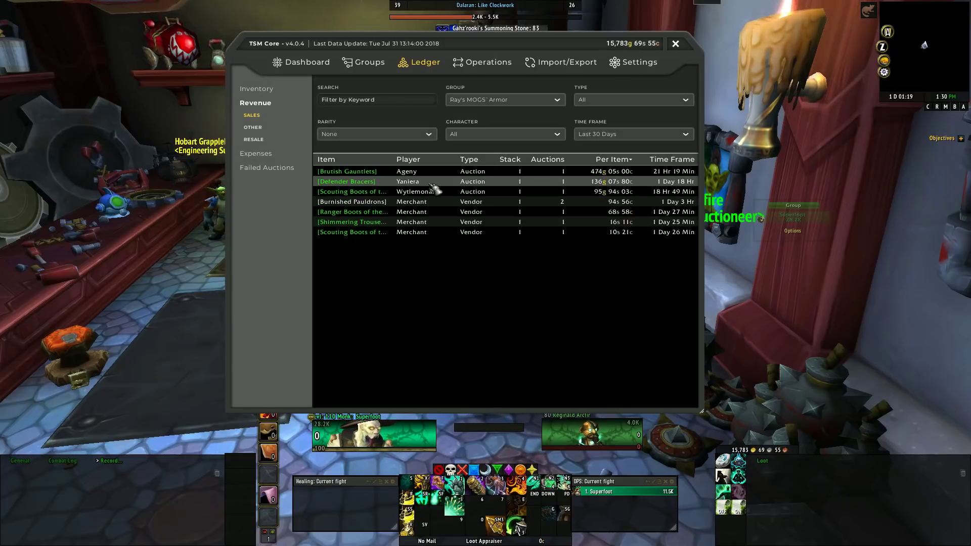
{"action": "mouse_move", "coordinate": [644, 171]}
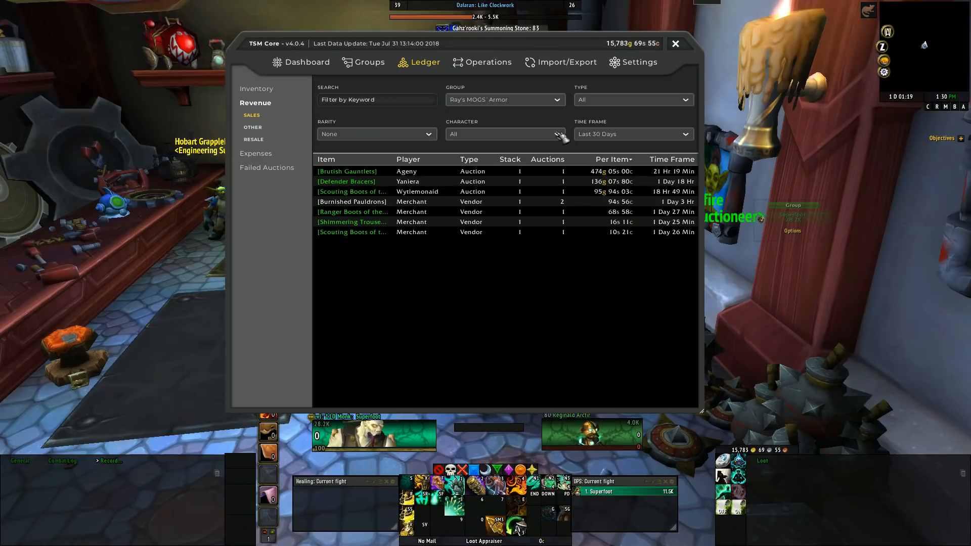
{"action": "left_click", "coordinate": [503, 99]}
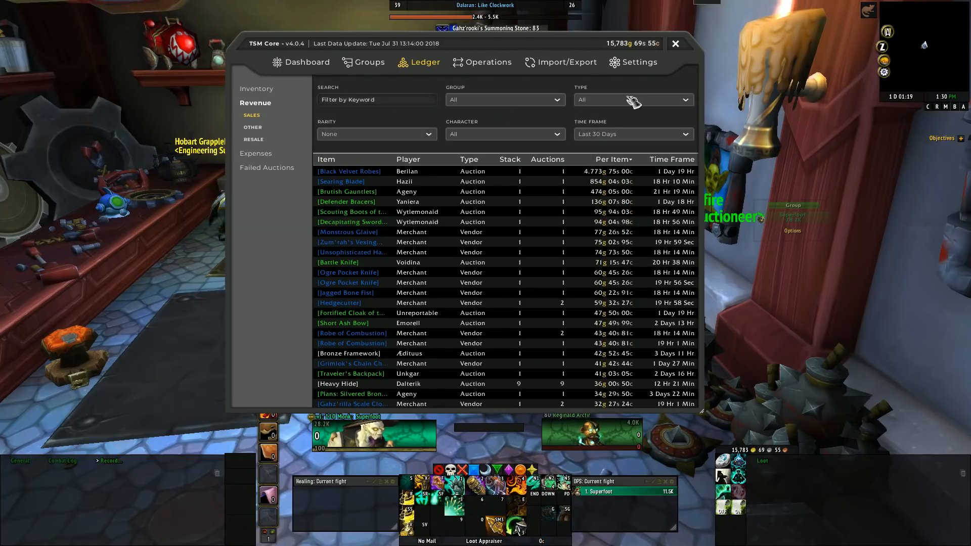
{"action": "left_click", "coordinate": [632, 100]}
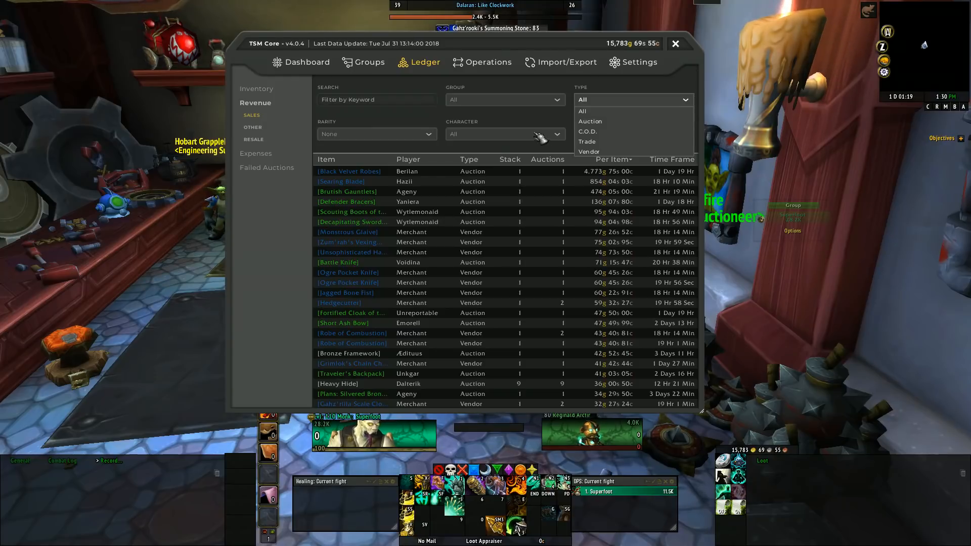
{"action": "mouse_move", "coordinate": [484, 146]}
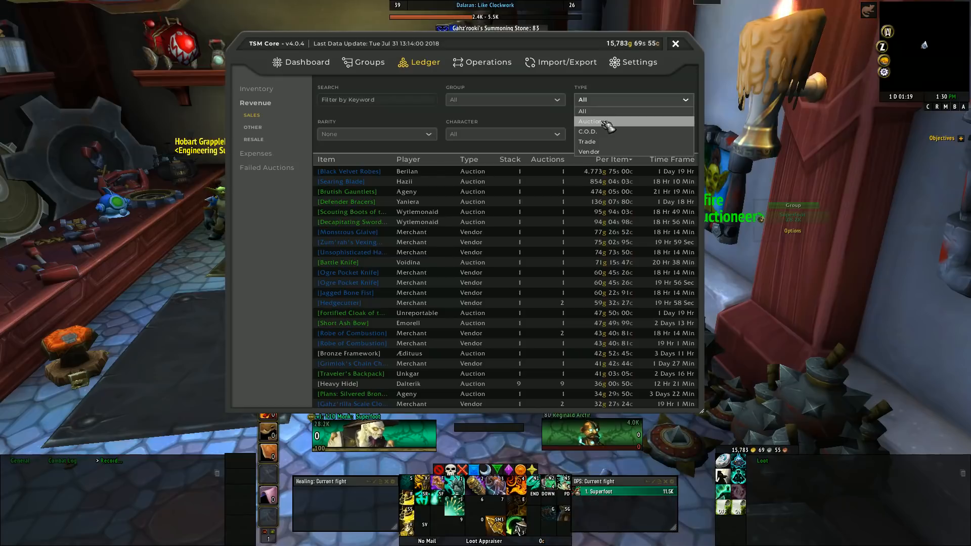
{"action": "mouse_move", "coordinate": [610, 132]}
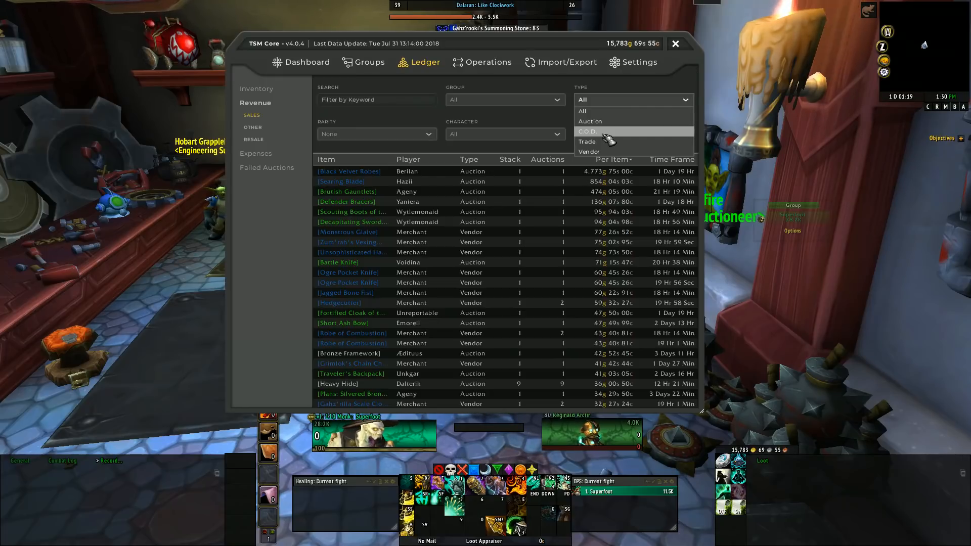
{"action": "mouse_move", "coordinate": [611, 141]}
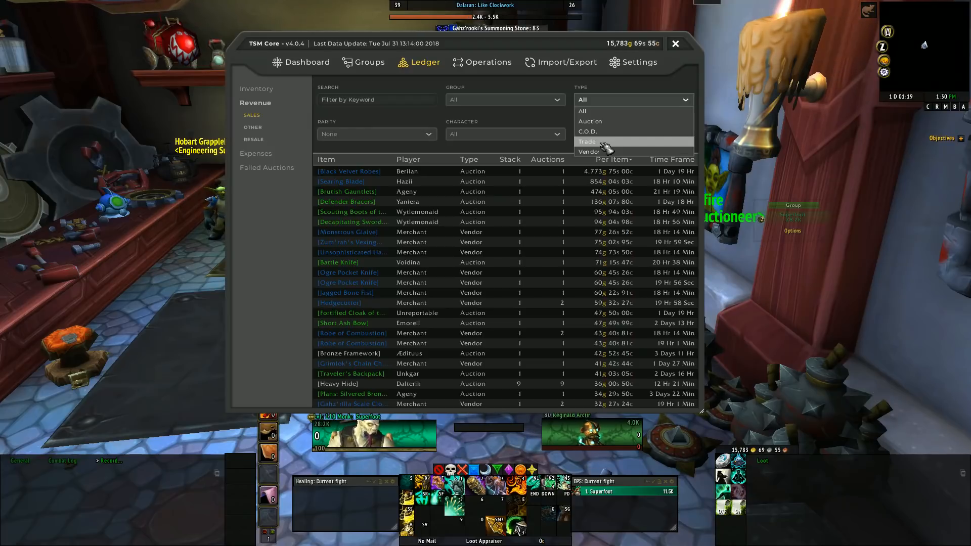
{"action": "mouse_move", "coordinate": [606, 152]}
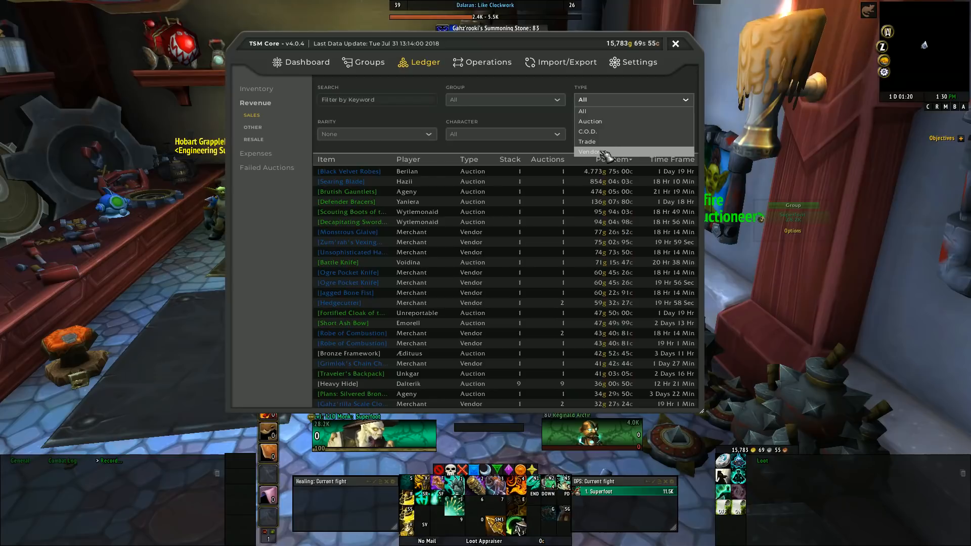
{"action": "mouse_move", "coordinate": [557, 126]}
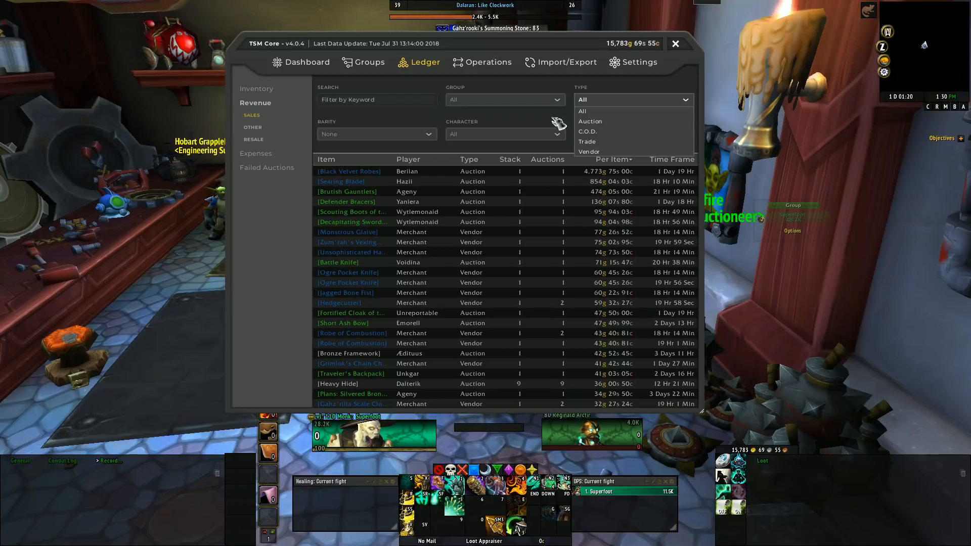
{"action": "left_click", "coordinate": [429, 134]}
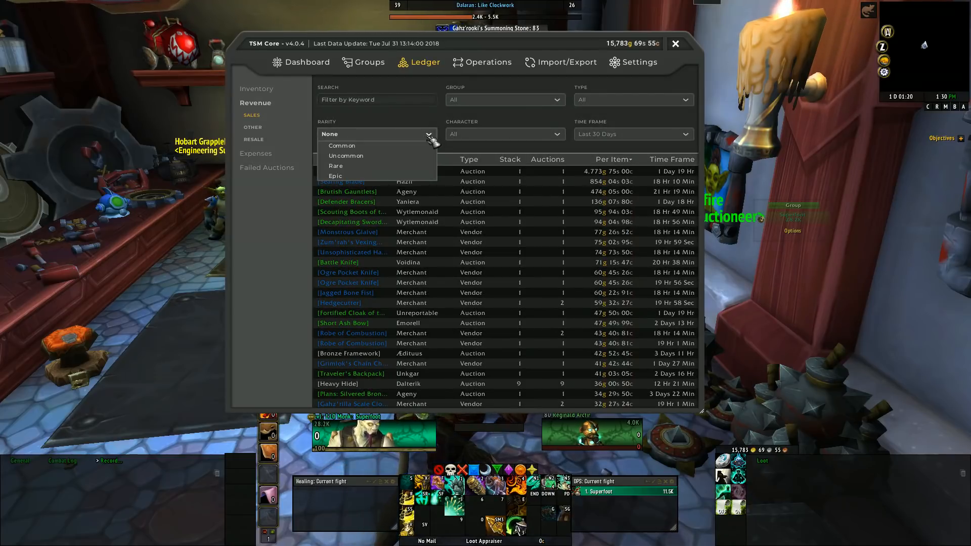
{"action": "mouse_move", "coordinate": [334, 176]}
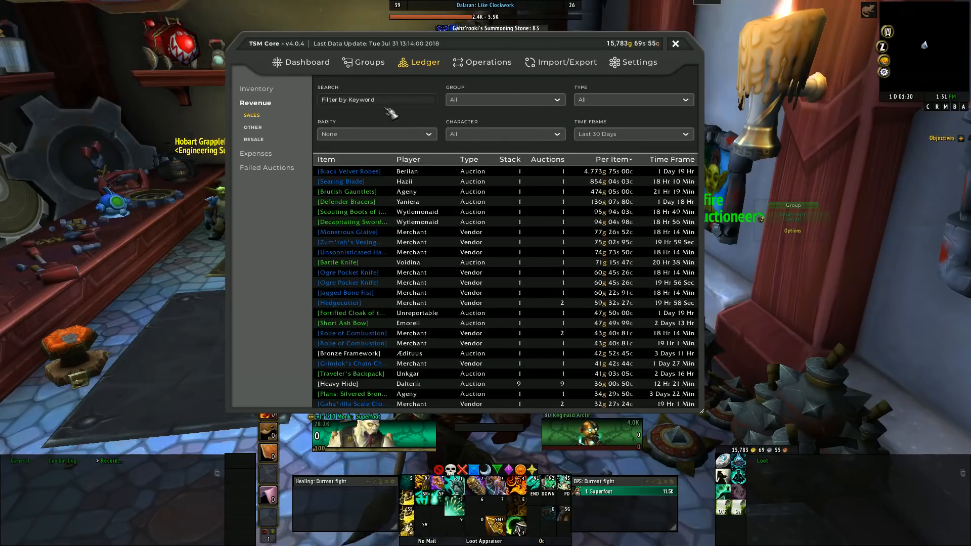
{"action": "mouse_move", "coordinate": [480, 127]}
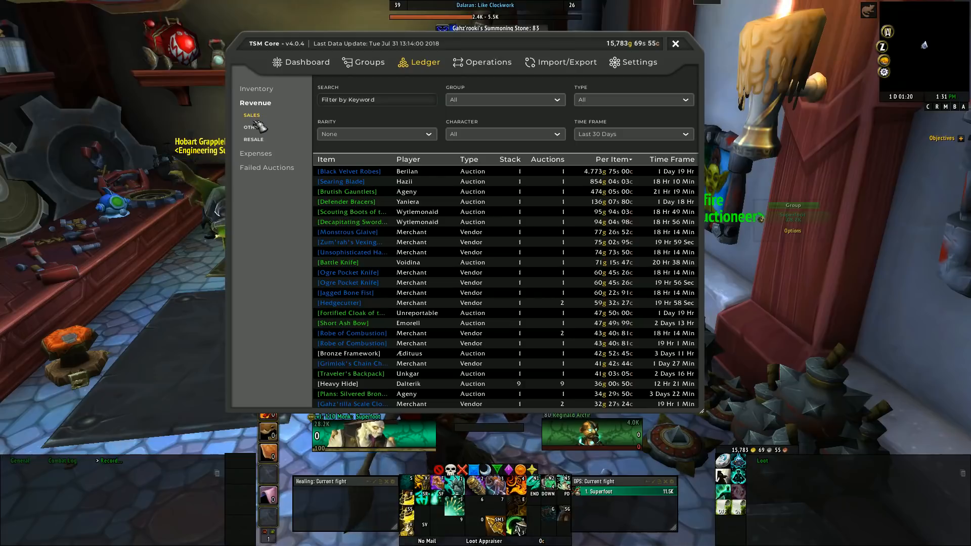
{"action": "left_click", "coordinate": [250, 127]}
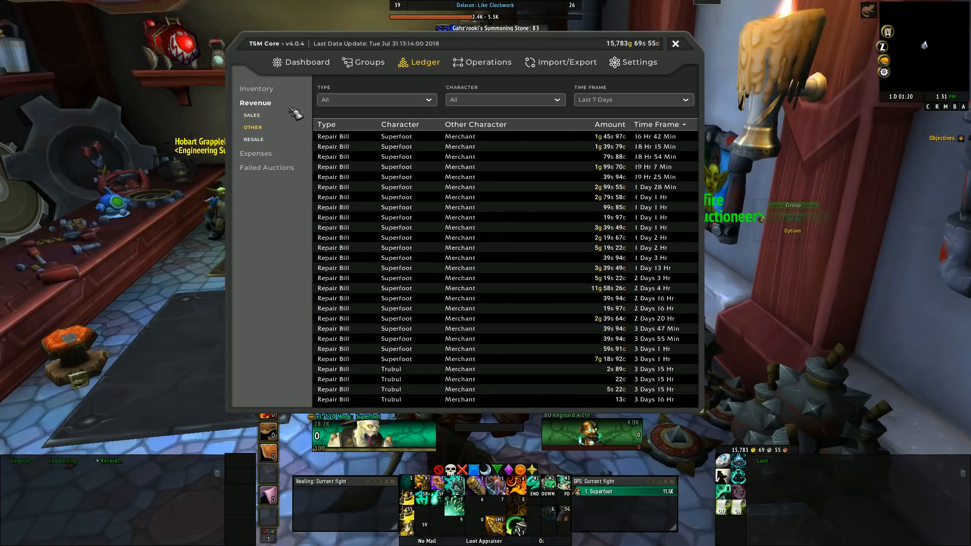
{"action": "mouse_move", "coordinate": [560, 152]}
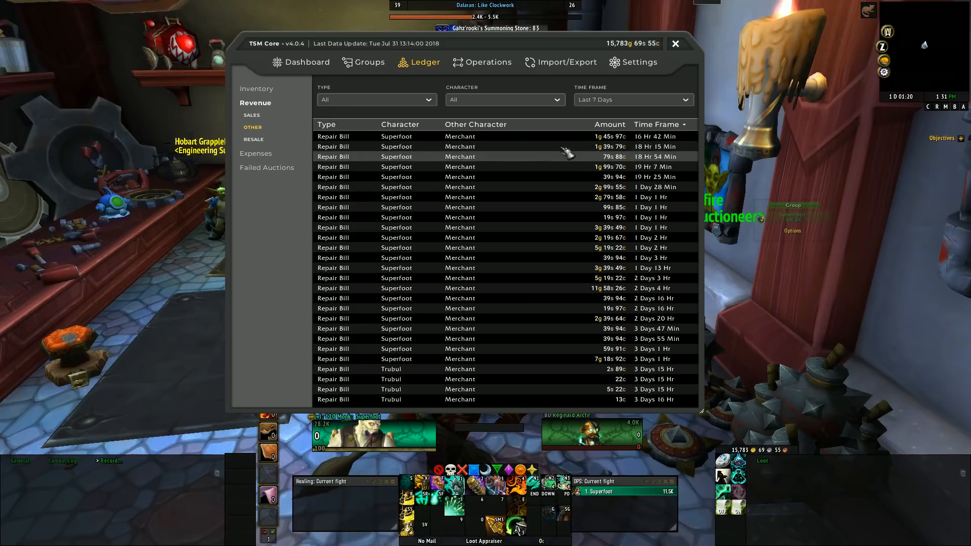
{"action": "mouse_move", "coordinate": [266, 158]}
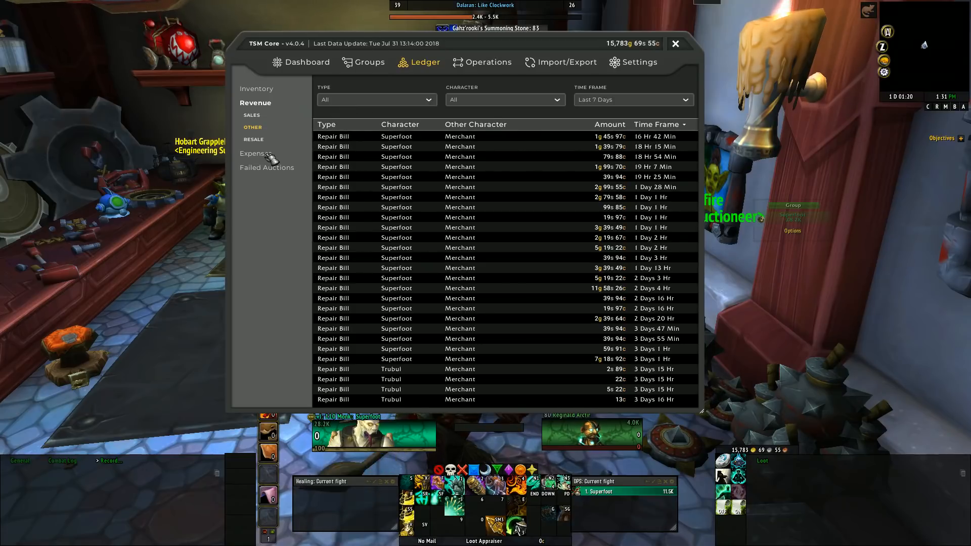
{"action": "mouse_move", "coordinate": [353, 227]}
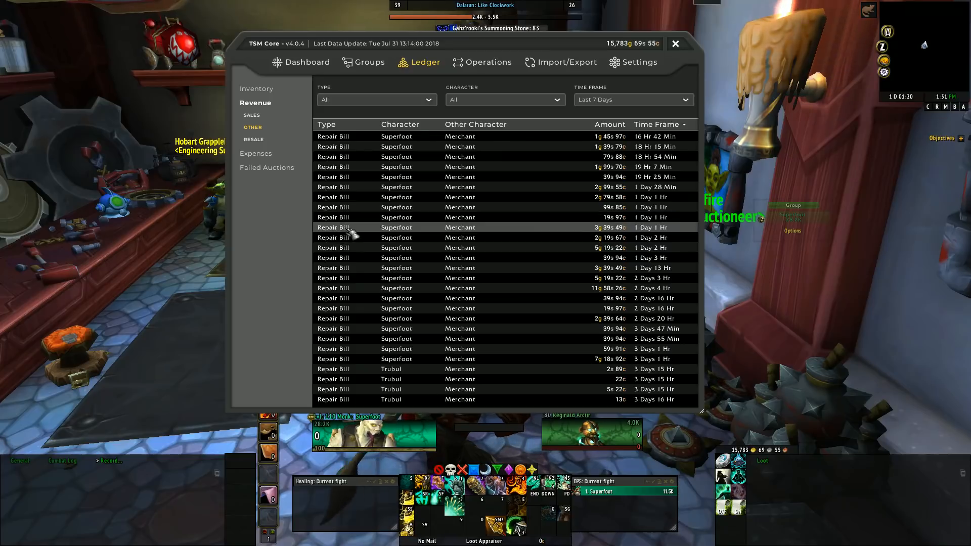
Sort Other revenue by Amount, filter Type to Garrison, then return to All
{"action": "left_click", "coordinate": [607, 124]}
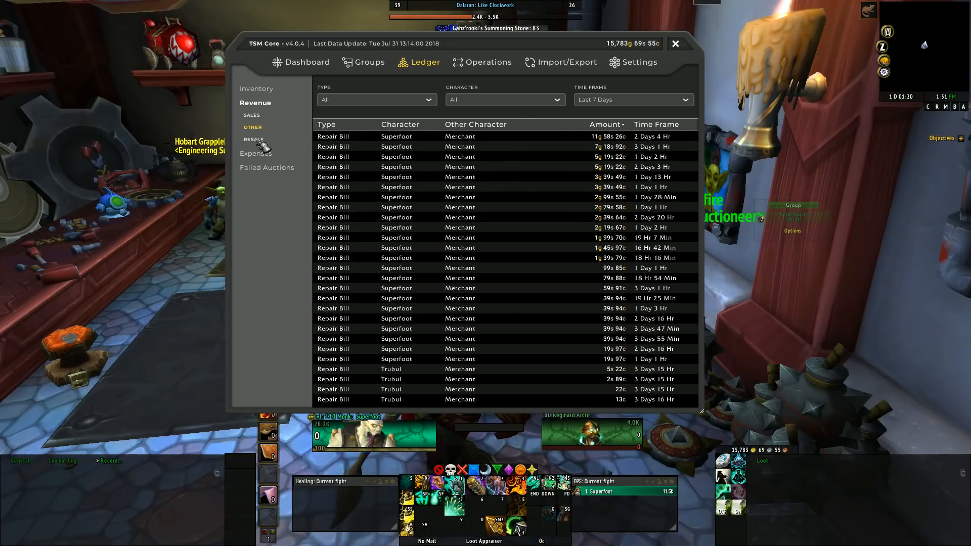
{"action": "left_click", "coordinate": [430, 100]}
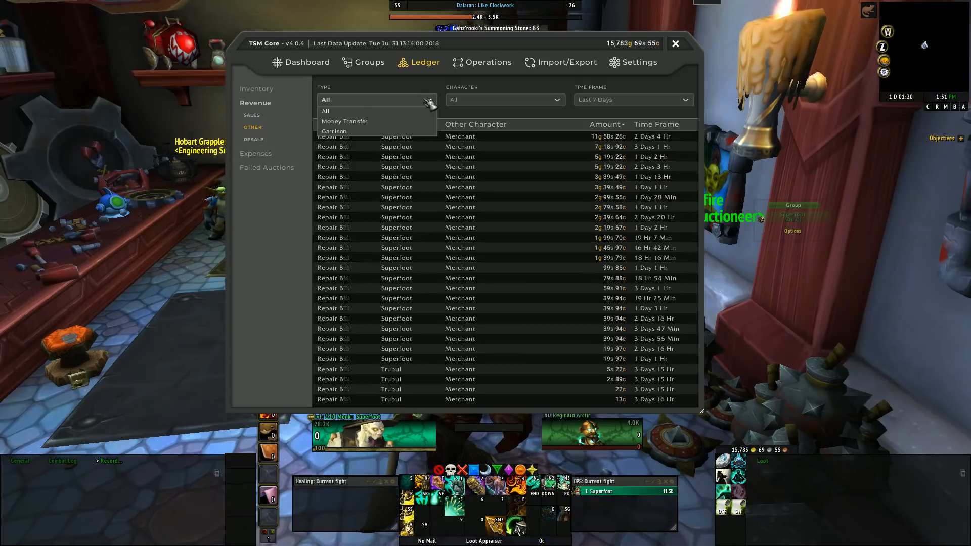
{"action": "left_click", "coordinate": [344, 120]}
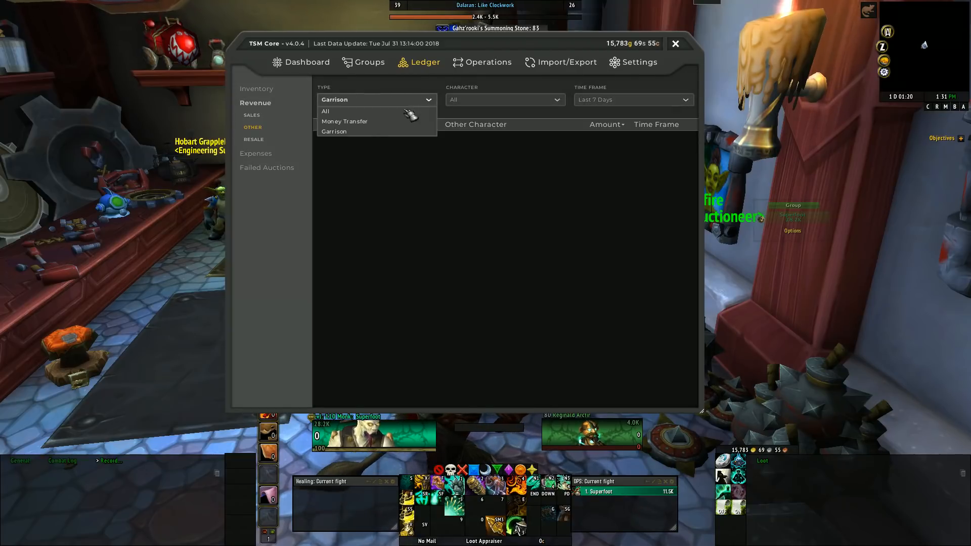
{"action": "left_click", "coordinate": [325, 111]}
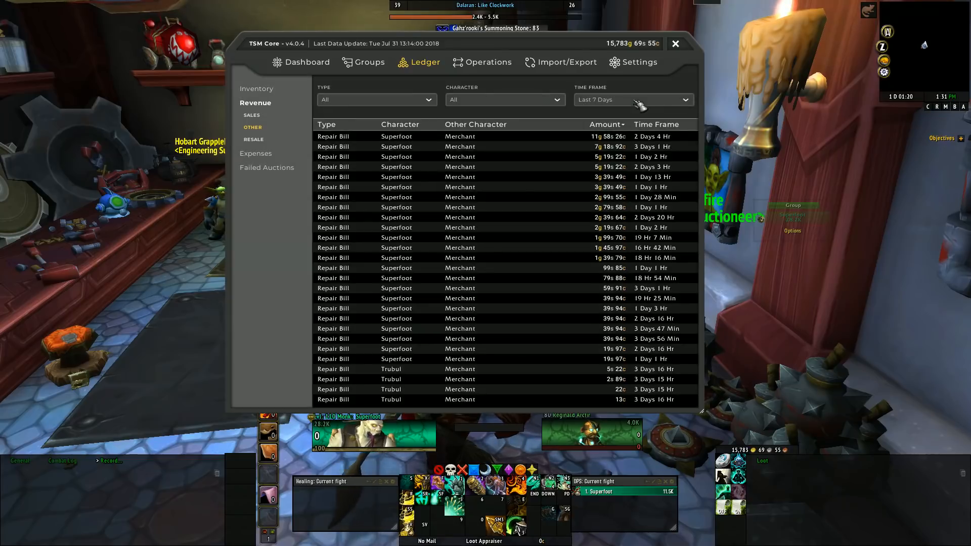
View the Revenue Resale profit summary
{"action": "left_click", "coordinate": [253, 140]}
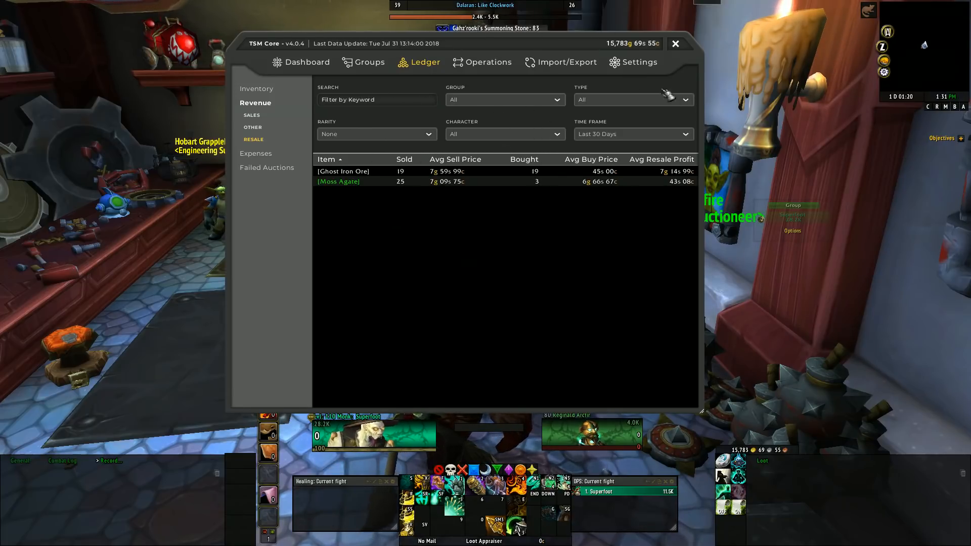
{"action": "mouse_move", "coordinate": [267, 159]}
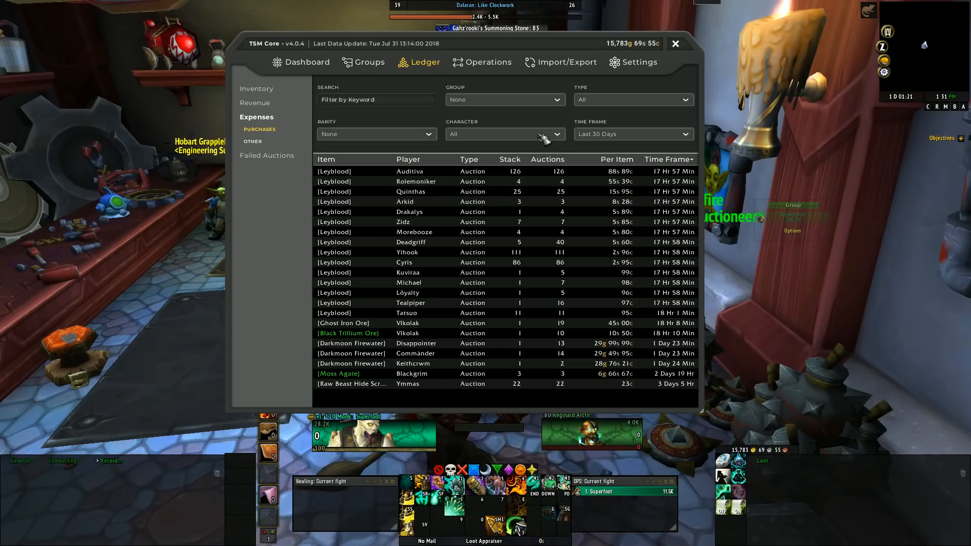
{"action": "mouse_move", "coordinate": [351, 343]}
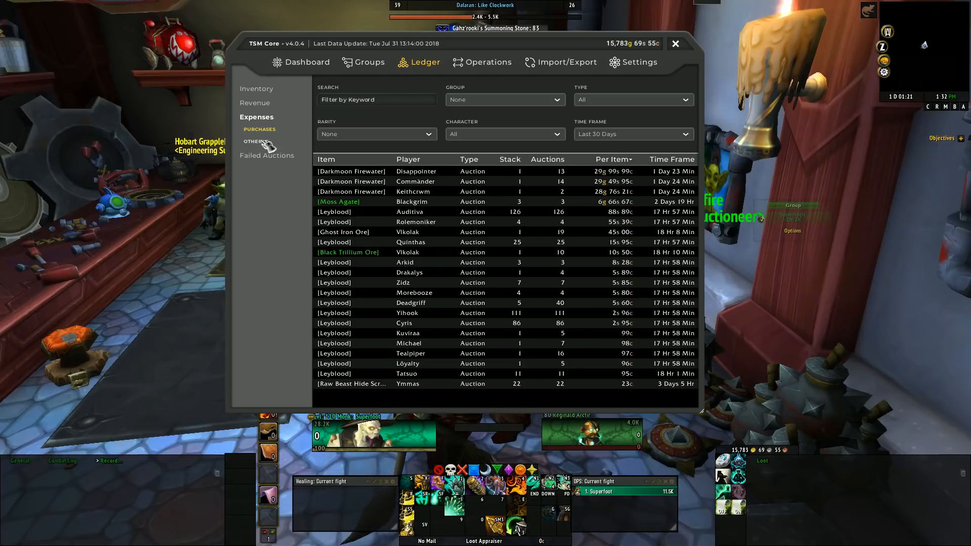
View Other expenses, then the Expired failed auctions list, pointing at Cancelled
{"action": "left_click", "coordinate": [252, 141]}
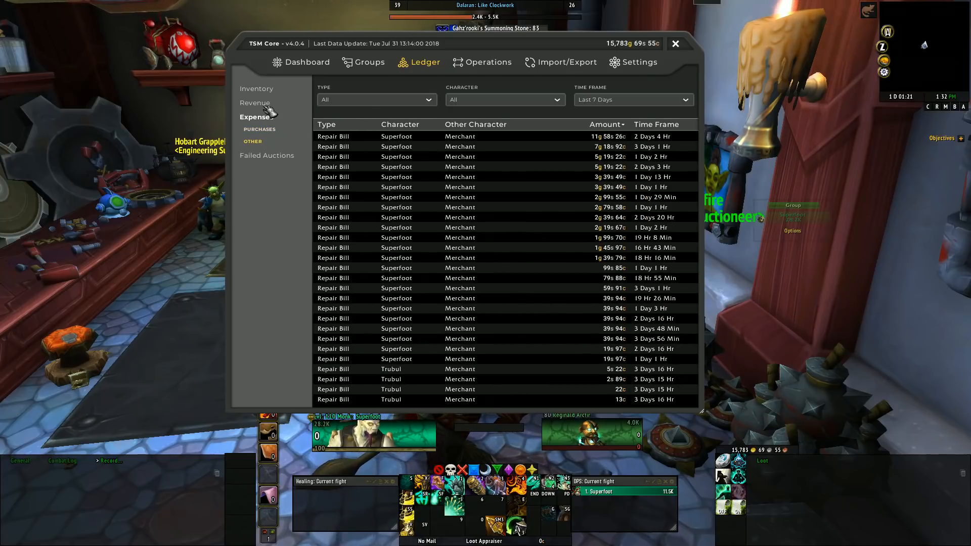
{"action": "left_click", "coordinate": [255, 103]}
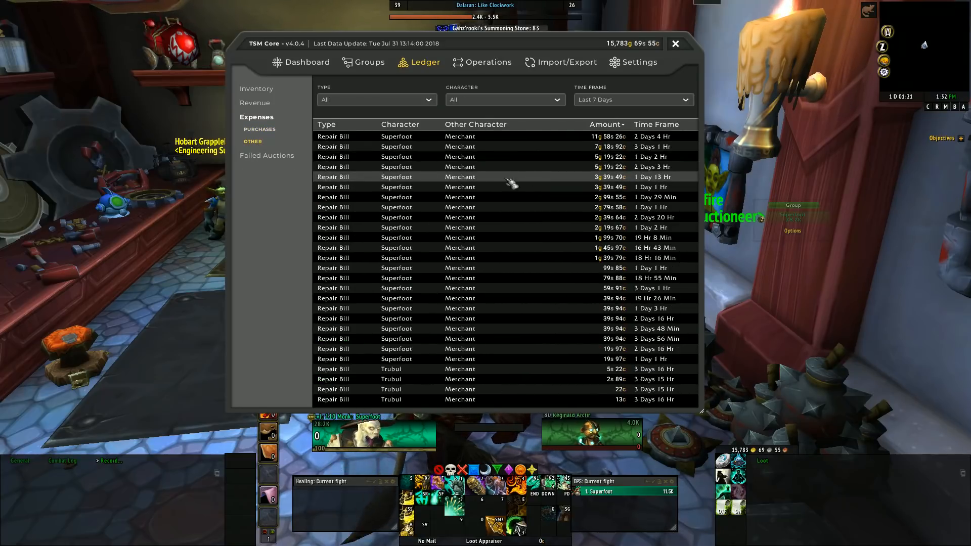
{"action": "left_click", "coordinate": [255, 102]}
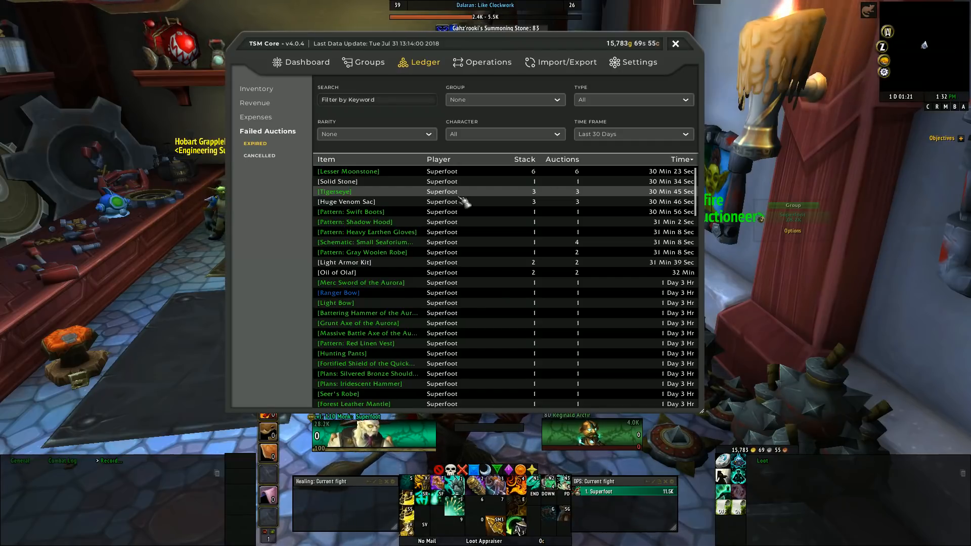
{"action": "mouse_move", "coordinate": [452, 202]}
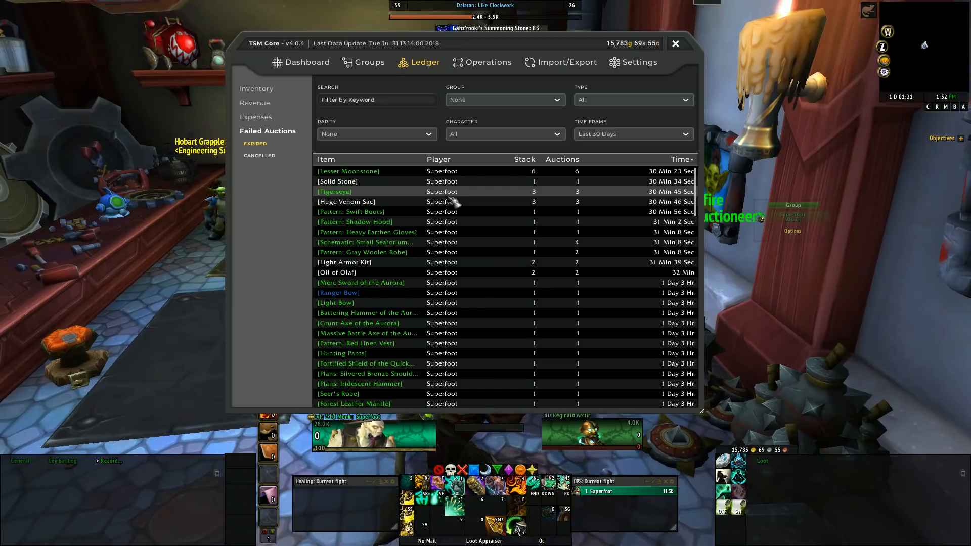
{"action": "mouse_move", "coordinate": [337, 181]}
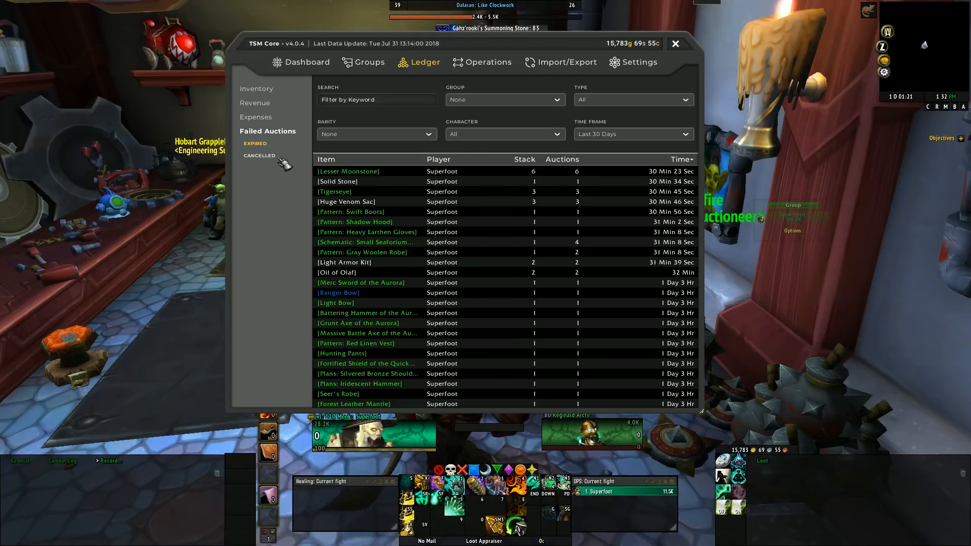
{"action": "left_click", "coordinate": [259, 156]}
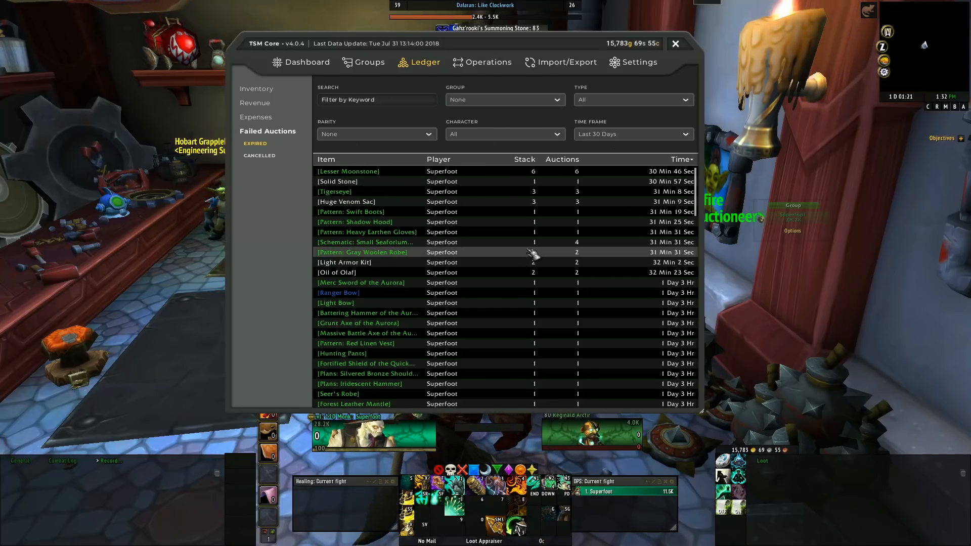
{"action": "mouse_move", "coordinate": [495, 201]}
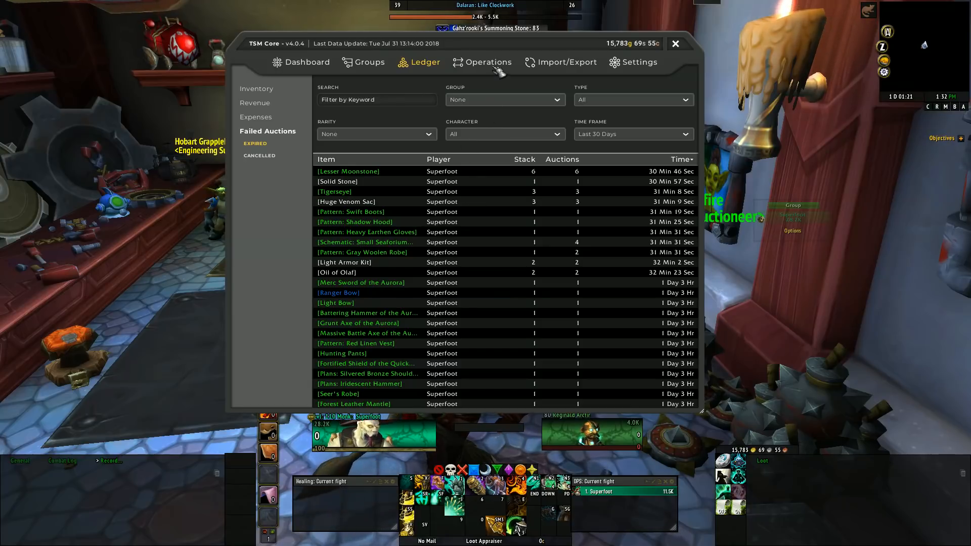
Go to Operations and expand Auctioning, Crafting, Mailing, then Auctioning again
{"action": "left_click", "coordinate": [486, 61]}
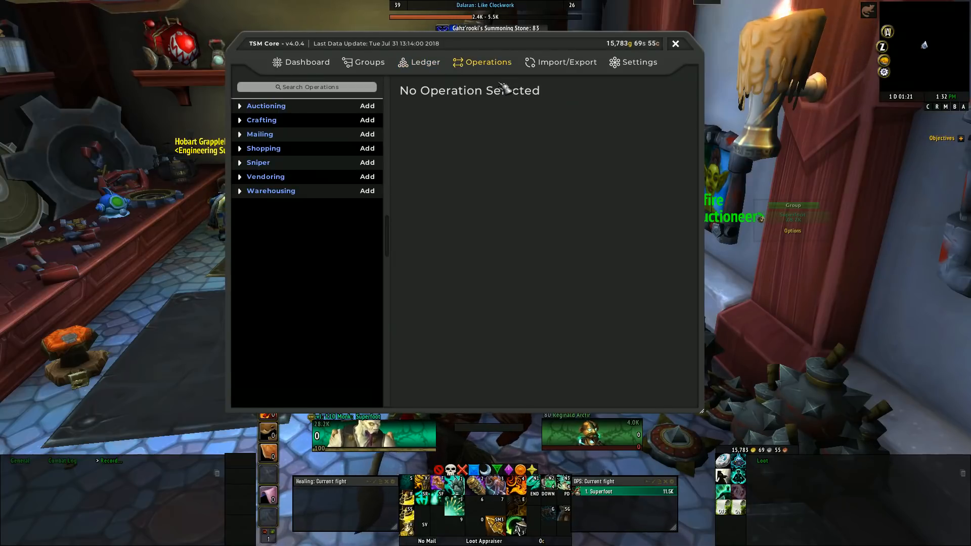
{"action": "mouse_move", "coordinate": [399, 108]}
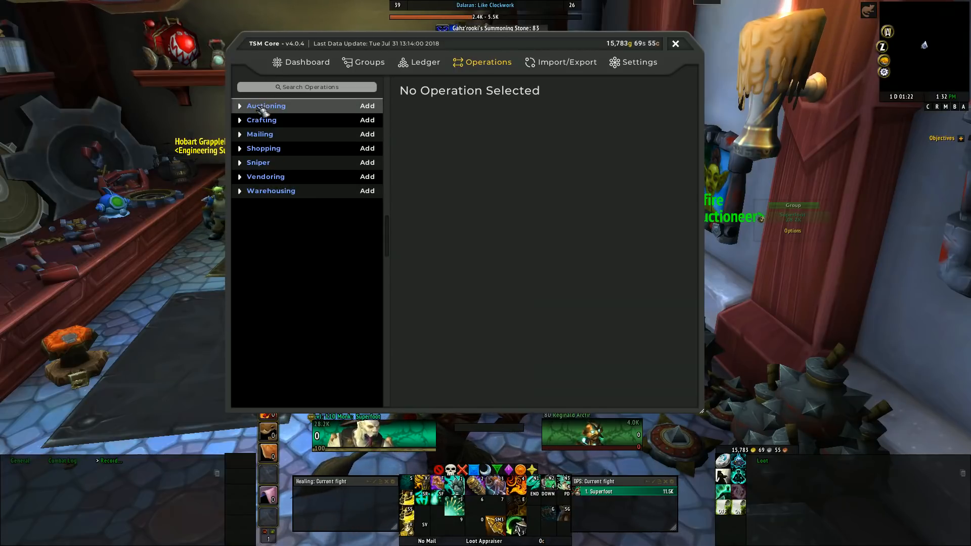
{"action": "mouse_move", "coordinate": [267, 133]}
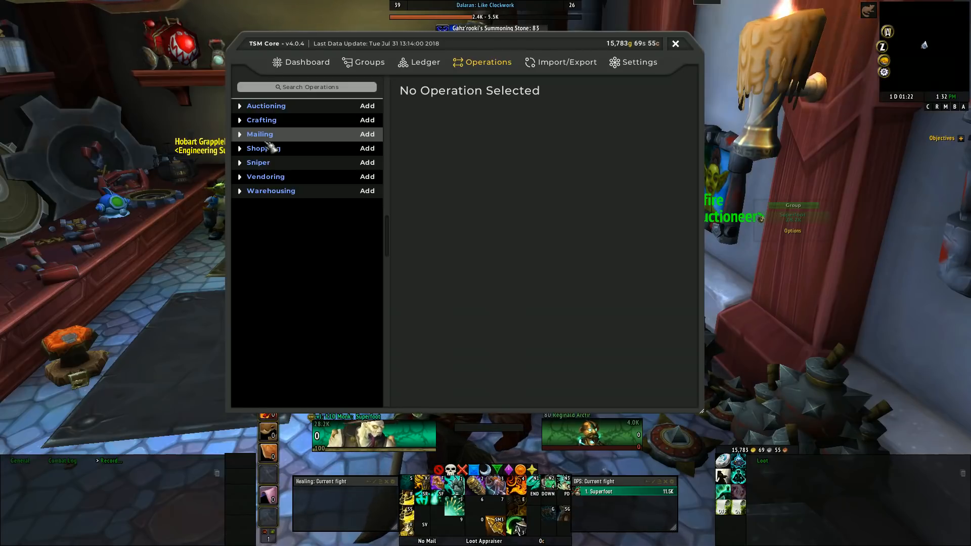
{"action": "mouse_move", "coordinate": [303, 111]}
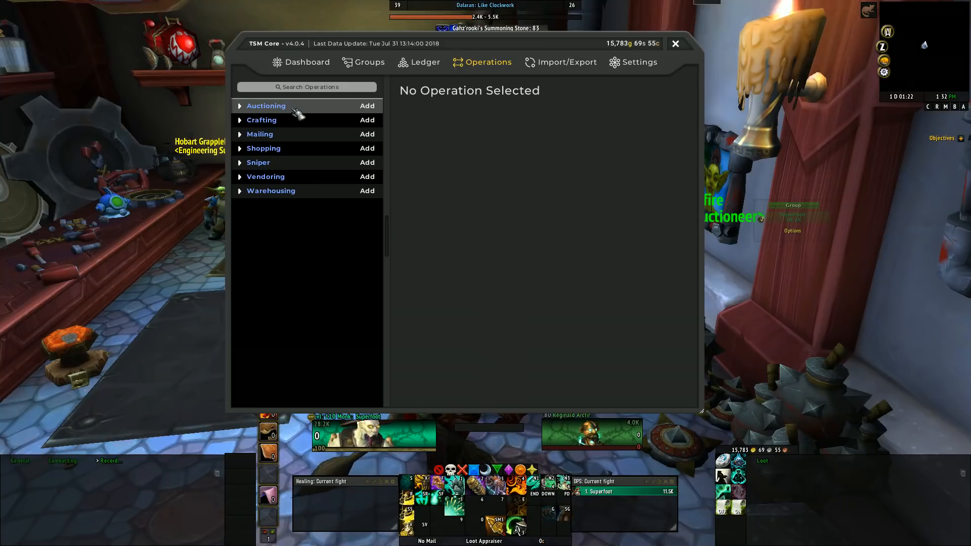
{"action": "mouse_move", "coordinate": [284, 151]}
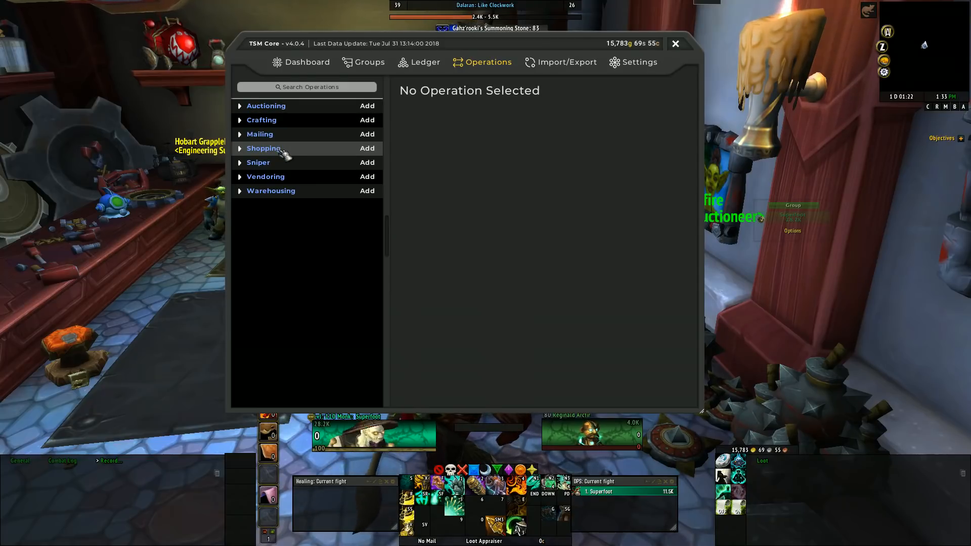
{"action": "mouse_move", "coordinate": [258, 162]}
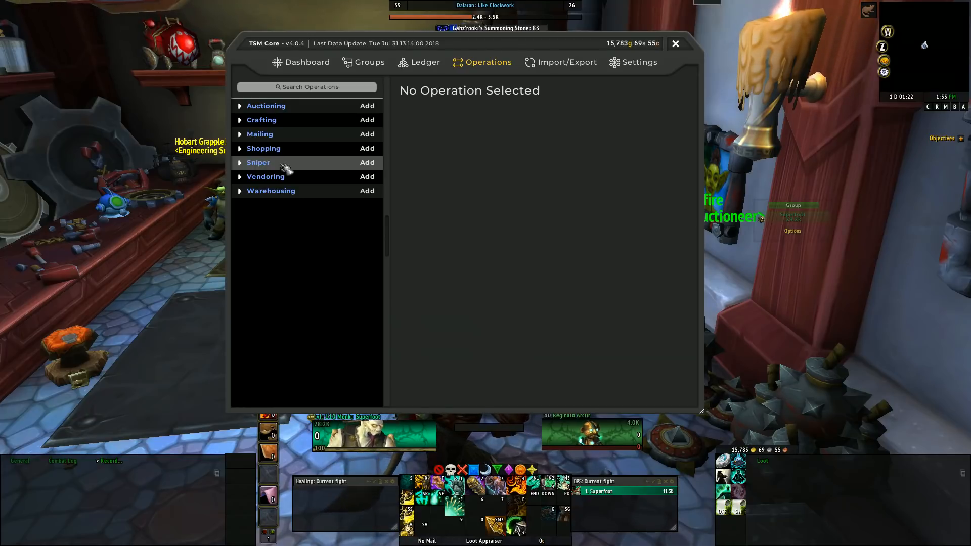
{"action": "mouse_move", "coordinate": [287, 195]}
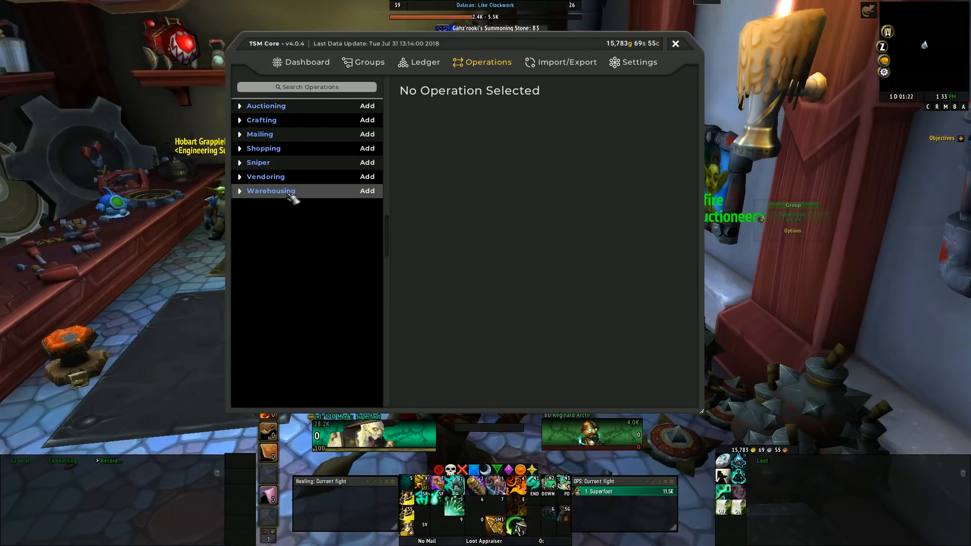
{"action": "mouse_move", "coordinate": [439, 111]}
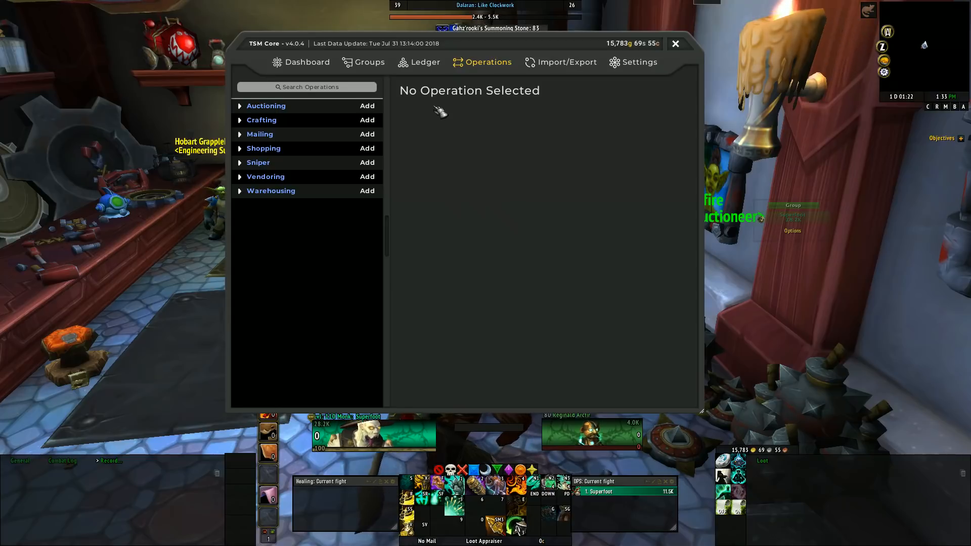
{"action": "left_click", "coordinate": [264, 105]}
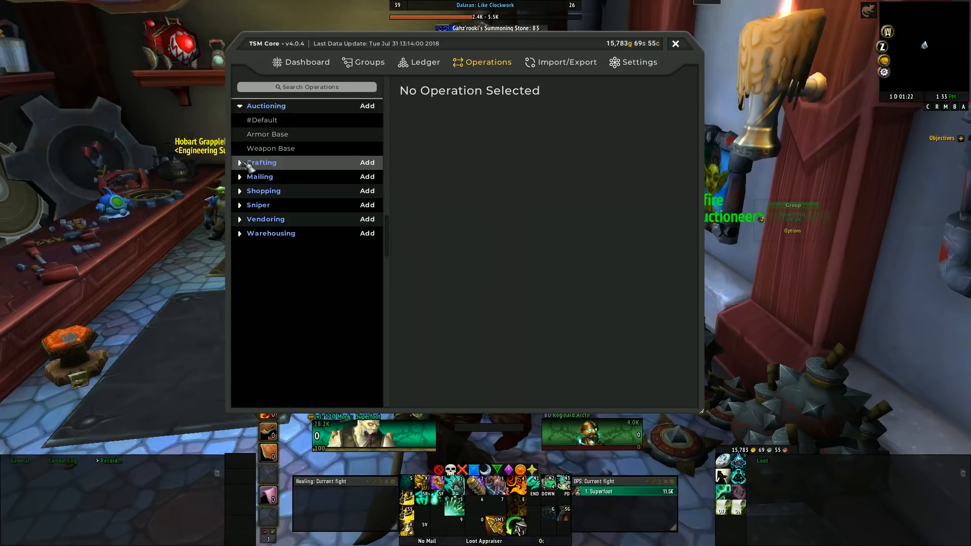
{"action": "left_click", "coordinate": [240, 105]}
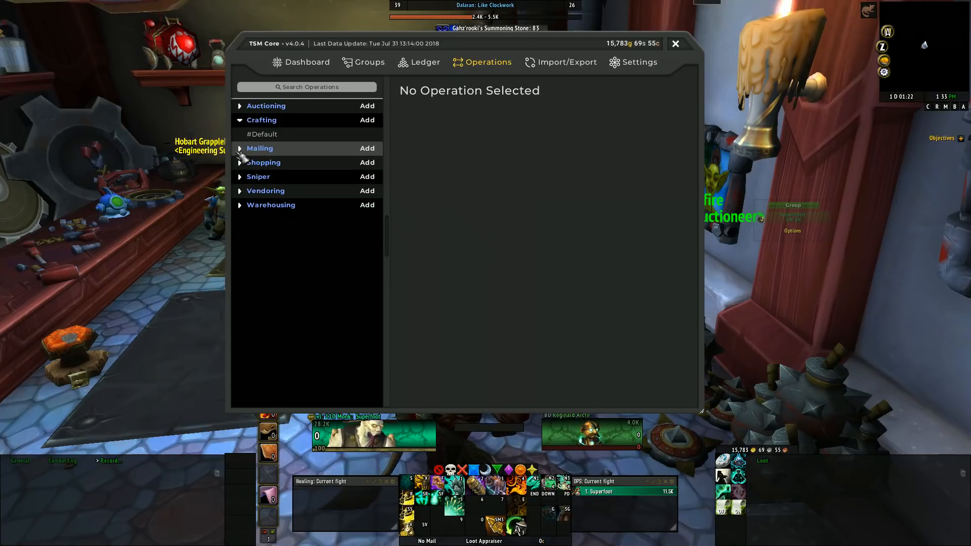
{"action": "left_click", "coordinate": [239, 148]}
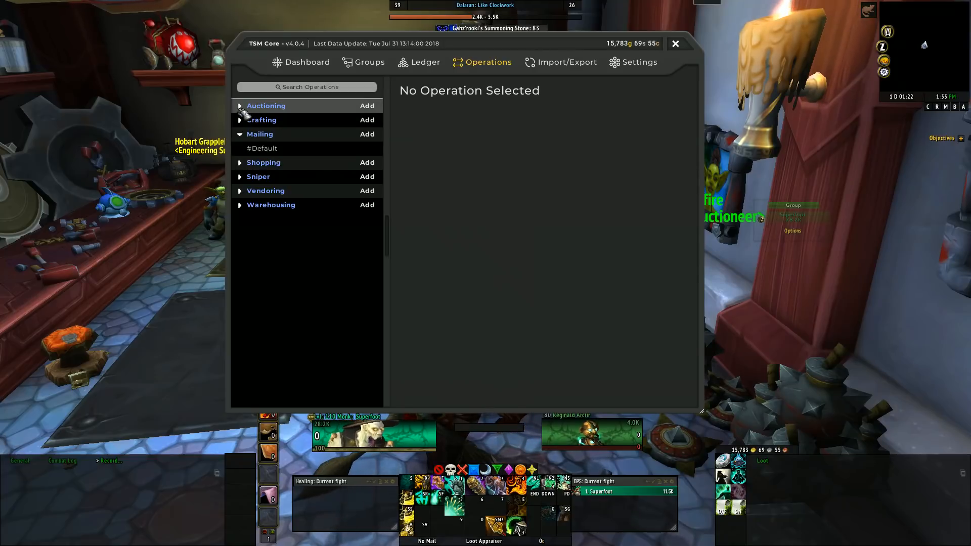
{"action": "left_click", "coordinate": [265, 105]}
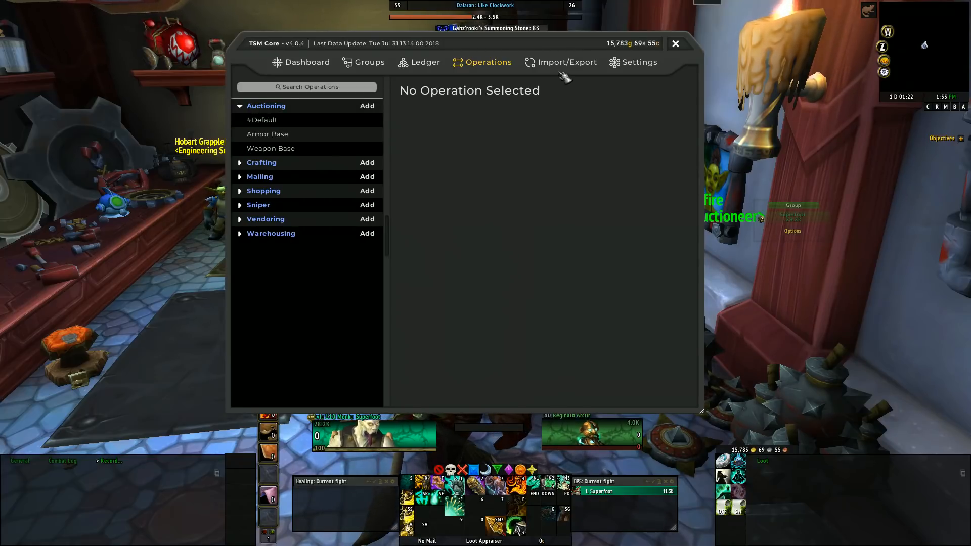
Open the Import/Export page and switch 'Include operations?' off
{"action": "left_click", "coordinate": [566, 61]}
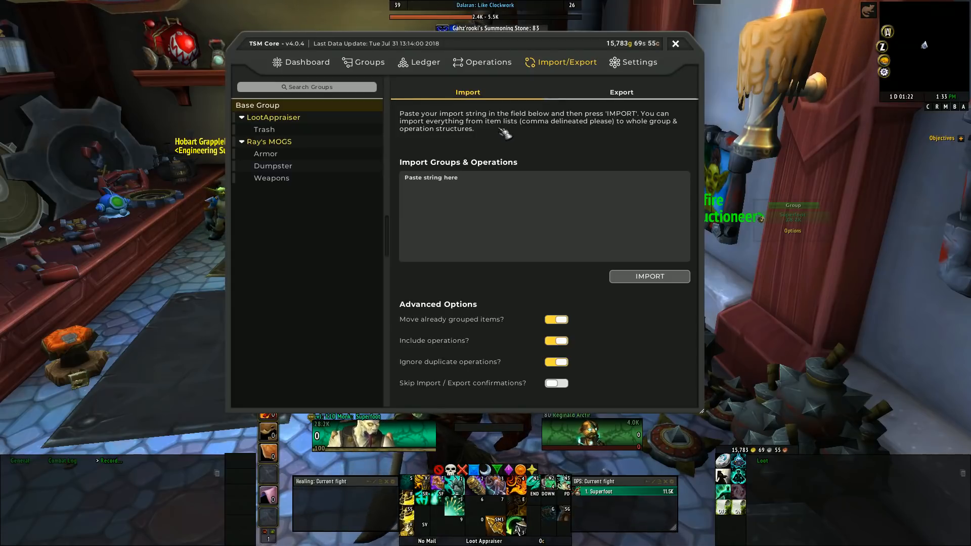
{"action": "mouse_move", "coordinate": [505, 34]}
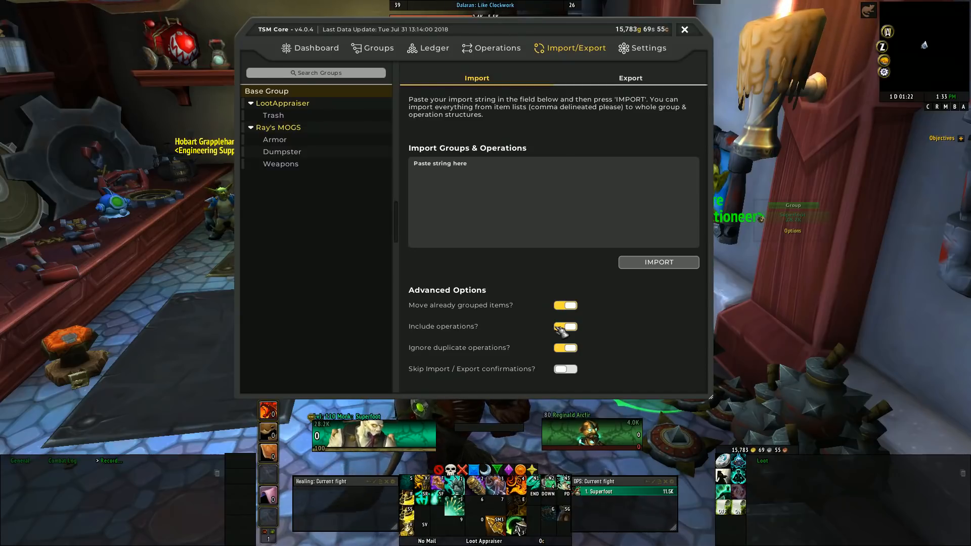
{"action": "left_click", "coordinate": [564, 326]}
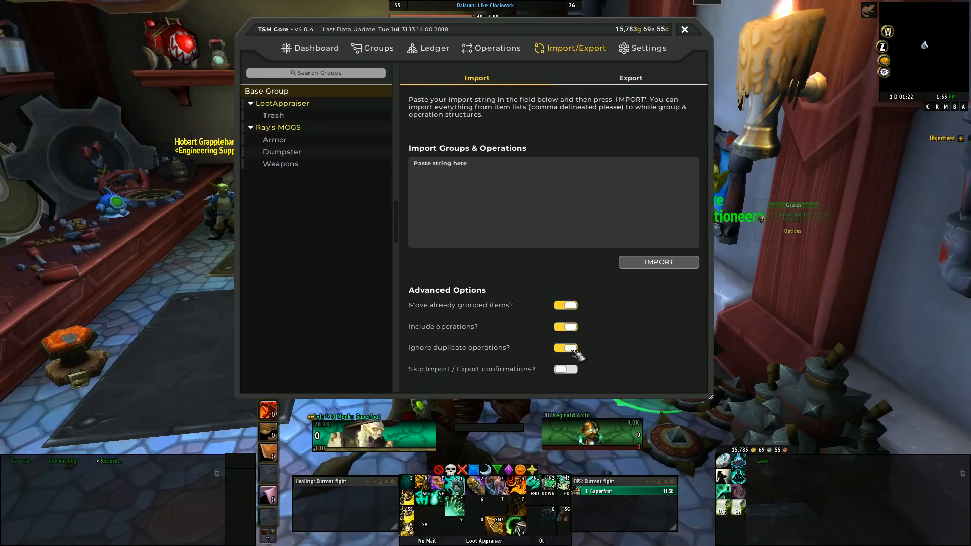
{"action": "mouse_move", "coordinate": [527, 192]}
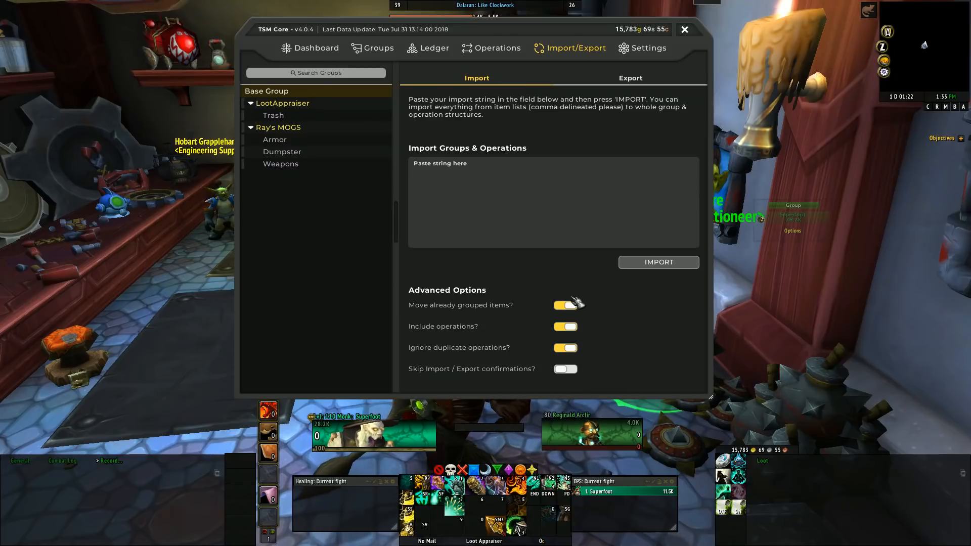
{"action": "left_click", "coordinate": [564, 326]}
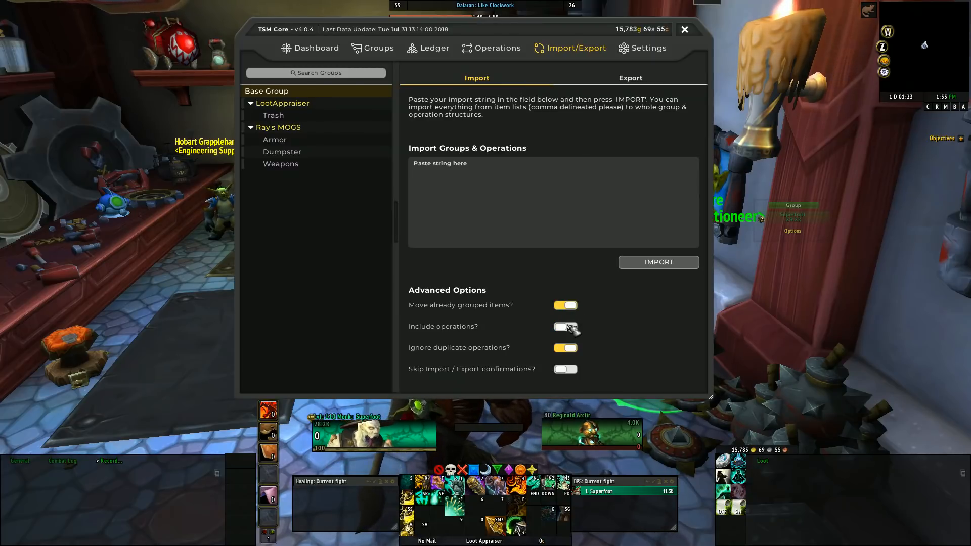
Switch 'Include operations?' back on and focus the empty 'Paste string here' box
{"action": "left_click", "coordinate": [564, 327]}
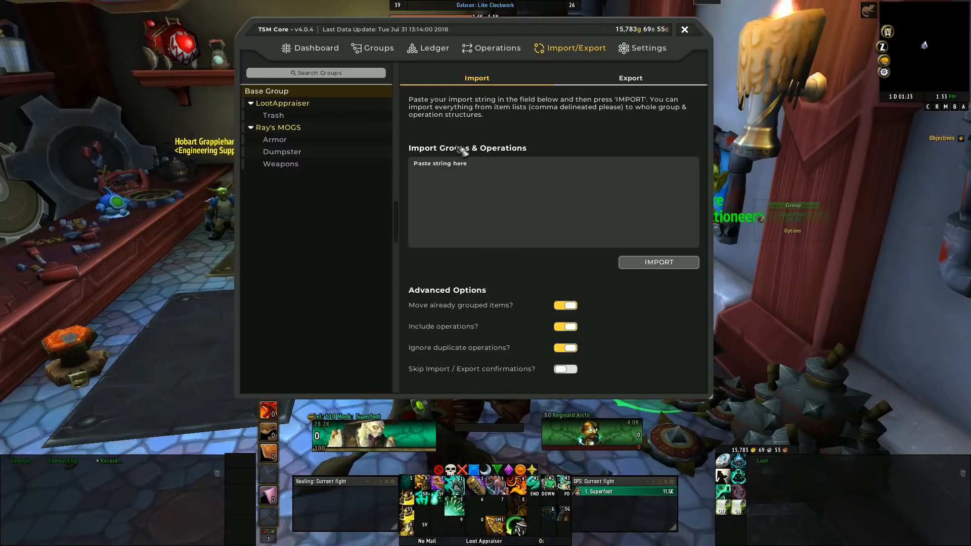
{"action": "mouse_move", "coordinate": [563, 121]}
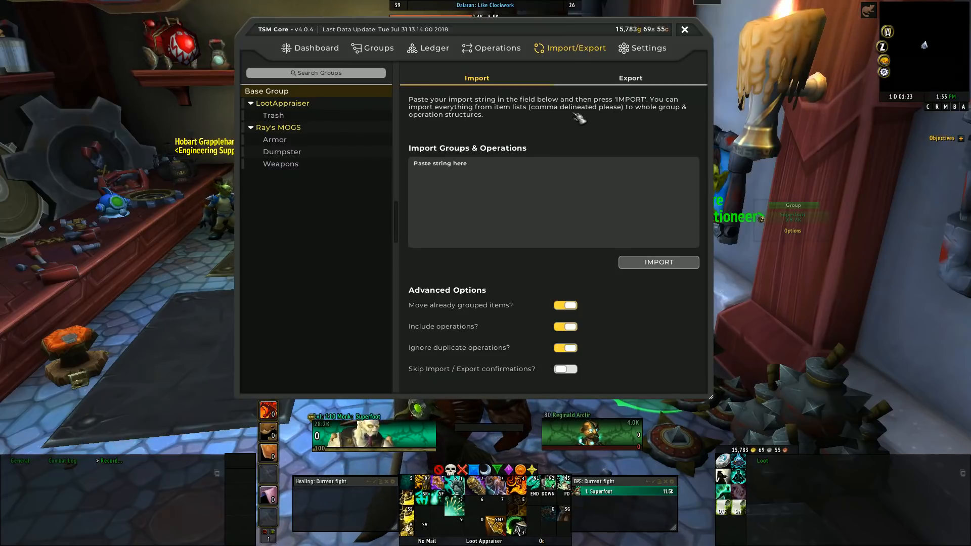
{"action": "mouse_move", "coordinate": [610, 118]}
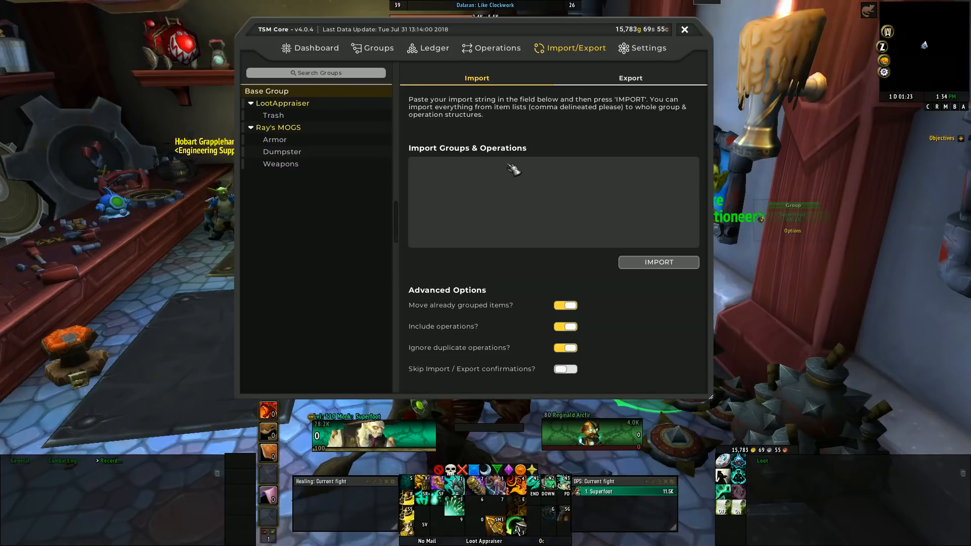
{"action": "mouse_move", "coordinate": [479, 162]}
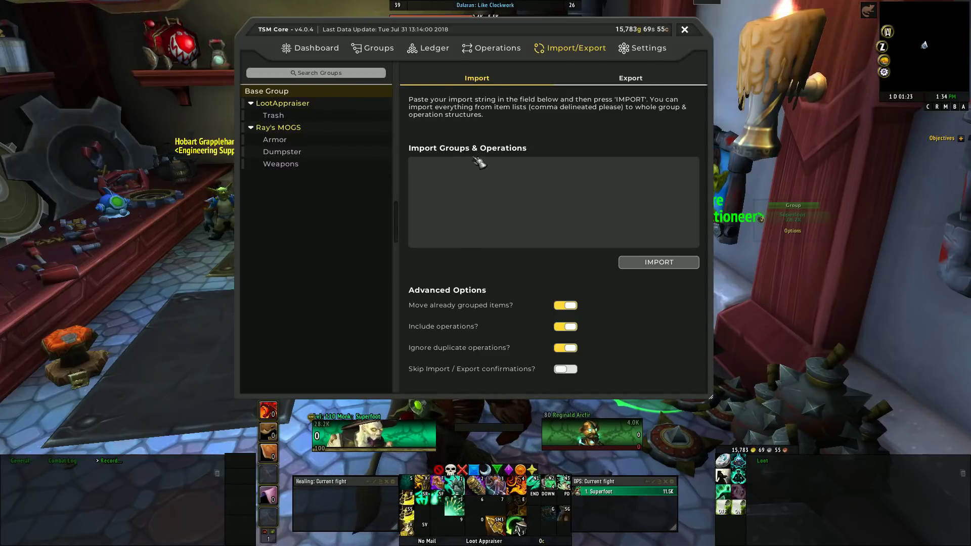
{"action": "mouse_move", "coordinate": [519, 172]}
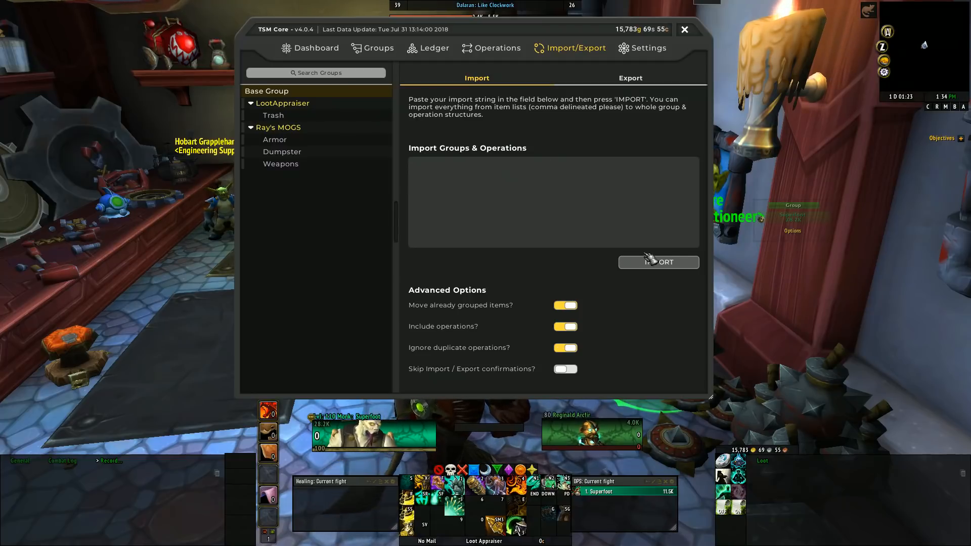
{"action": "mouse_move", "coordinate": [607, 80]}
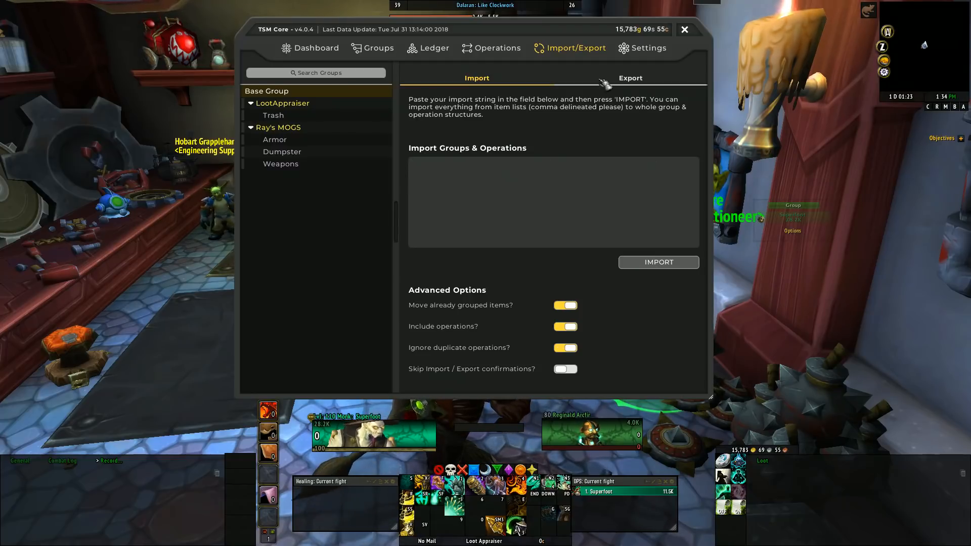
{"action": "left_click", "coordinate": [551, 201]}
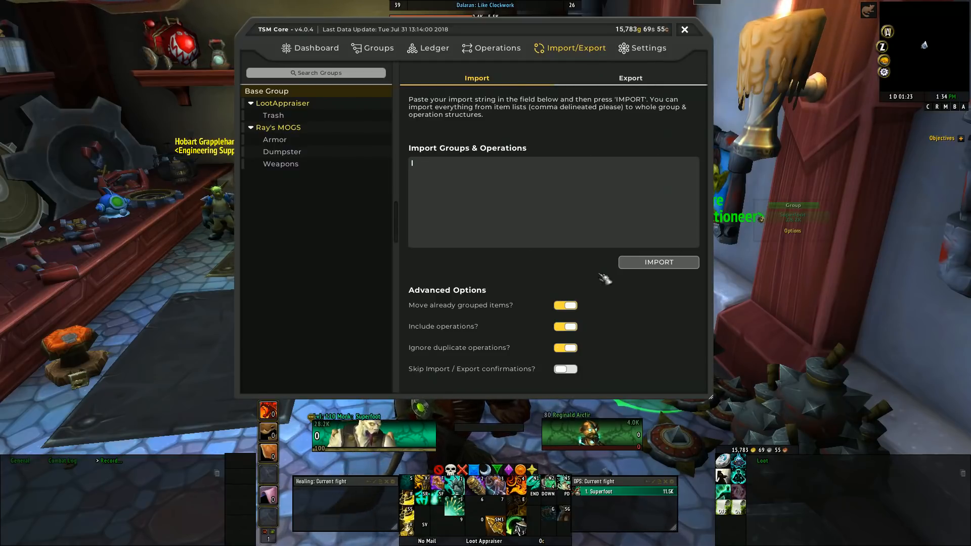
{"action": "mouse_move", "coordinate": [458, 200]}
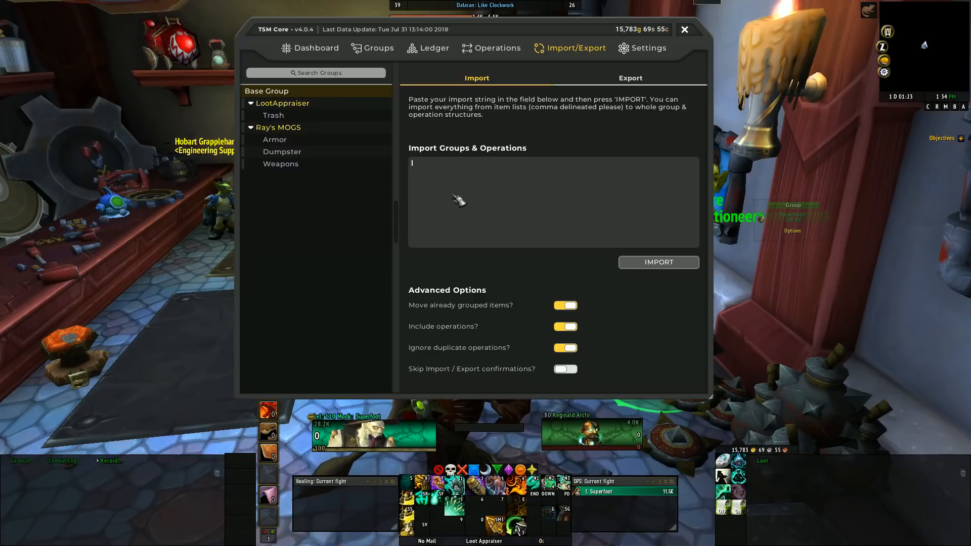
{"action": "mouse_move", "coordinate": [567, 151]}
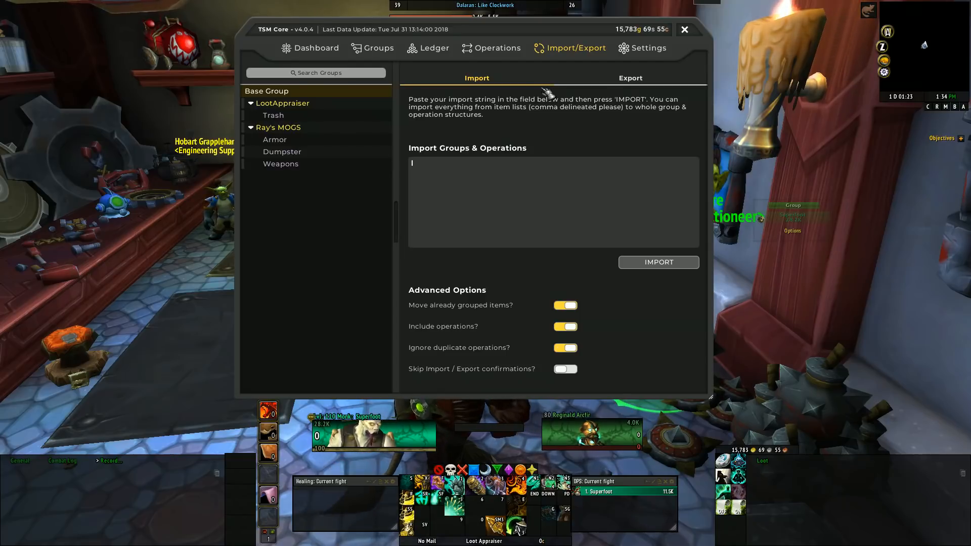
Switch to Export and expand the Selected Operations list
{"action": "left_click", "coordinate": [629, 77]}
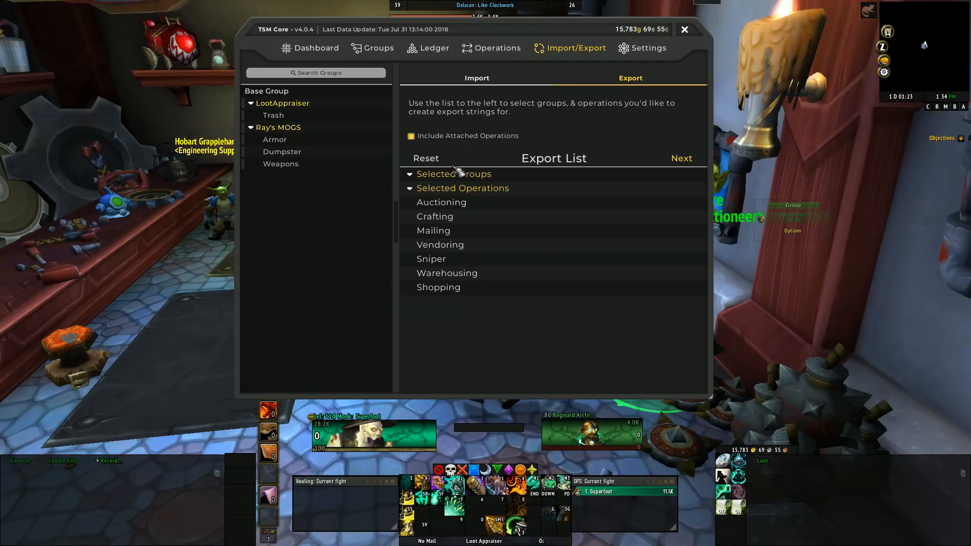
{"action": "mouse_move", "coordinate": [424, 267]}
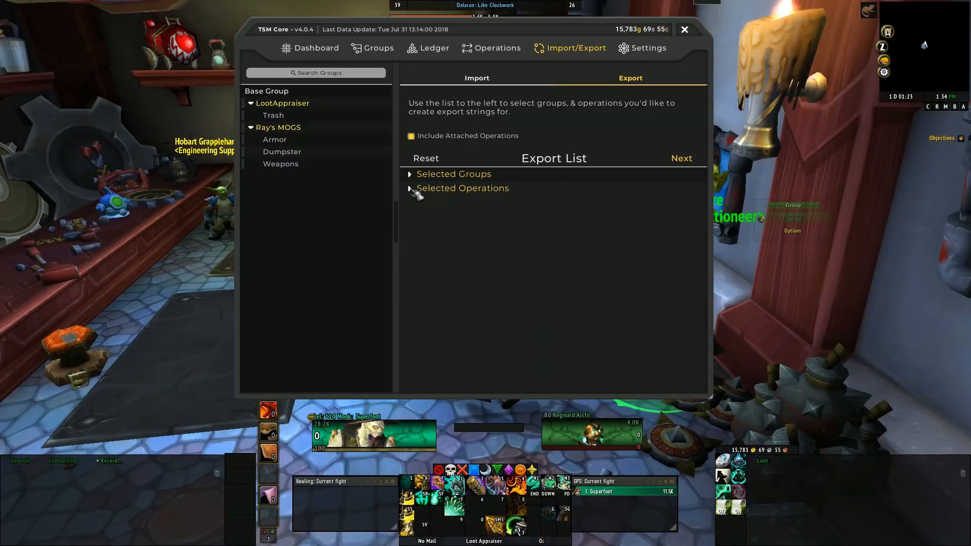
{"action": "left_click", "coordinate": [411, 188]}
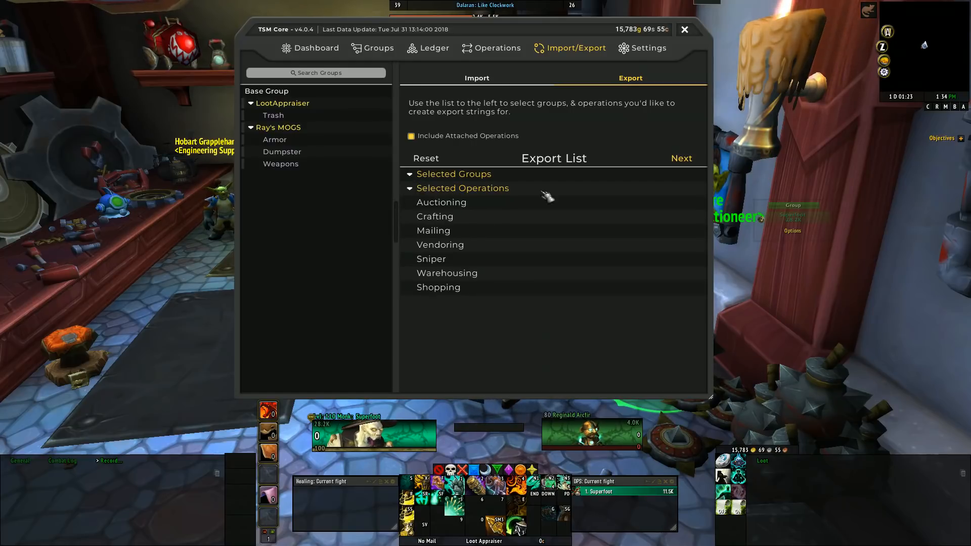
{"action": "mouse_move", "coordinate": [643, 55]}
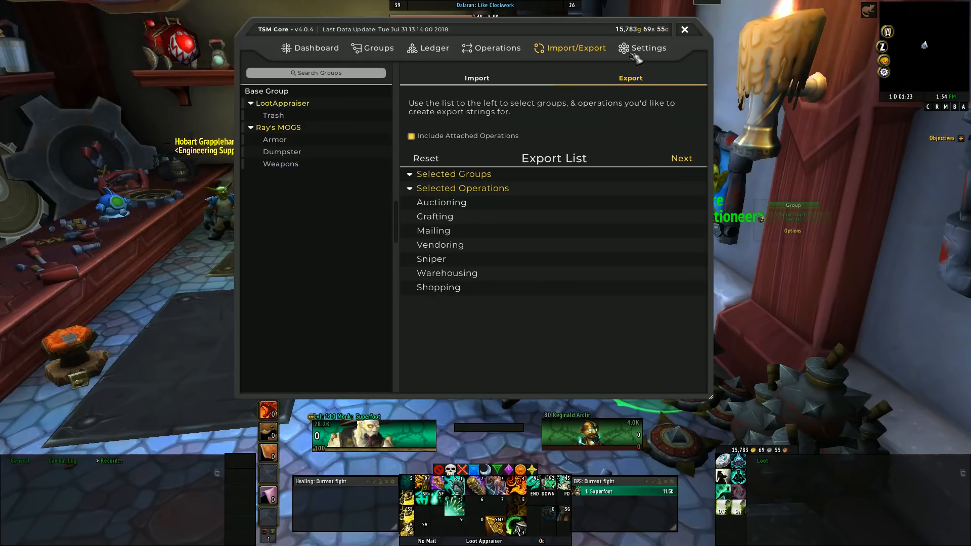
Open General Settings, showing dbmarket price source and the Default profile
{"action": "left_click", "coordinate": [647, 47]}
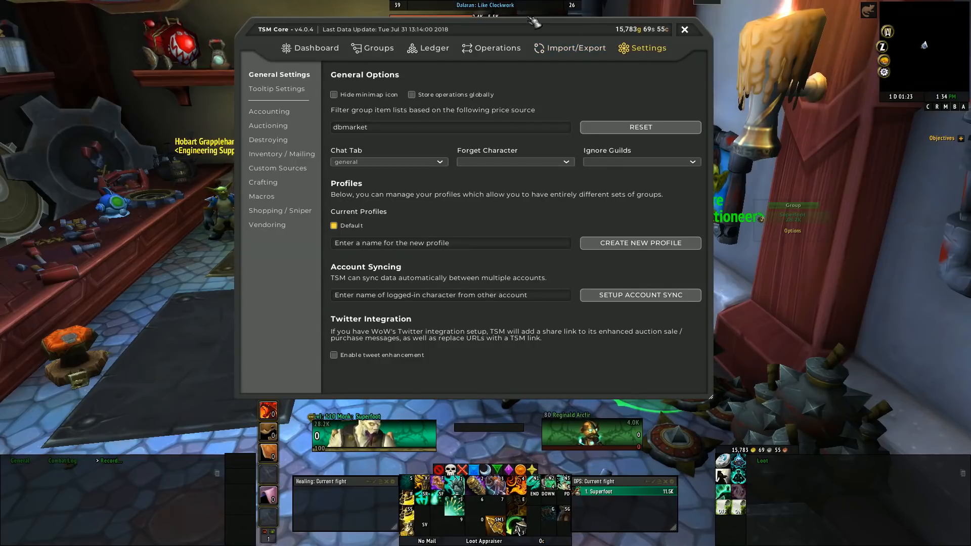
{"action": "mouse_move", "coordinate": [474, 80]}
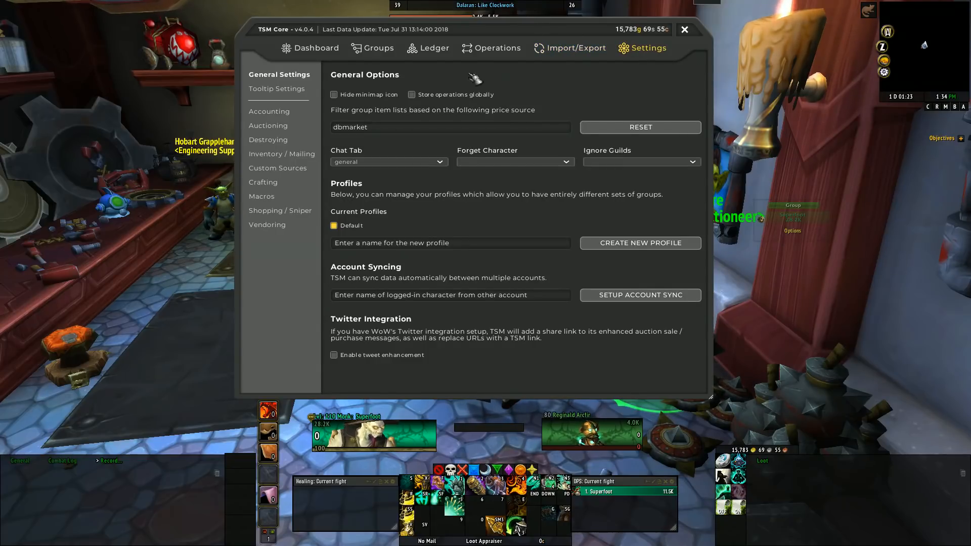
{"action": "mouse_move", "coordinate": [526, 110]}
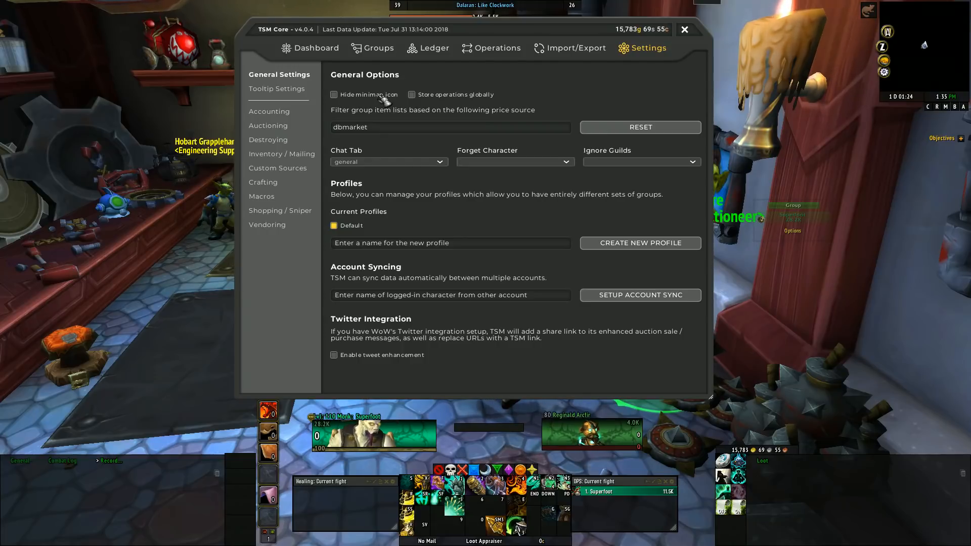
{"action": "left_click", "coordinate": [333, 94]}
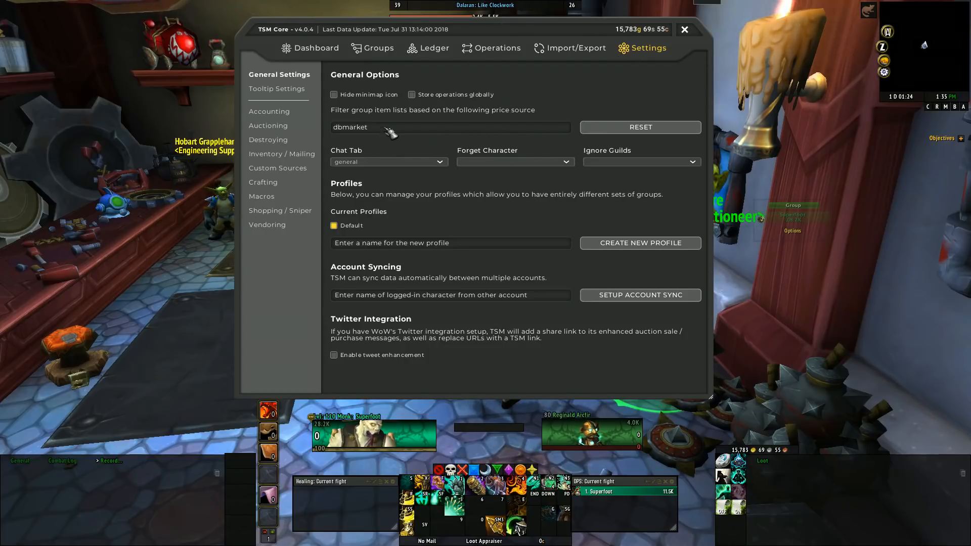
{"action": "mouse_move", "coordinate": [405, 163]}
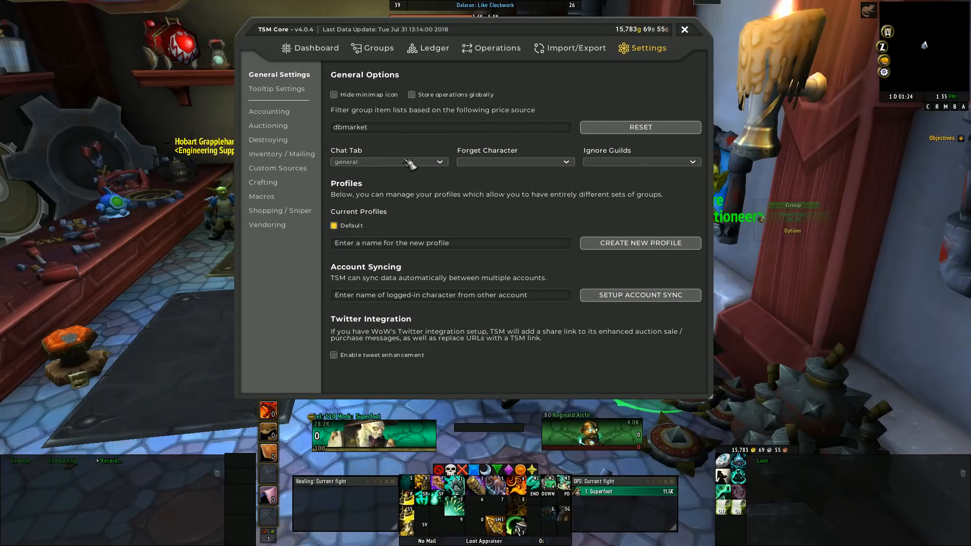
Keep 'general' as the addon chat tab and enable tweet enhancement
{"action": "left_click", "coordinate": [439, 161]}
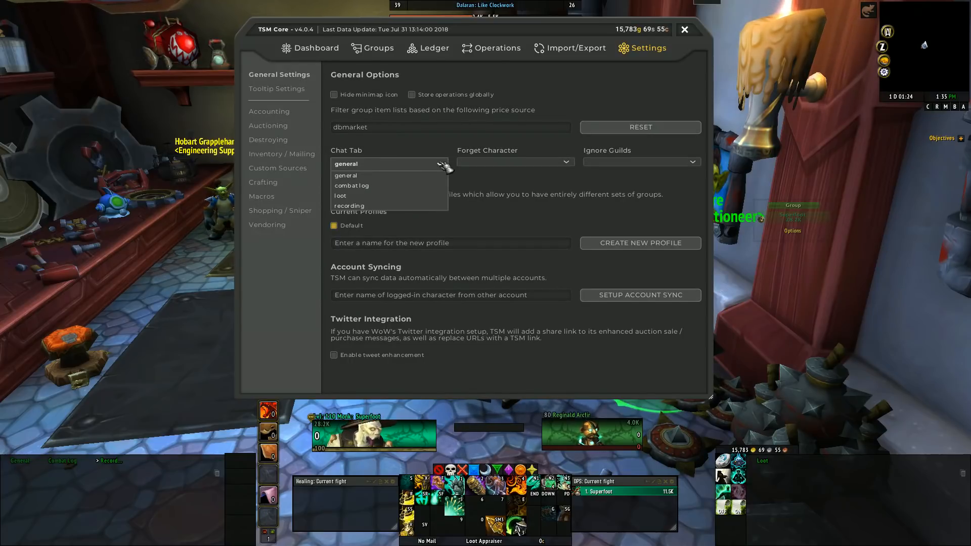
{"action": "left_click", "coordinate": [345, 175]}
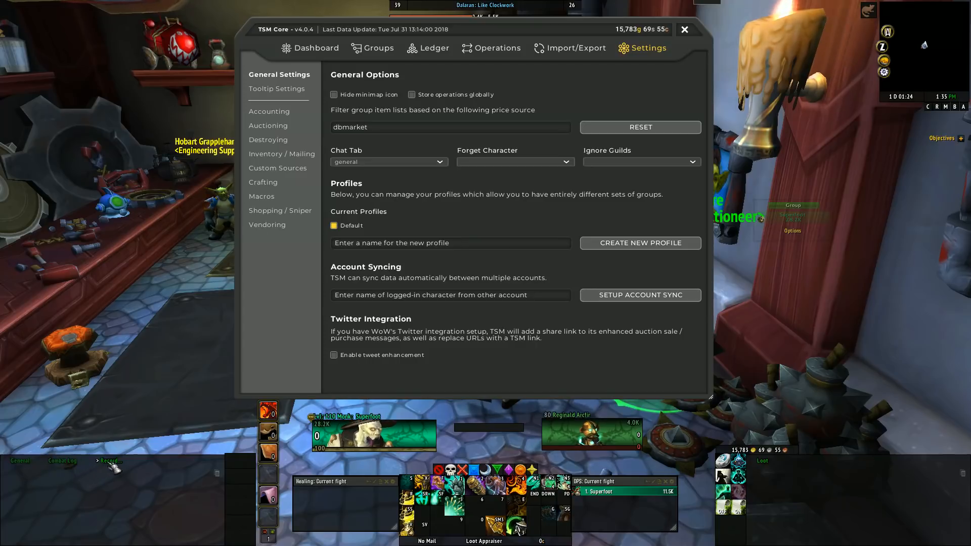
{"action": "mouse_move", "coordinate": [457, 150]}
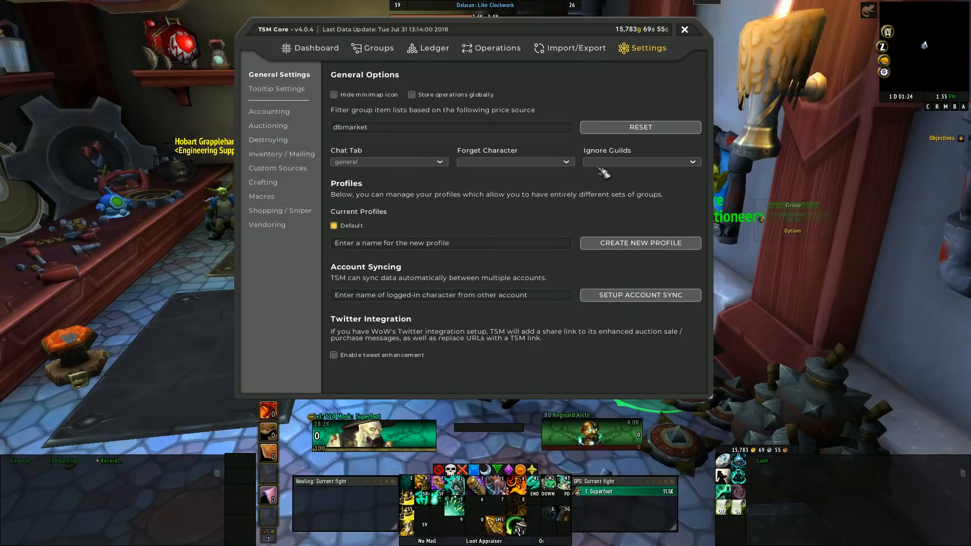
{"action": "mouse_move", "coordinate": [448, 206]}
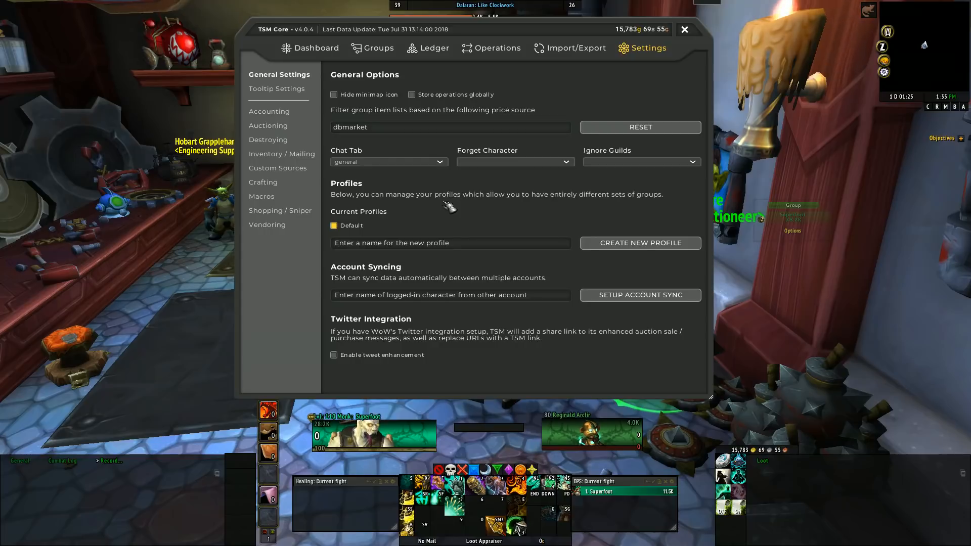
{"action": "mouse_move", "coordinate": [458, 253]}
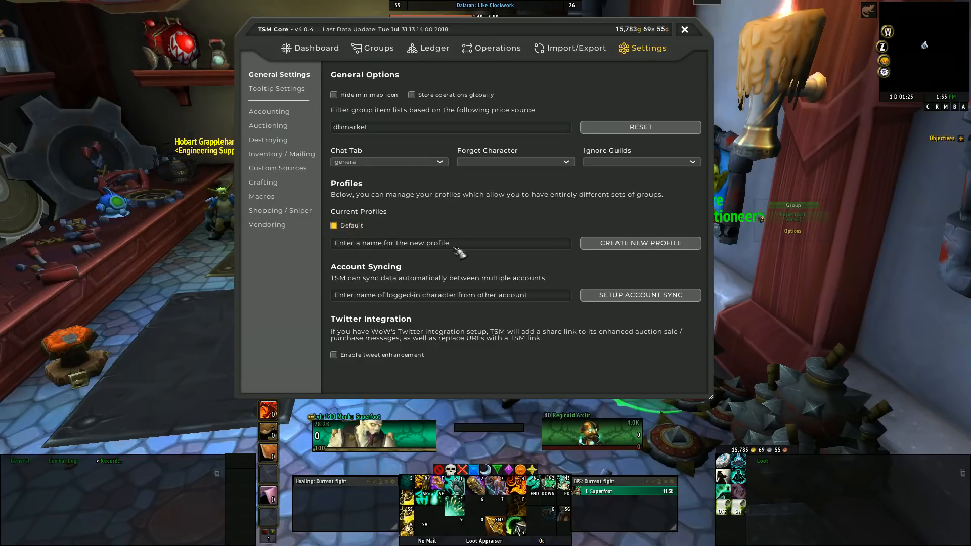
{"action": "left_click", "coordinate": [451, 127]}
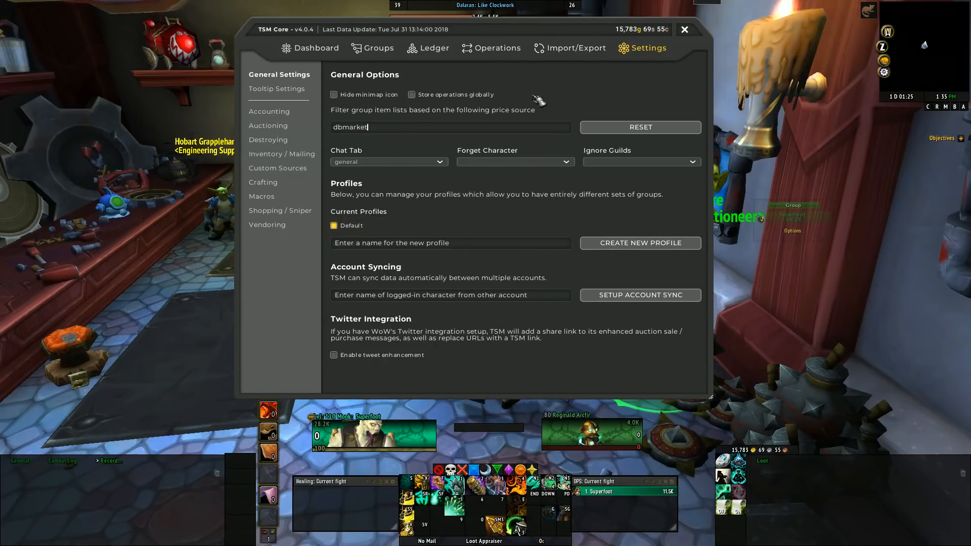
{"action": "mouse_move", "coordinate": [604, 294]}
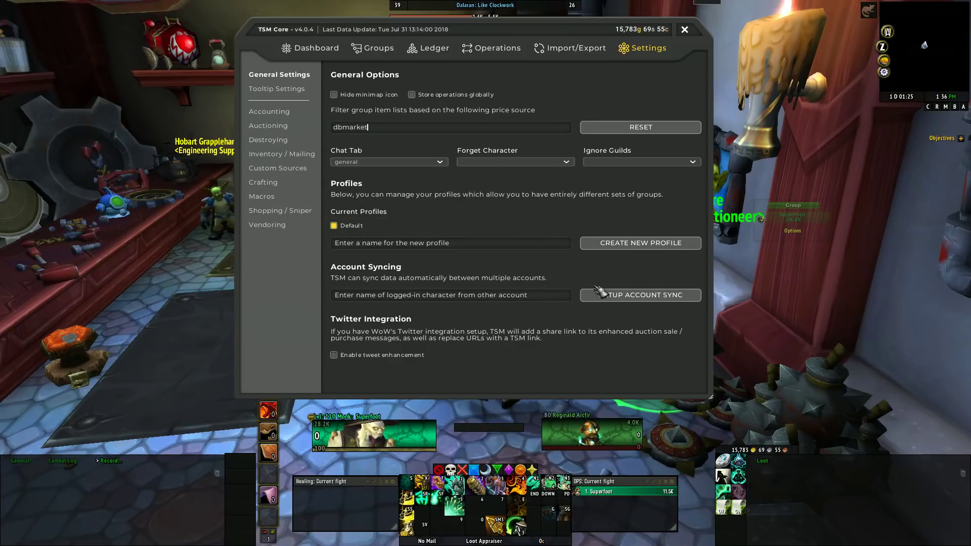
{"action": "mouse_move", "coordinate": [362, 359]}
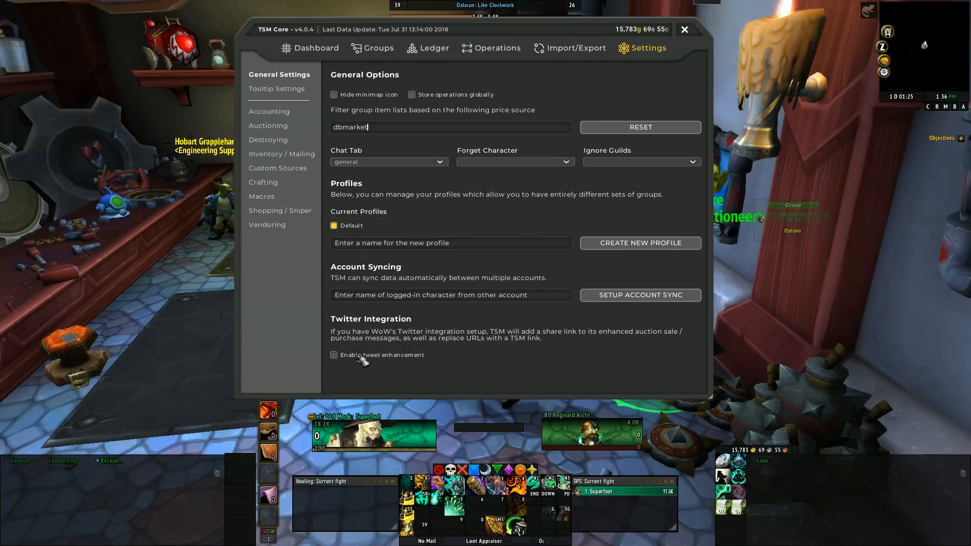
{"action": "left_click", "coordinate": [333, 355]}
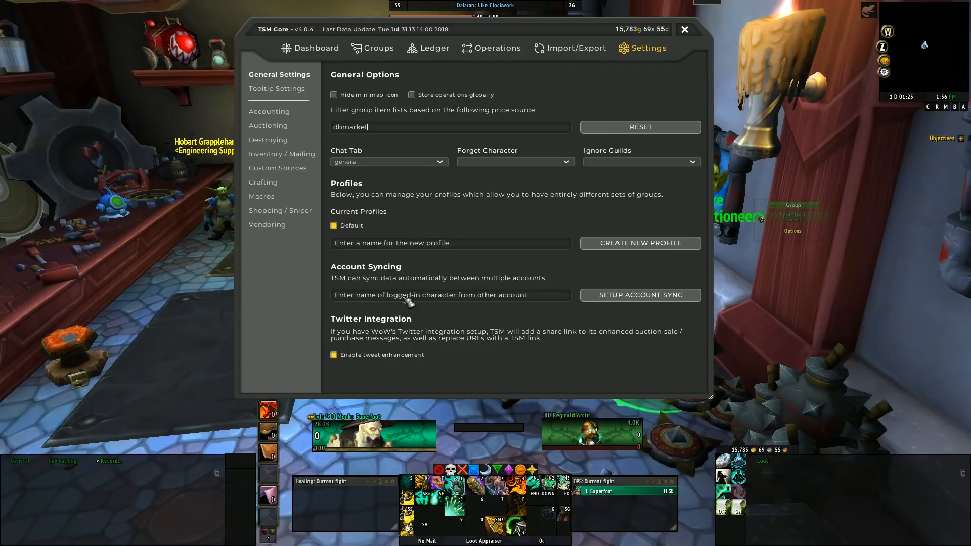
{"action": "mouse_move", "coordinate": [472, 274]}
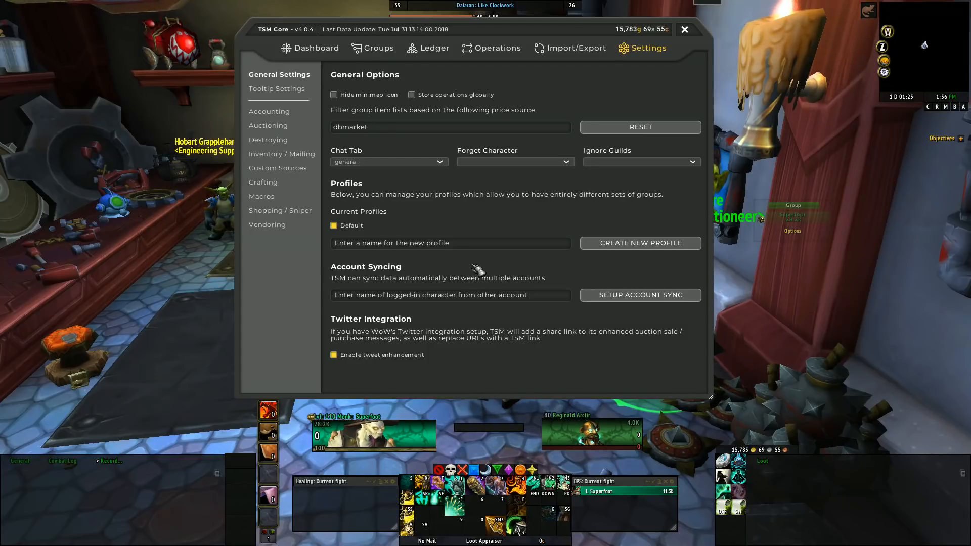
{"action": "mouse_move", "coordinate": [307, 141]}
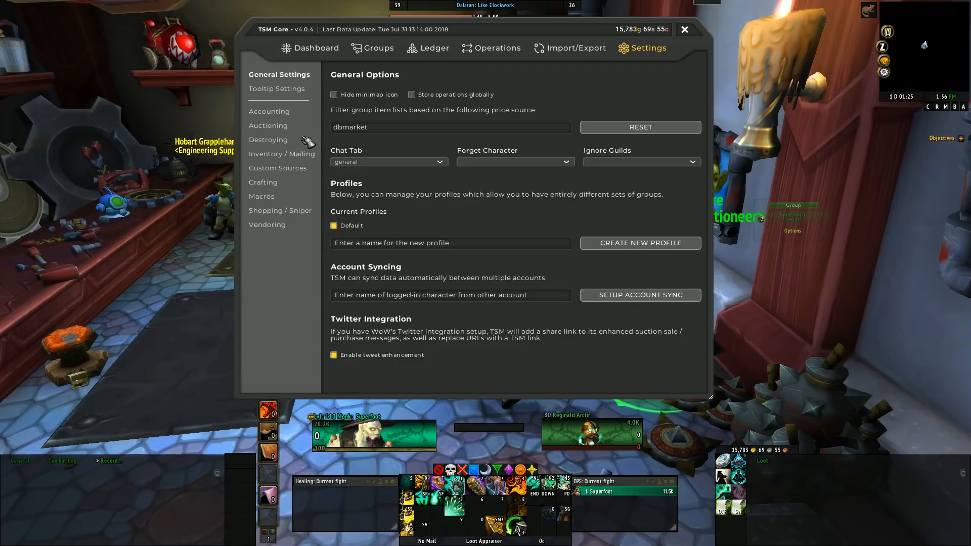
Show Tooltip Settings with TSM tooltips enabled and Full inventory format
{"action": "left_click", "coordinate": [276, 88]}
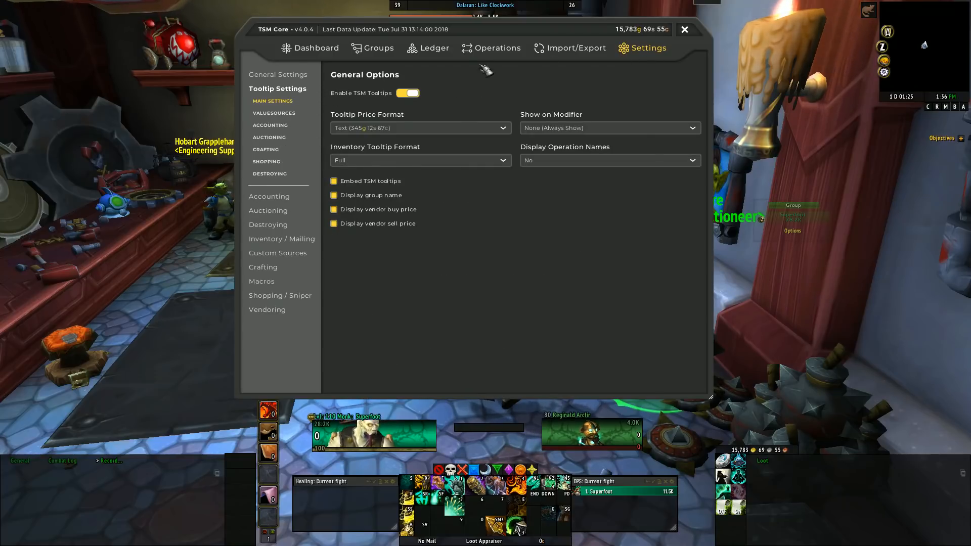
{"action": "mouse_move", "coordinate": [285, 117]}
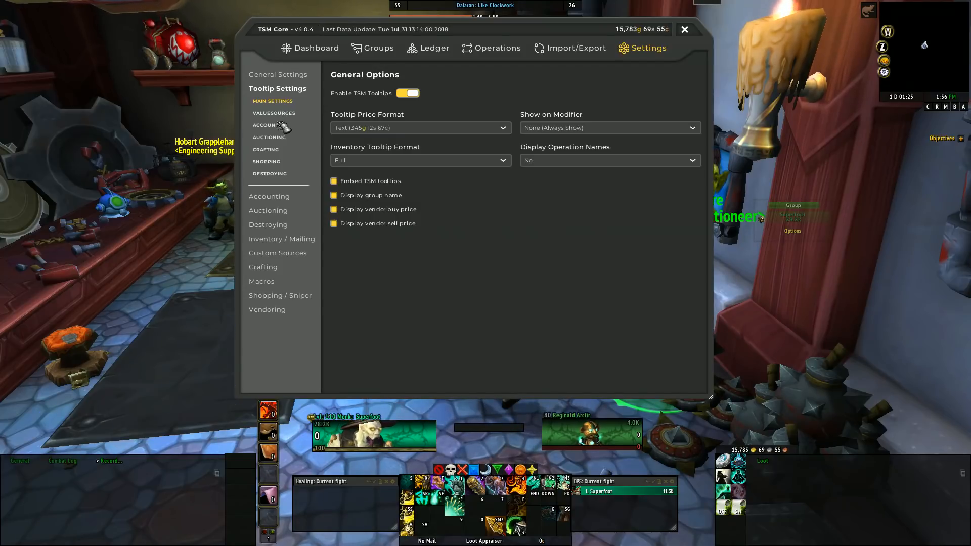
{"action": "mouse_move", "coordinate": [299, 127]}
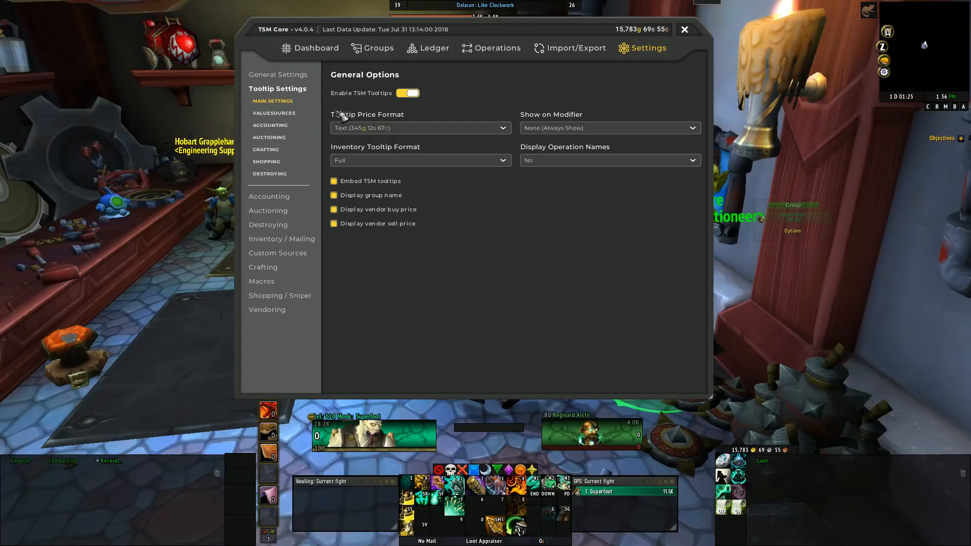
{"action": "mouse_move", "coordinate": [272, 316]}
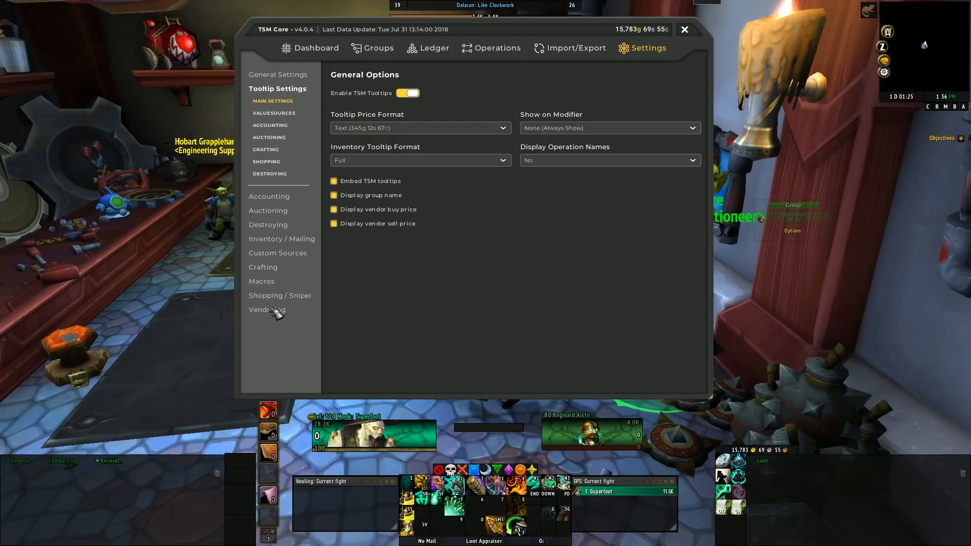
{"action": "mouse_move", "coordinate": [294, 254]}
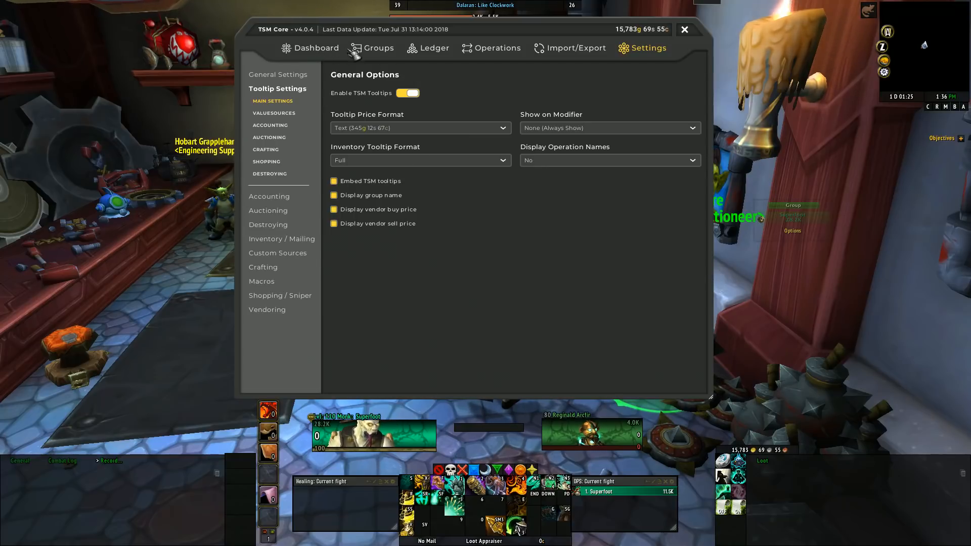
Cycle through Operations, Settings, Dashboard and Groups panels, ending on the Dashboard
{"action": "left_click", "coordinate": [496, 48]}
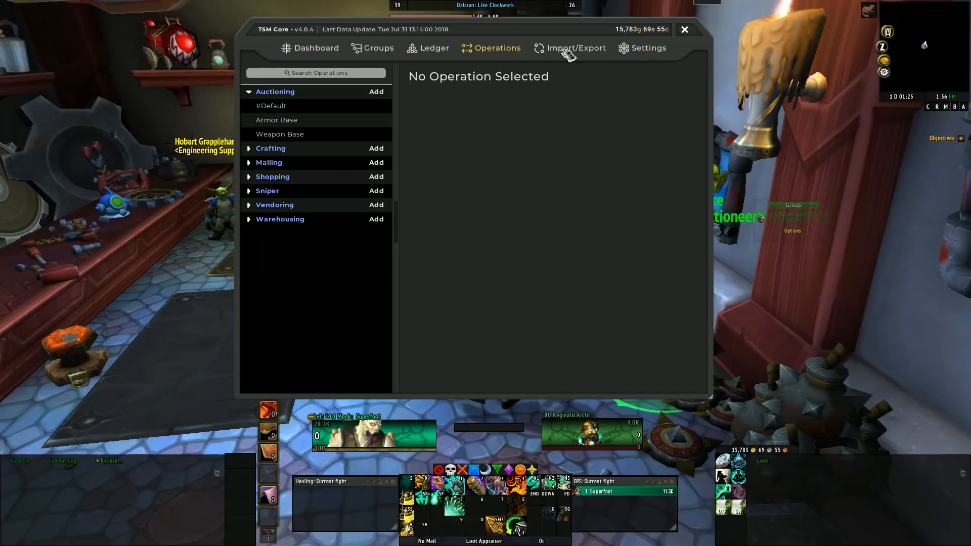
{"action": "left_click", "coordinate": [648, 48]}
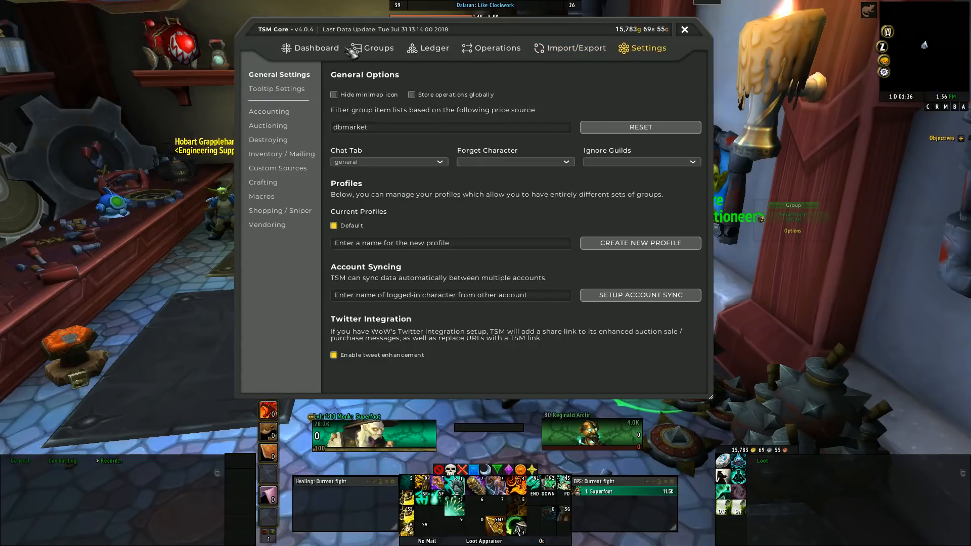
{"action": "left_click", "coordinate": [315, 48]}
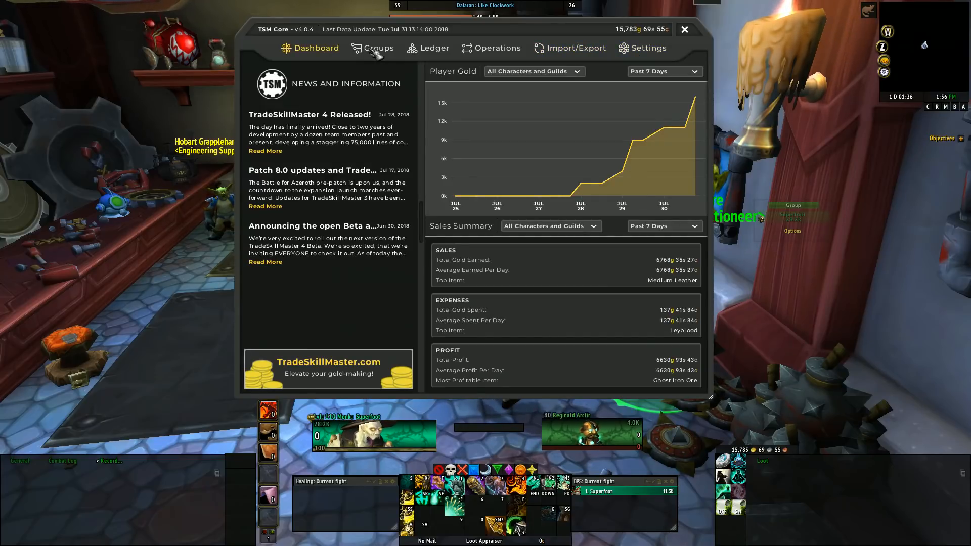
{"action": "left_click", "coordinate": [378, 47]}
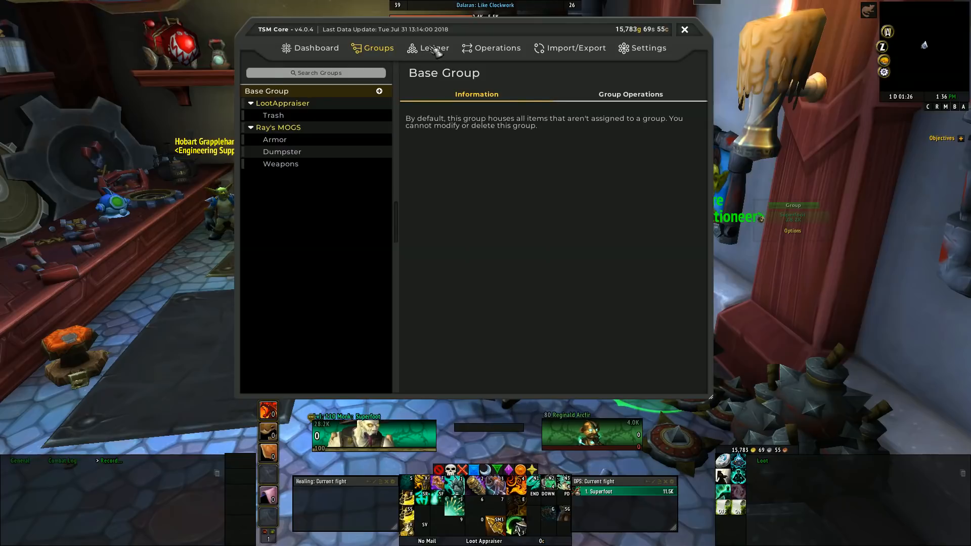
{"action": "left_click", "coordinate": [647, 47]}
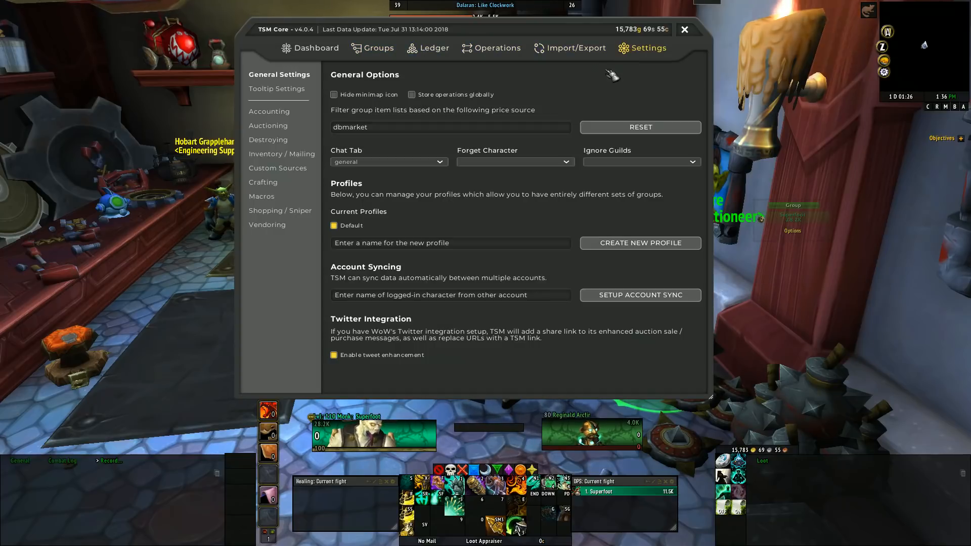
{"action": "mouse_move", "coordinate": [598, 81]}
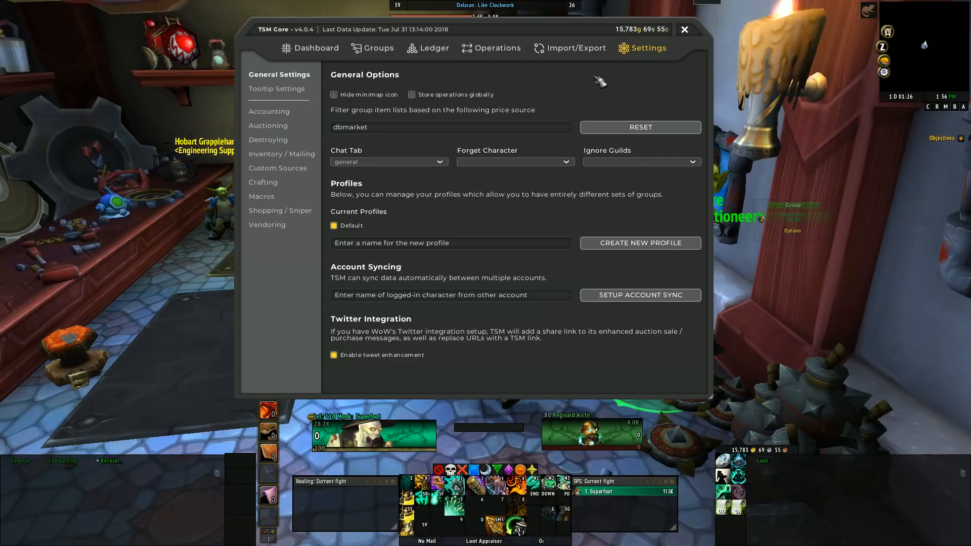
{"action": "mouse_move", "coordinate": [411, 78]}
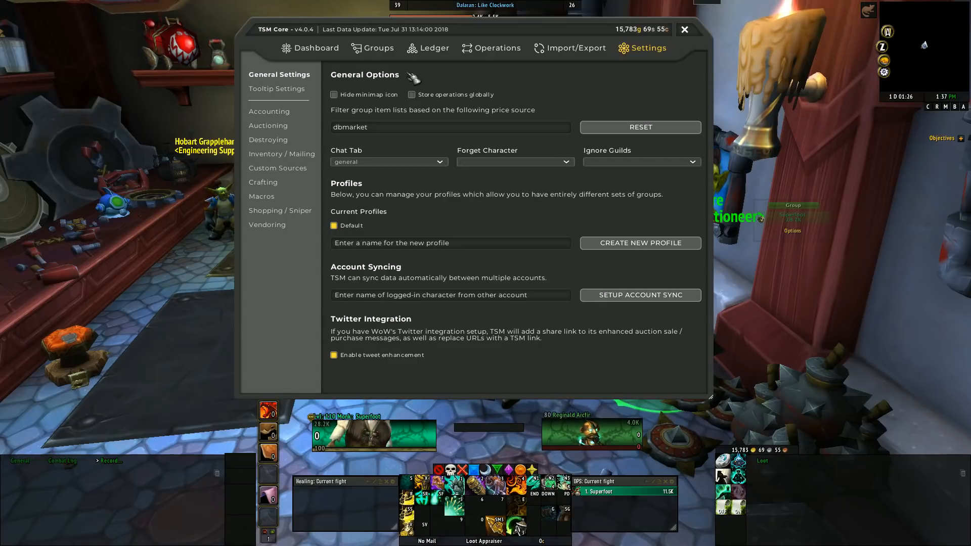
{"action": "left_click", "coordinate": [310, 48]}
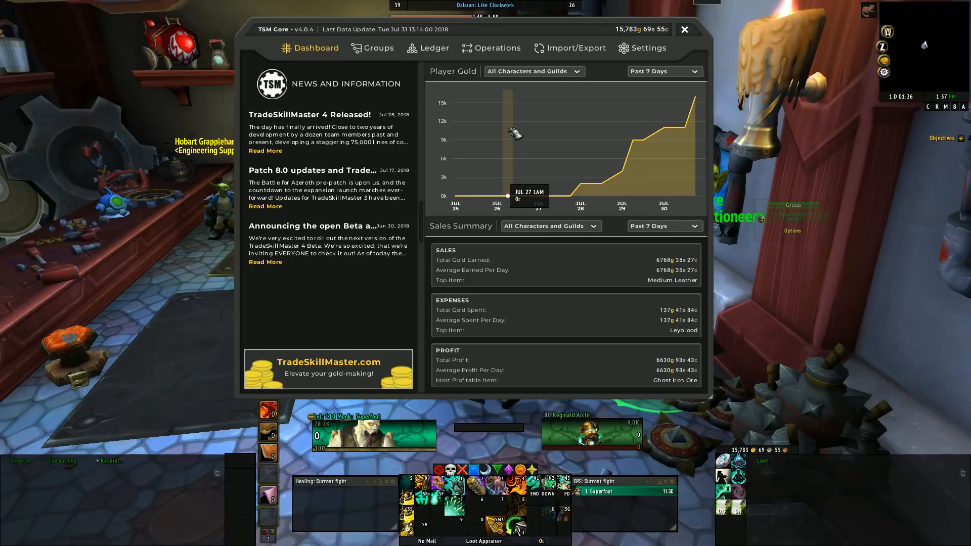
{"action": "left_click", "coordinate": [684, 29]}
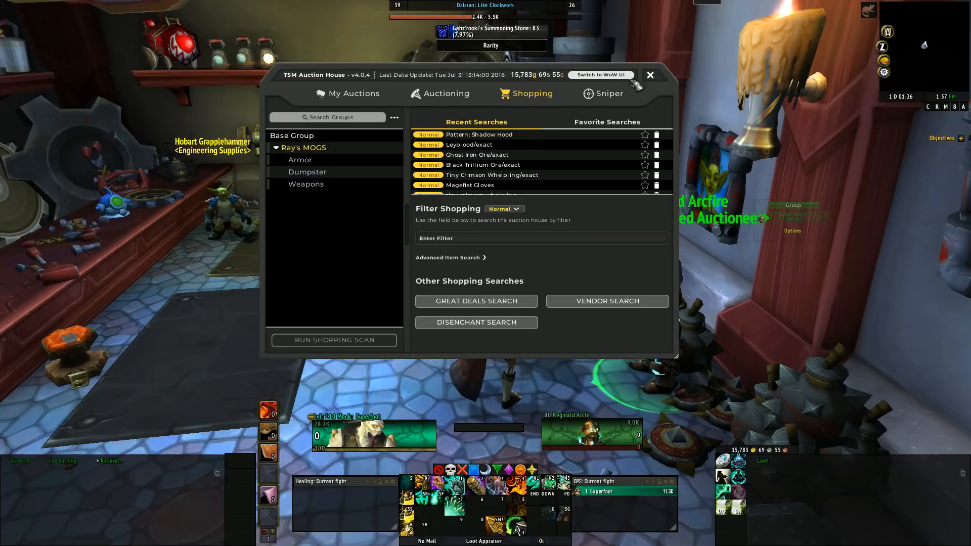
{"action": "left_click", "coordinate": [650, 75]}
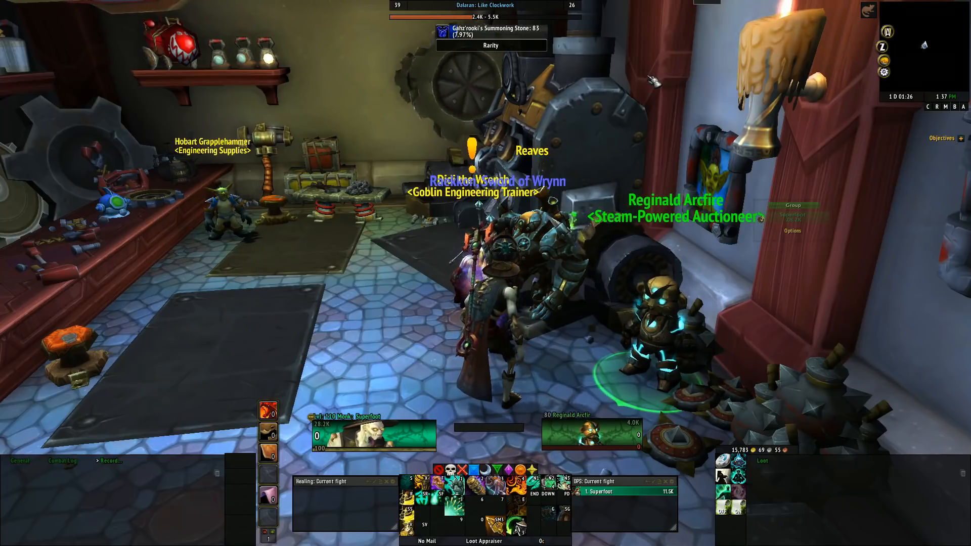
{"action": "mouse_move", "coordinate": [871, 61]}
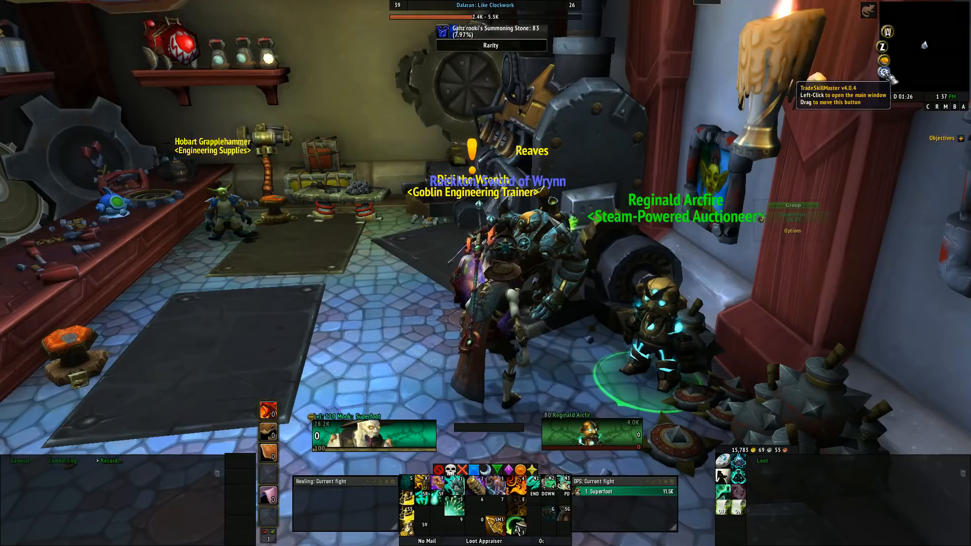
{"action": "left_click", "coordinate": [884, 72]}
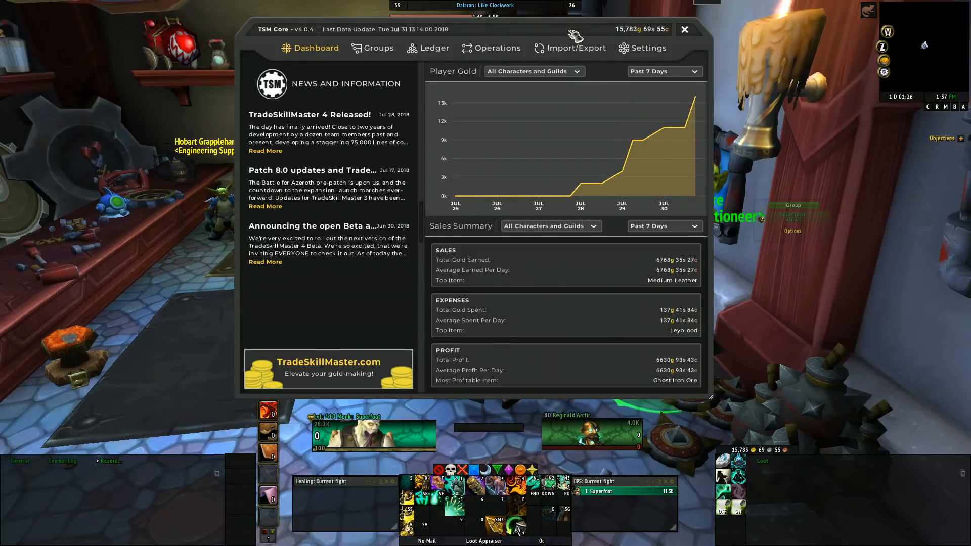